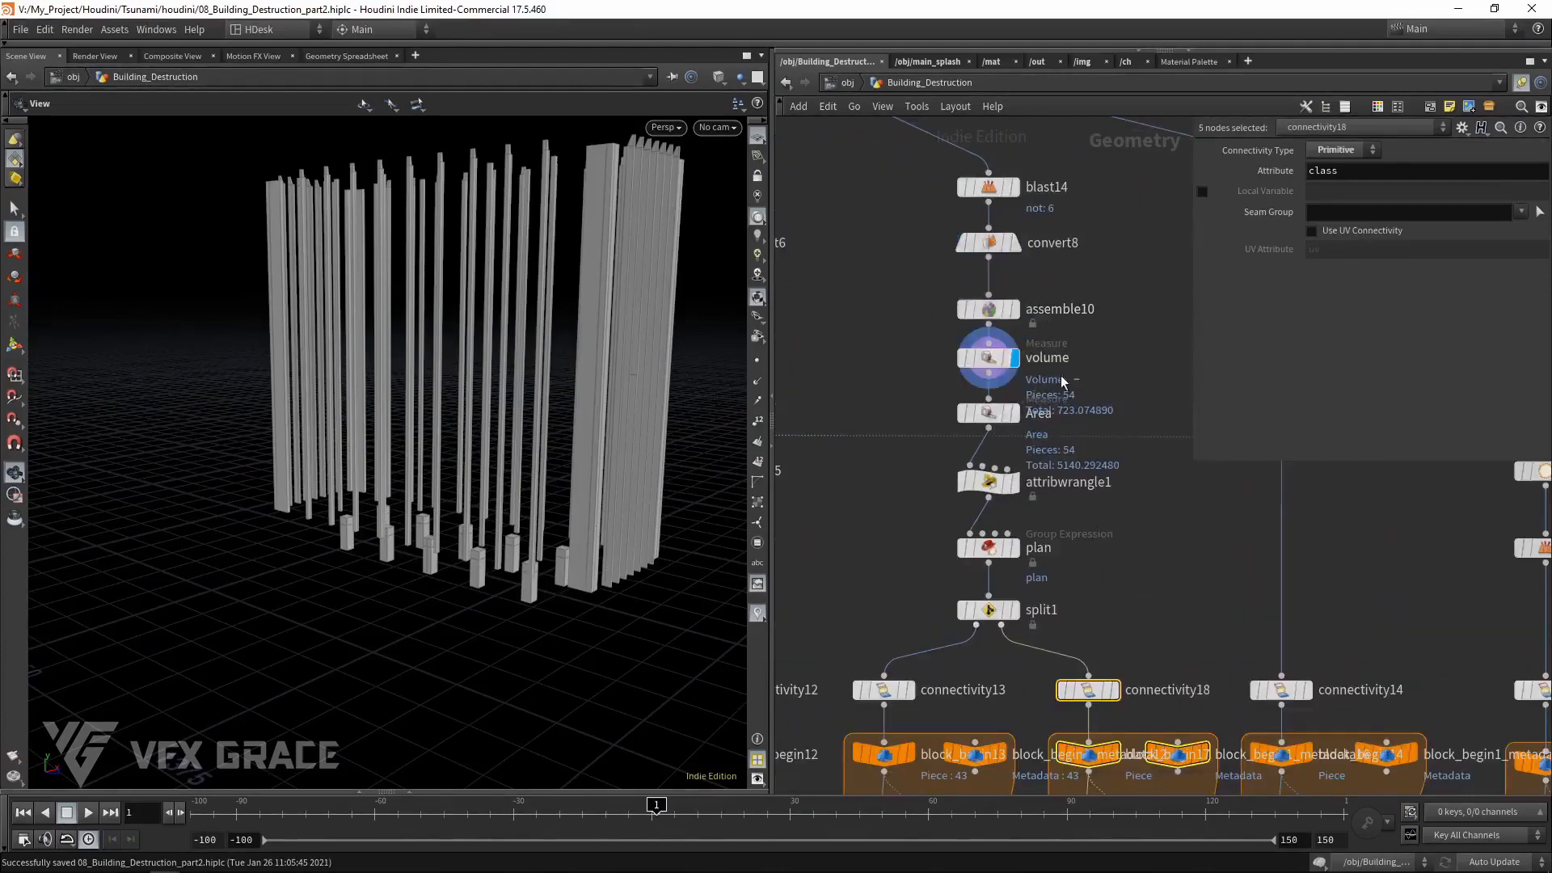
Inspect the volume Measure on the pillars, then switch to the /obj/main_splash test network
click(987, 357)
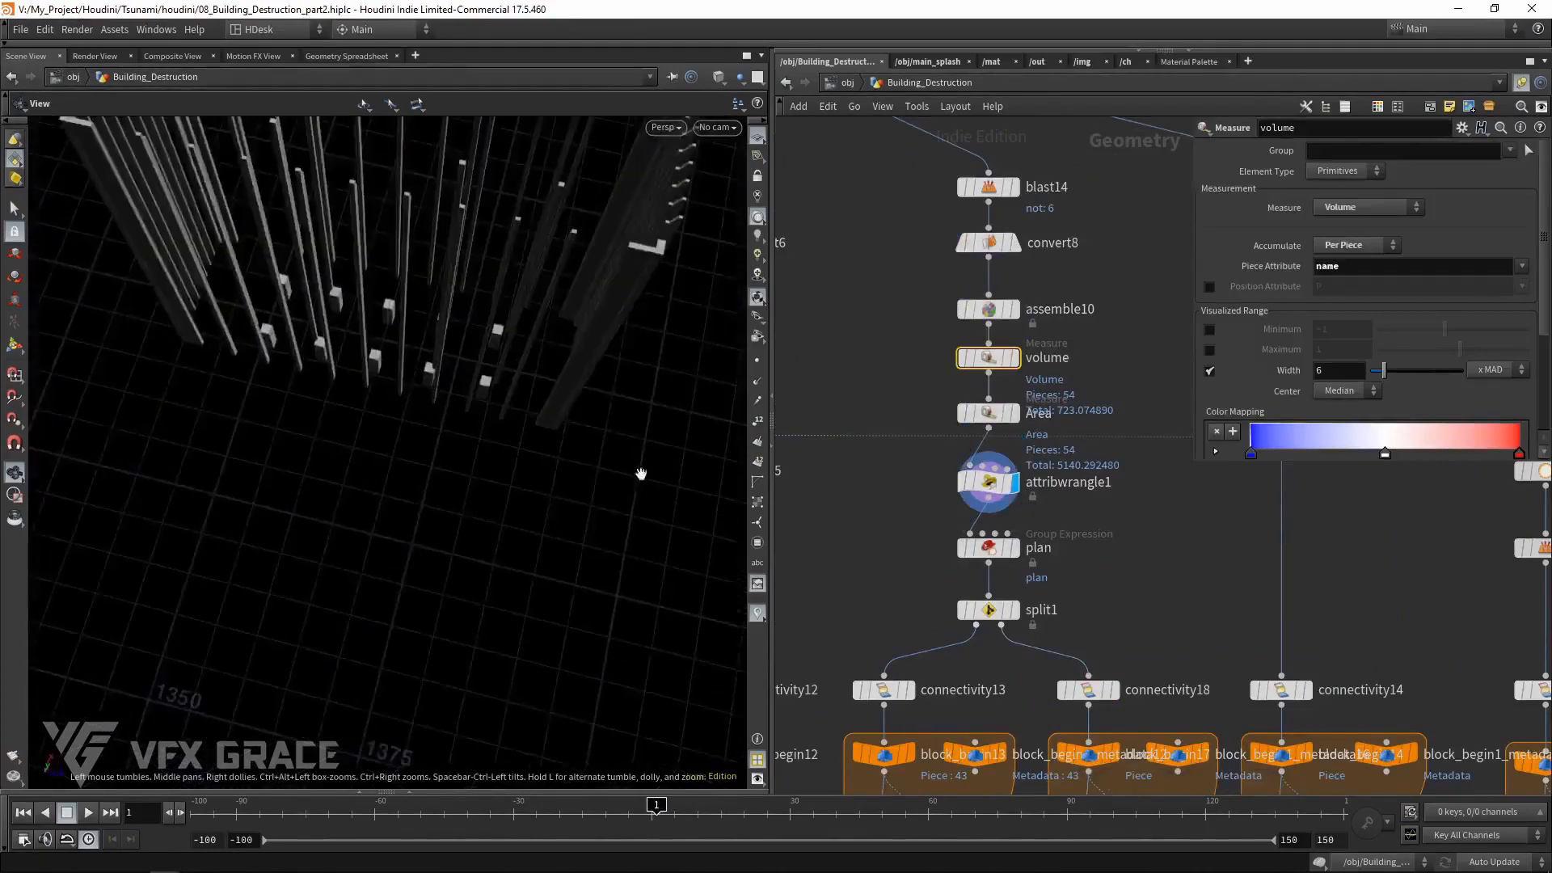
drag(640, 472, 438, 377)
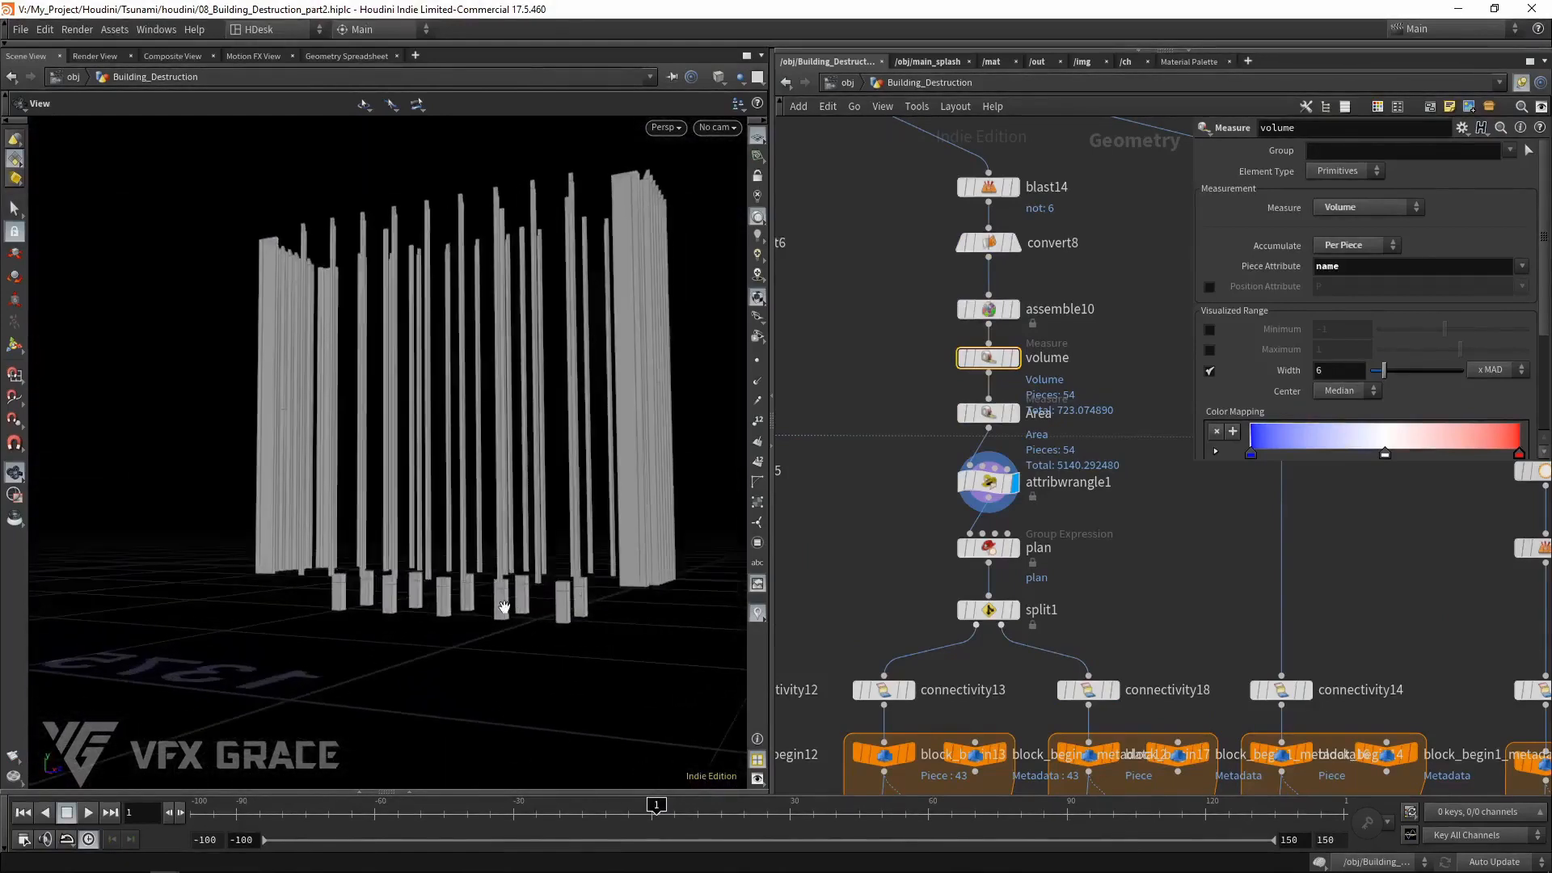
click(986, 481)
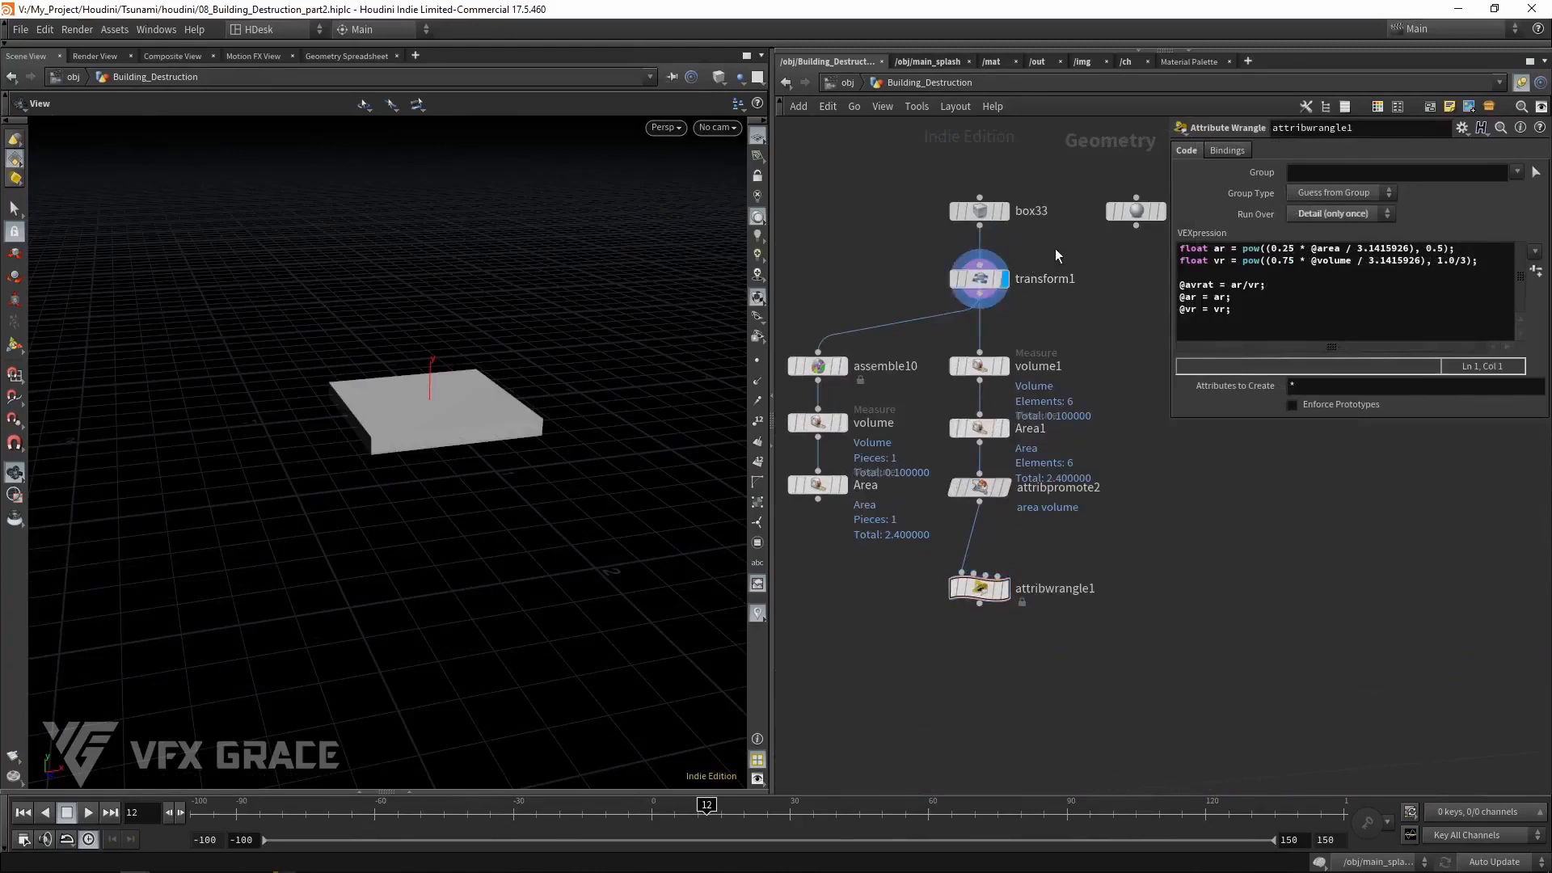
Review transform1, Area1 and attribpromote2, then view the wrangle's area 2.4, volume 0.1, ar, vr, avrat
click(978, 278)
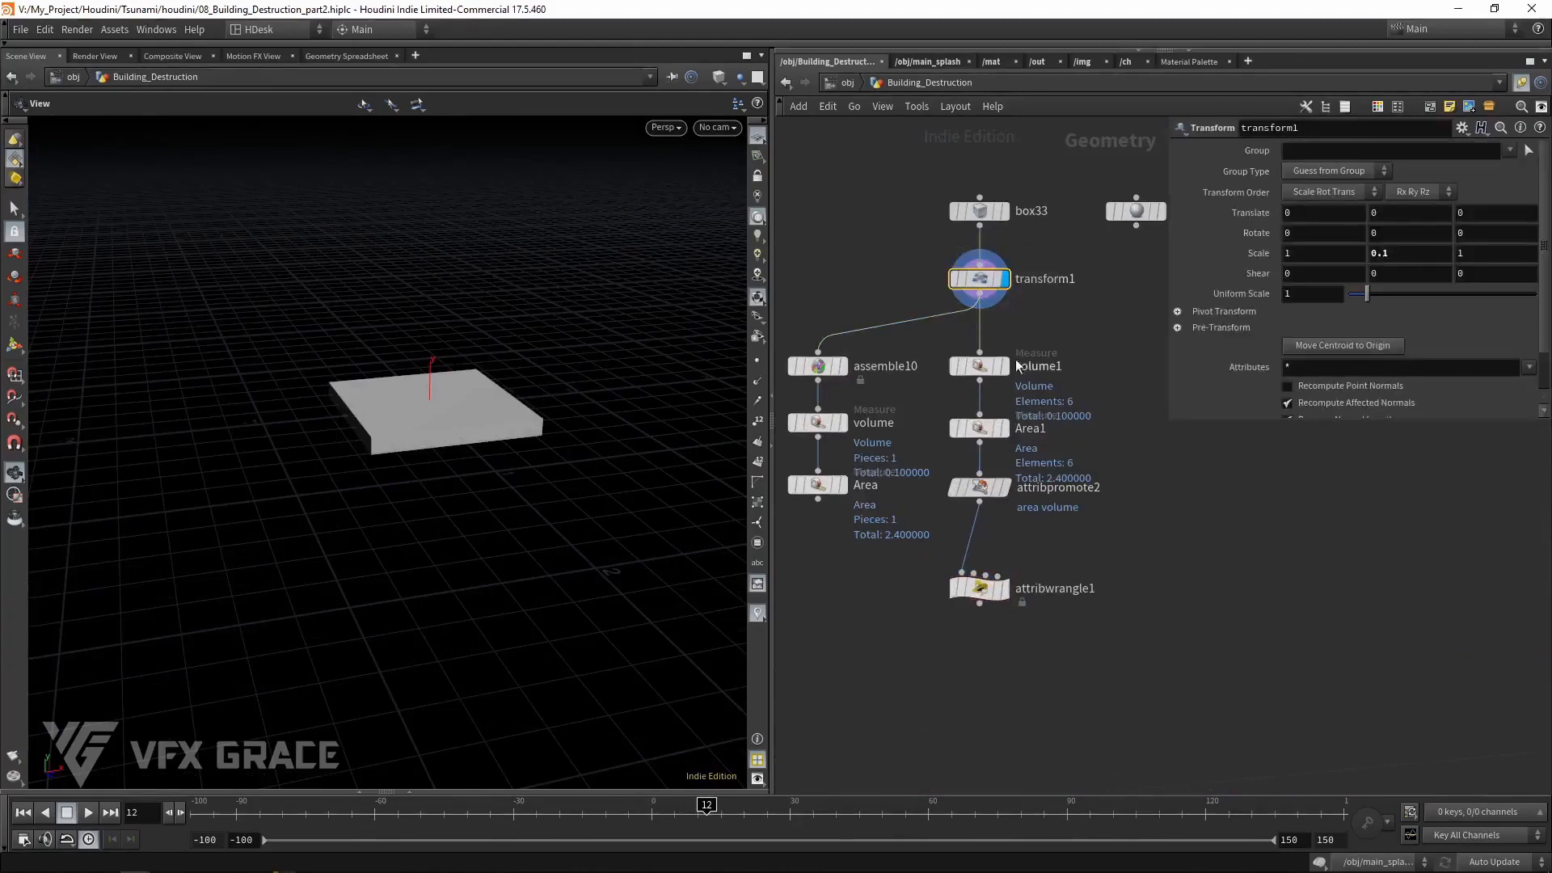
click(979, 366)
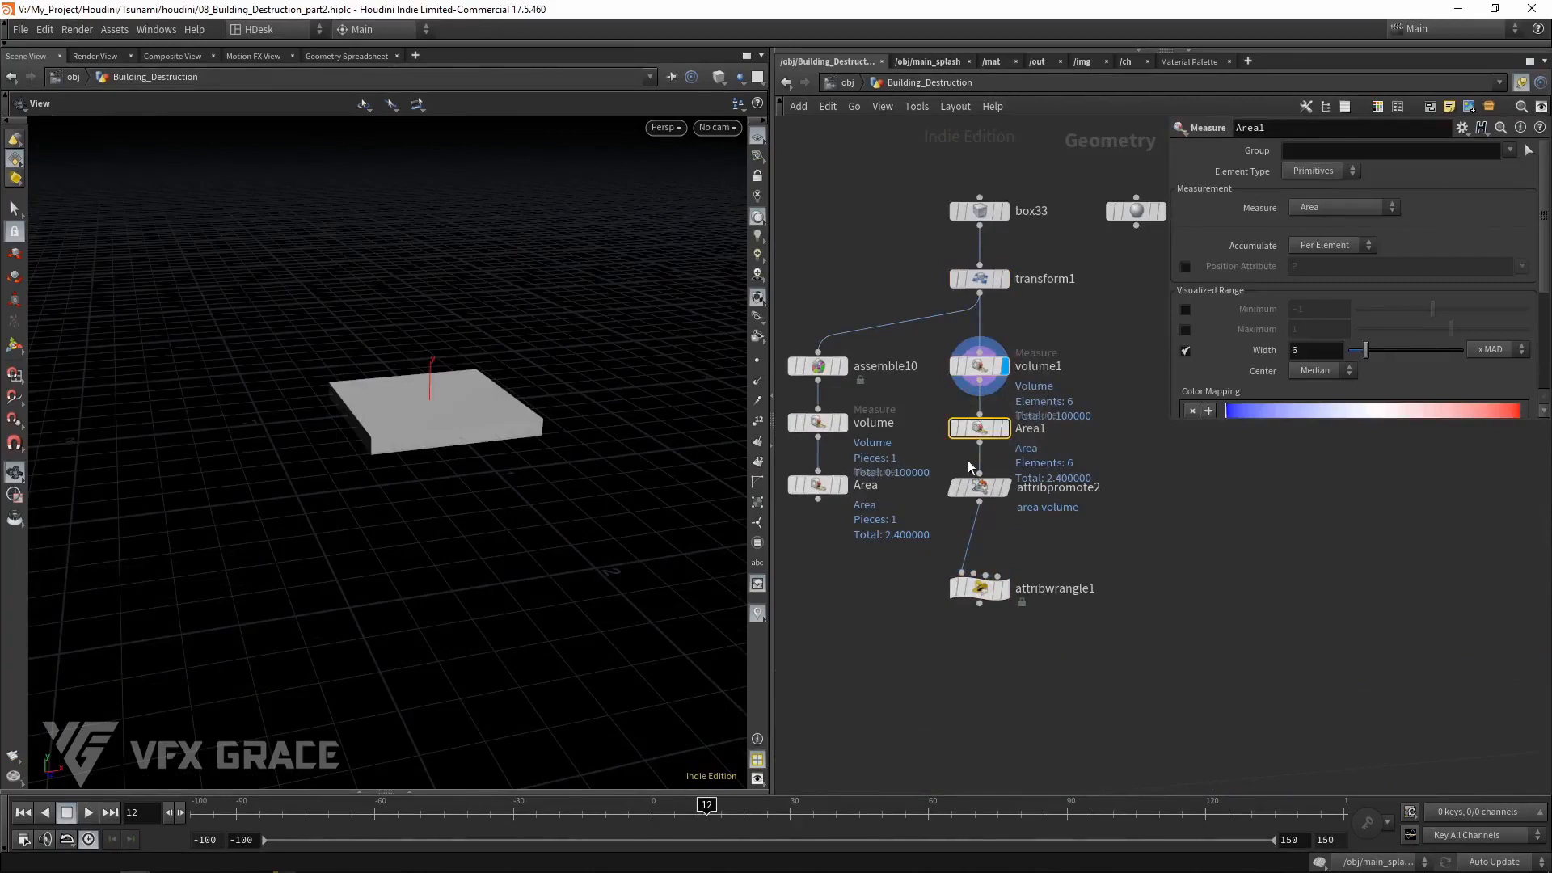
click(978, 486)
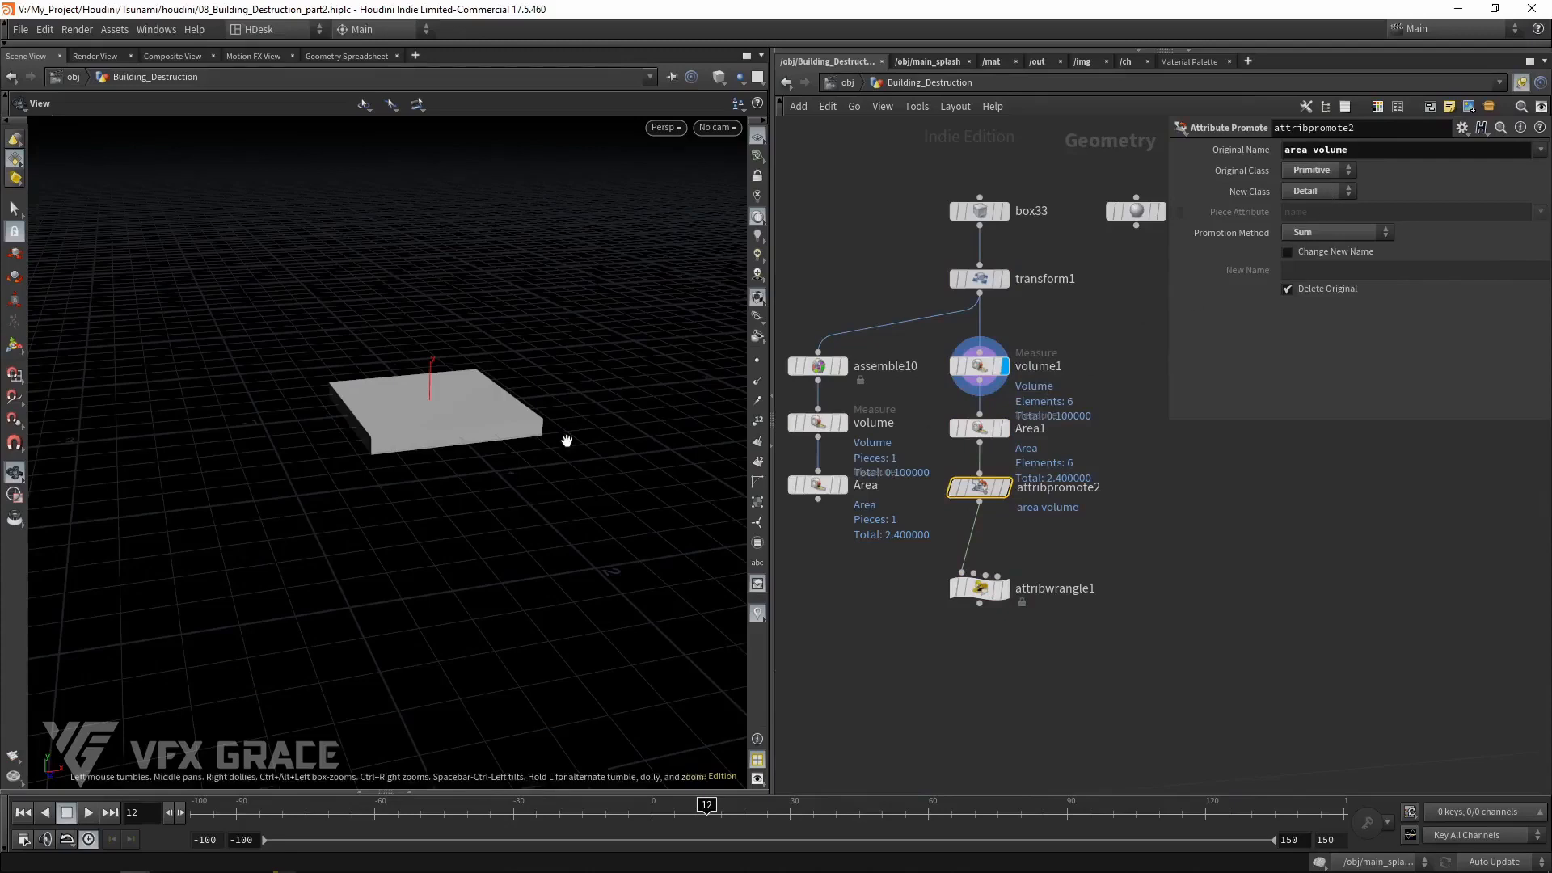
mouse_move(856, 481)
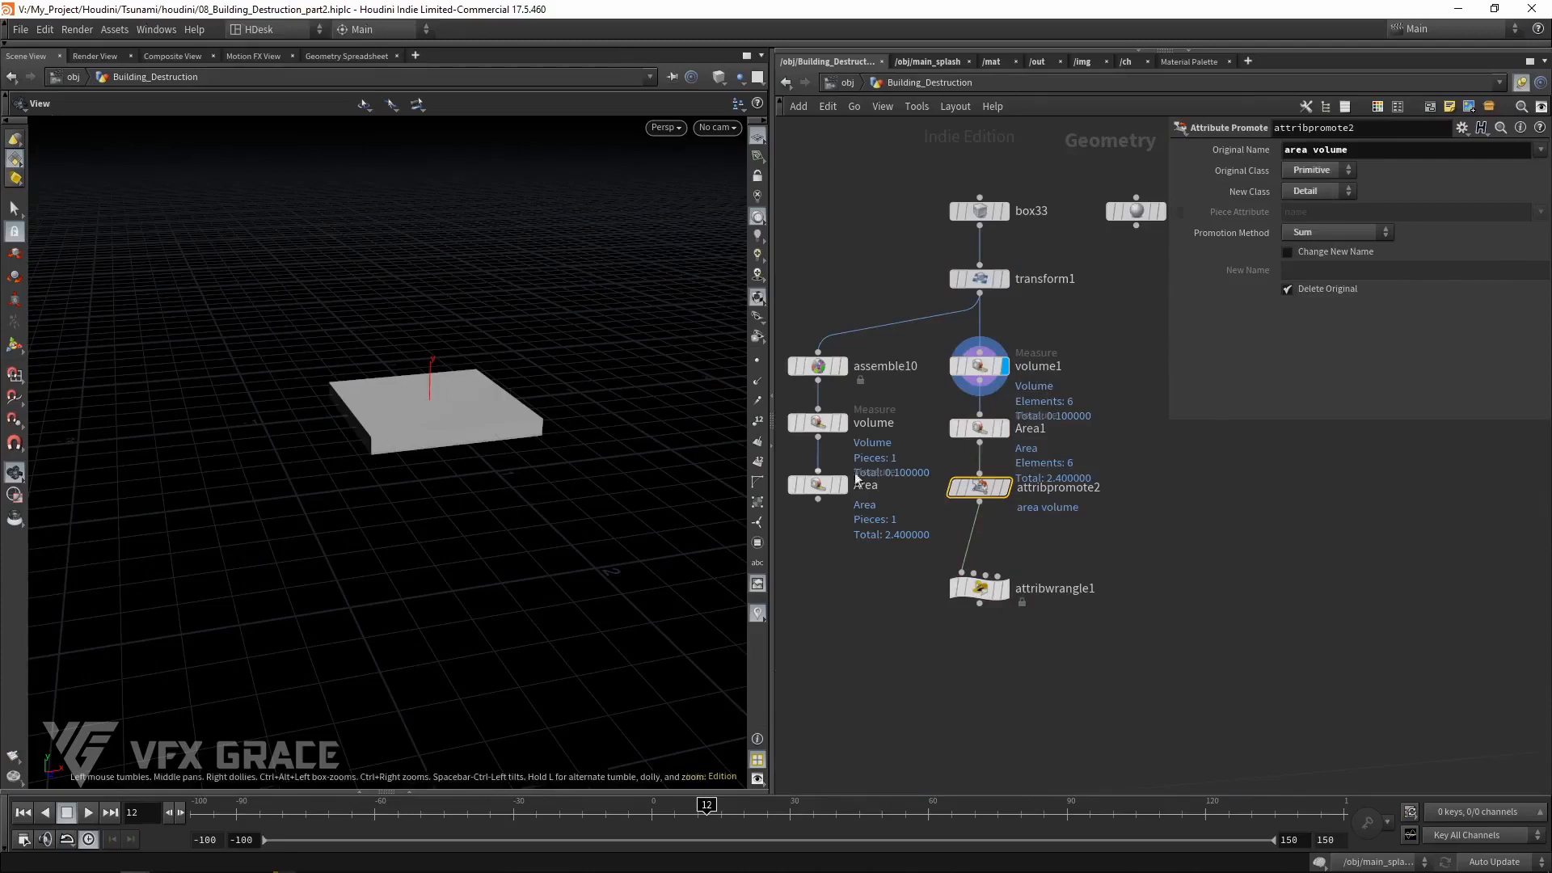
click(978, 588)
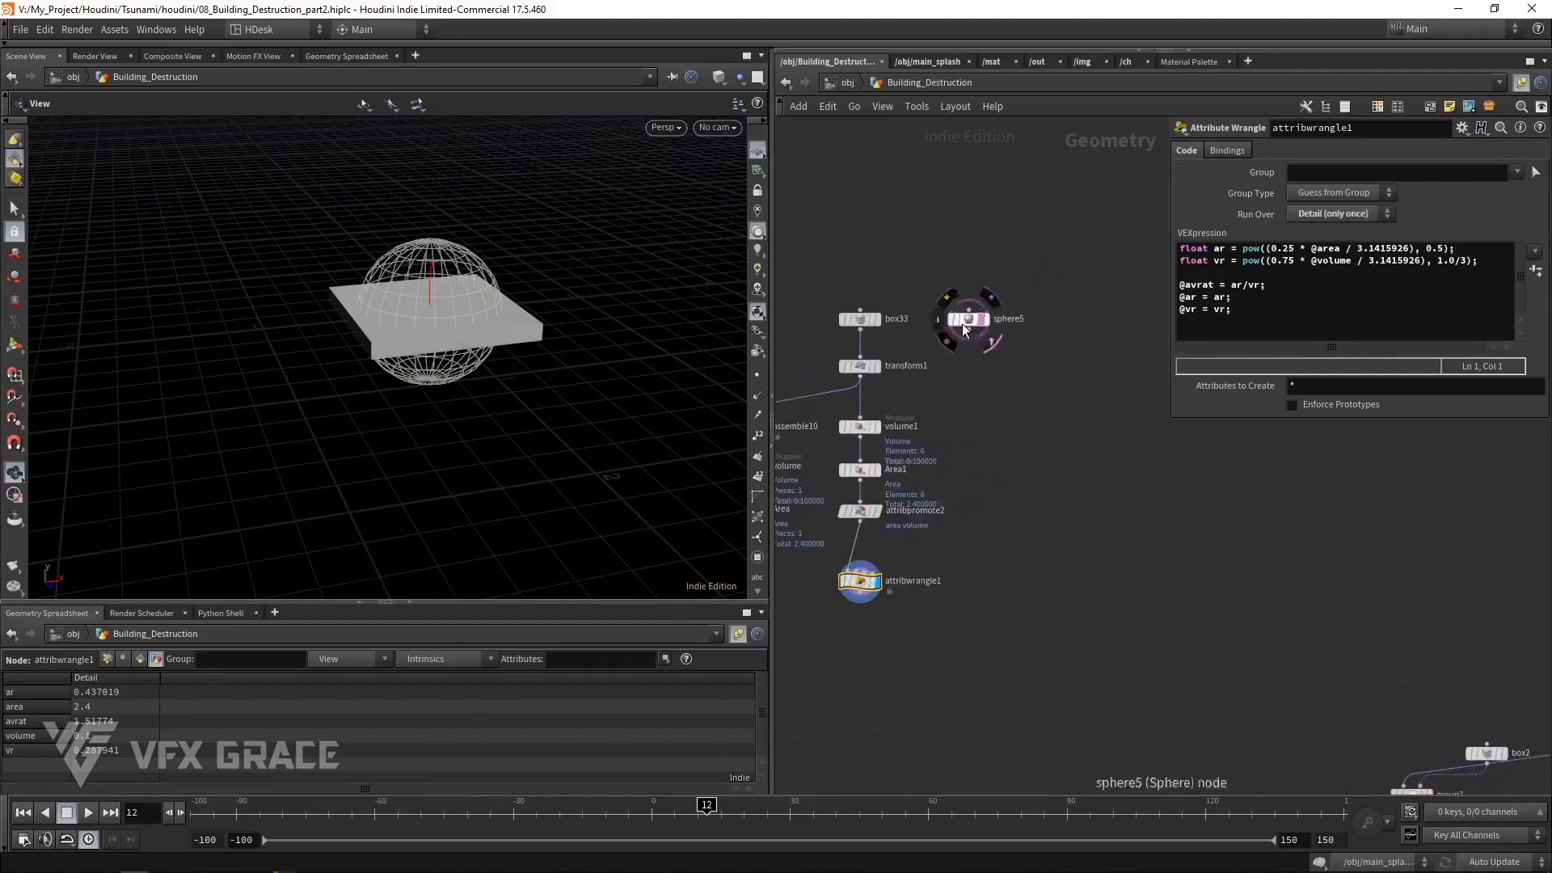
Add sphere6 and scale the reference spheres to 0.19 and 0.41 around the thinned slab
click(1067, 319)
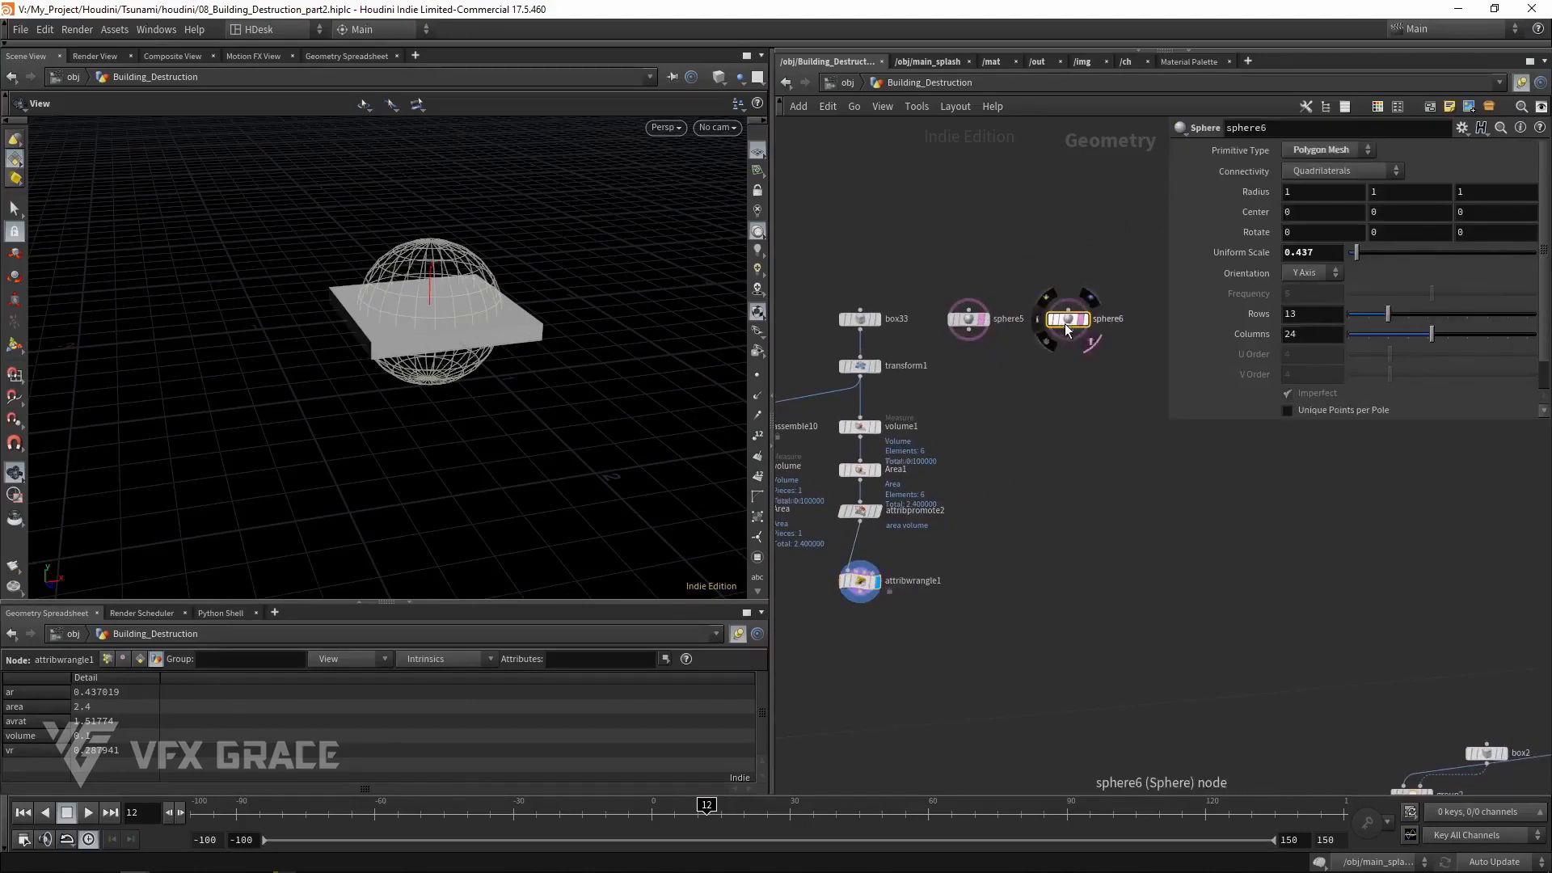
text(0.28)
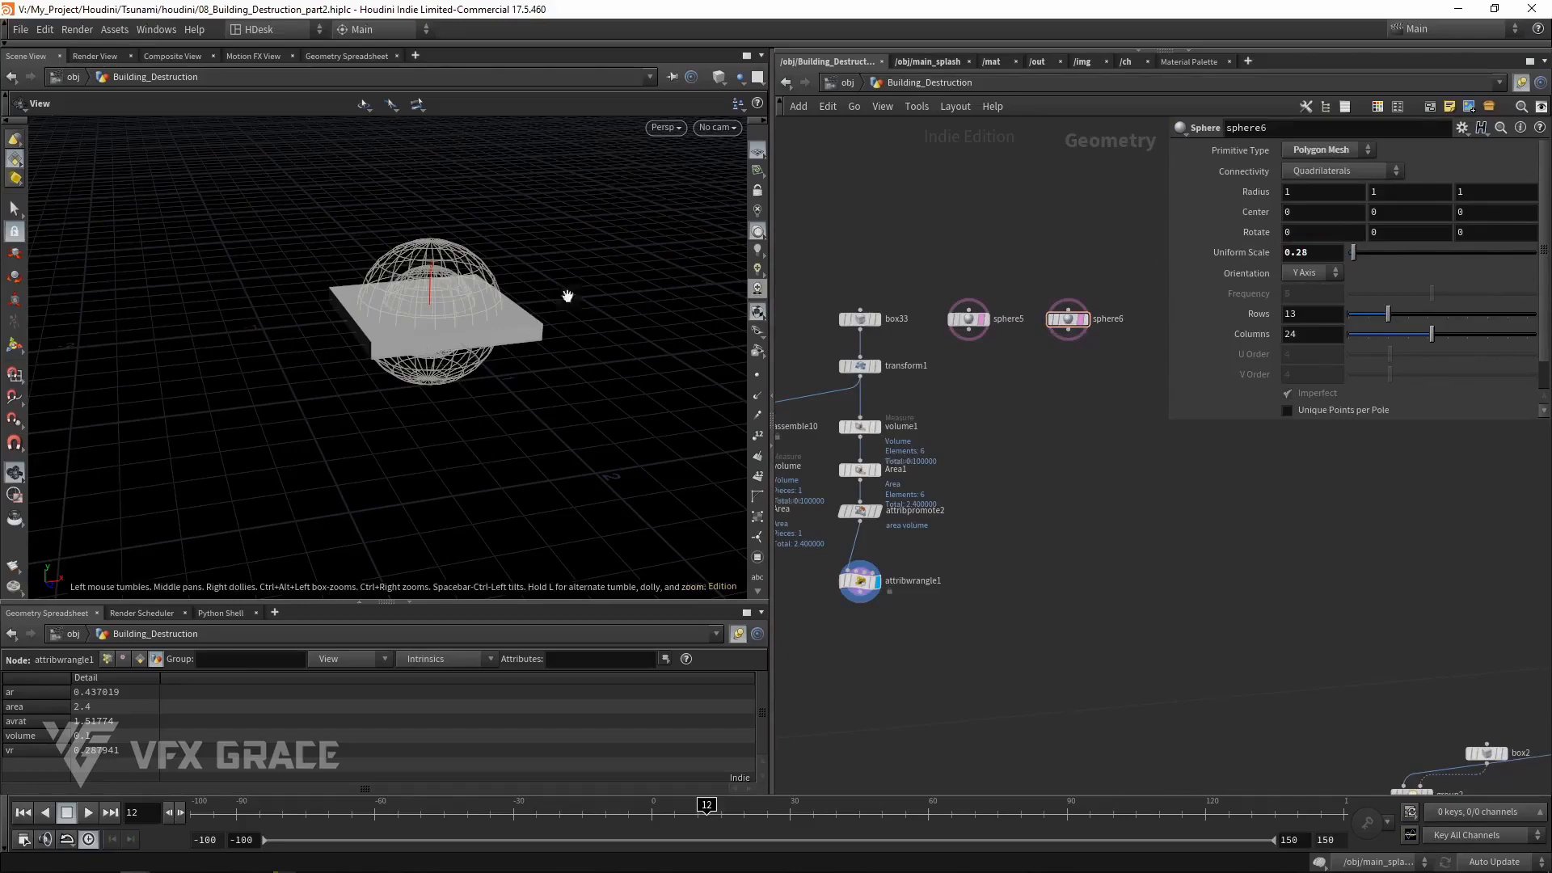
drag(567, 295, 671, 385)
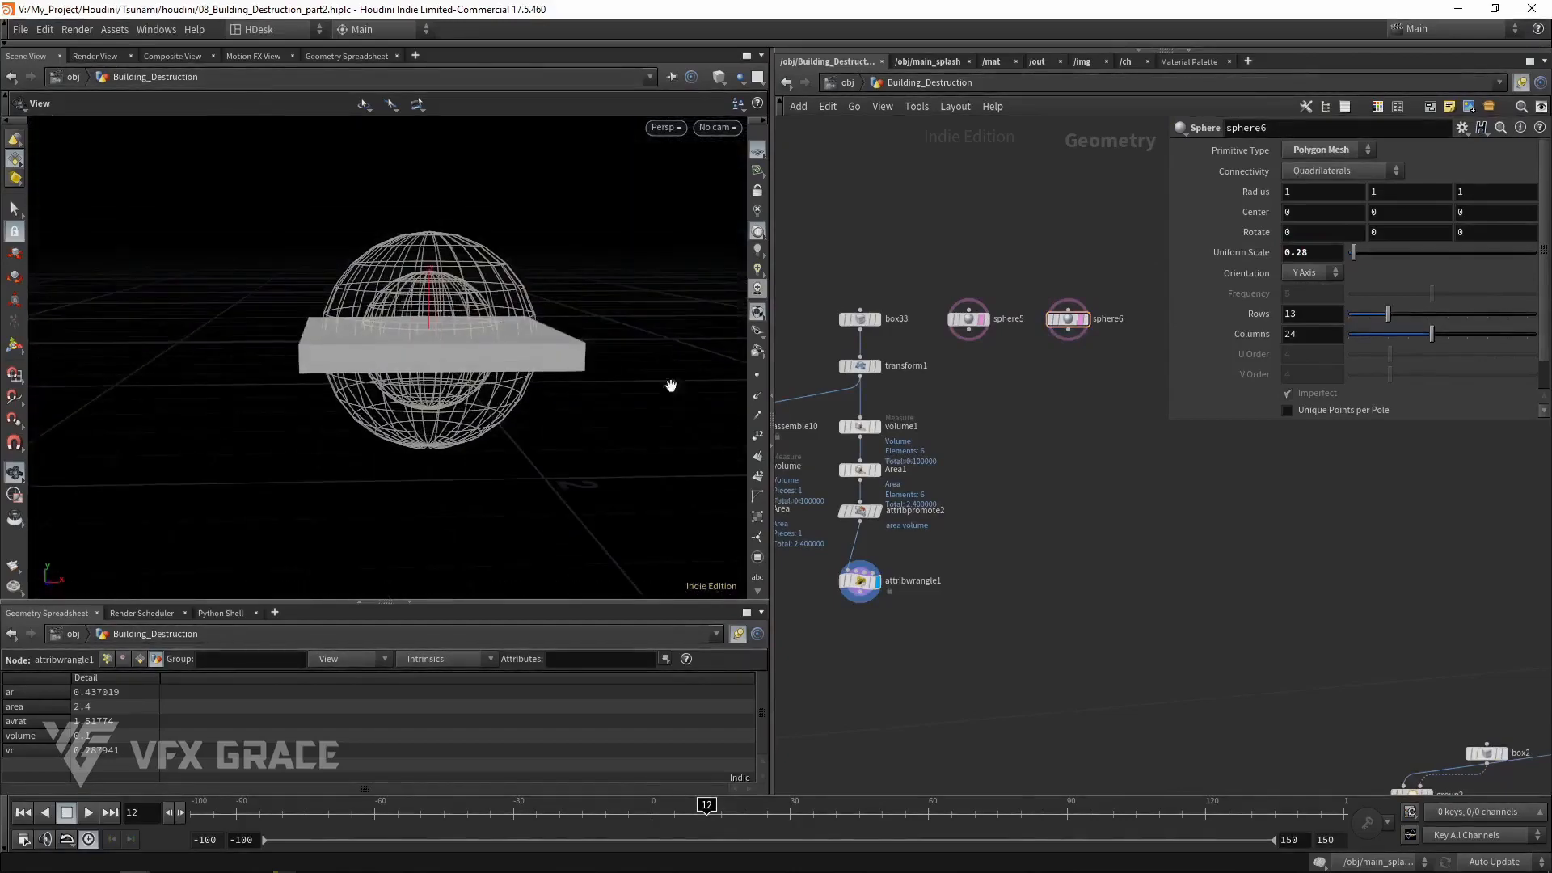
click(859, 366)
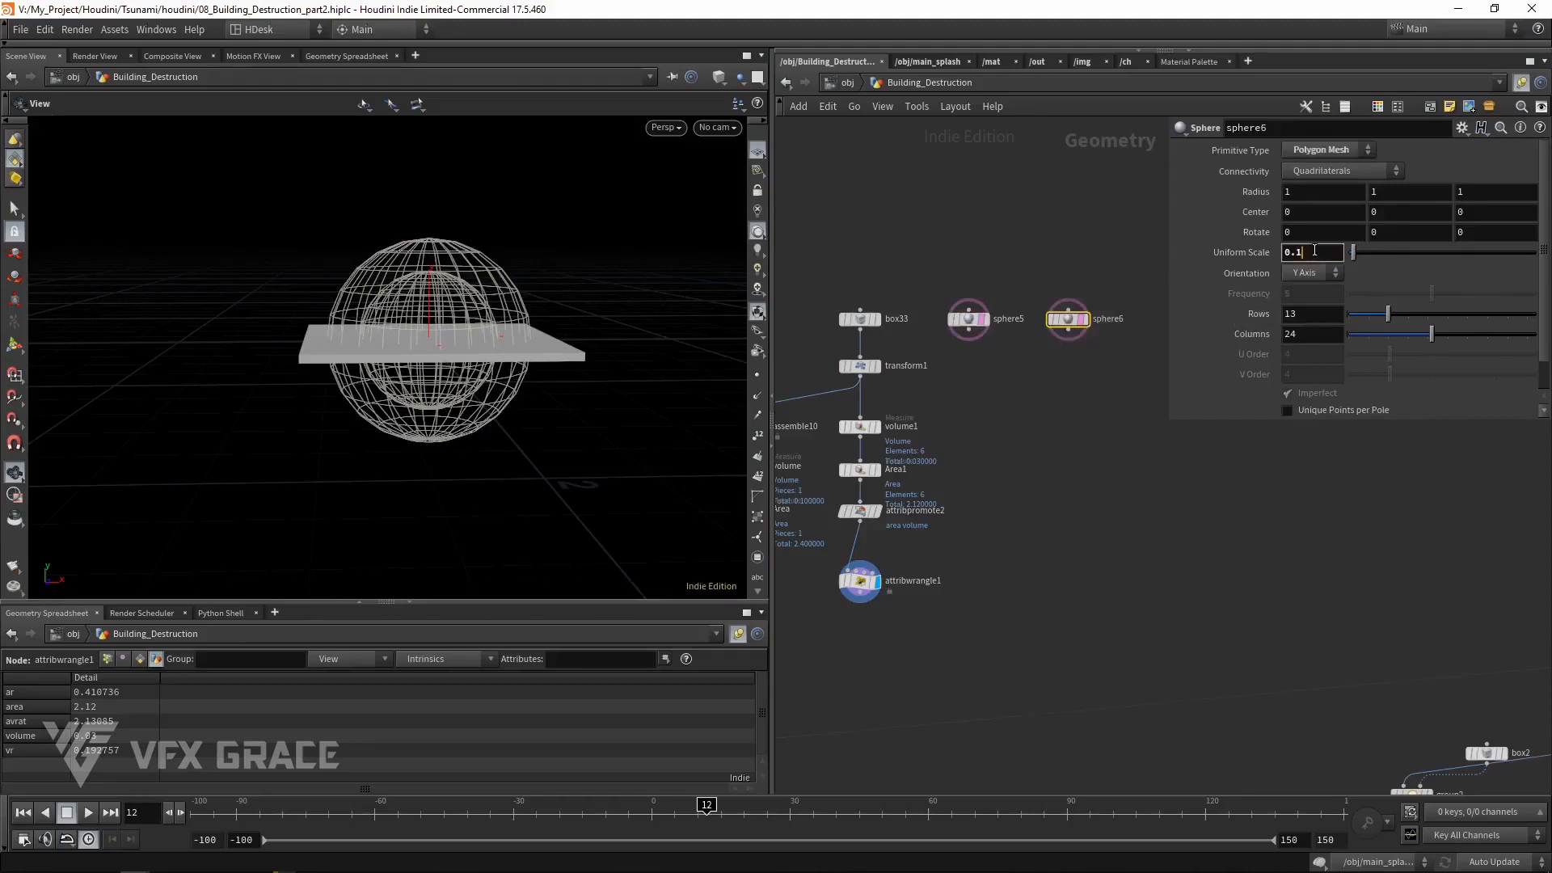
text(0.19)
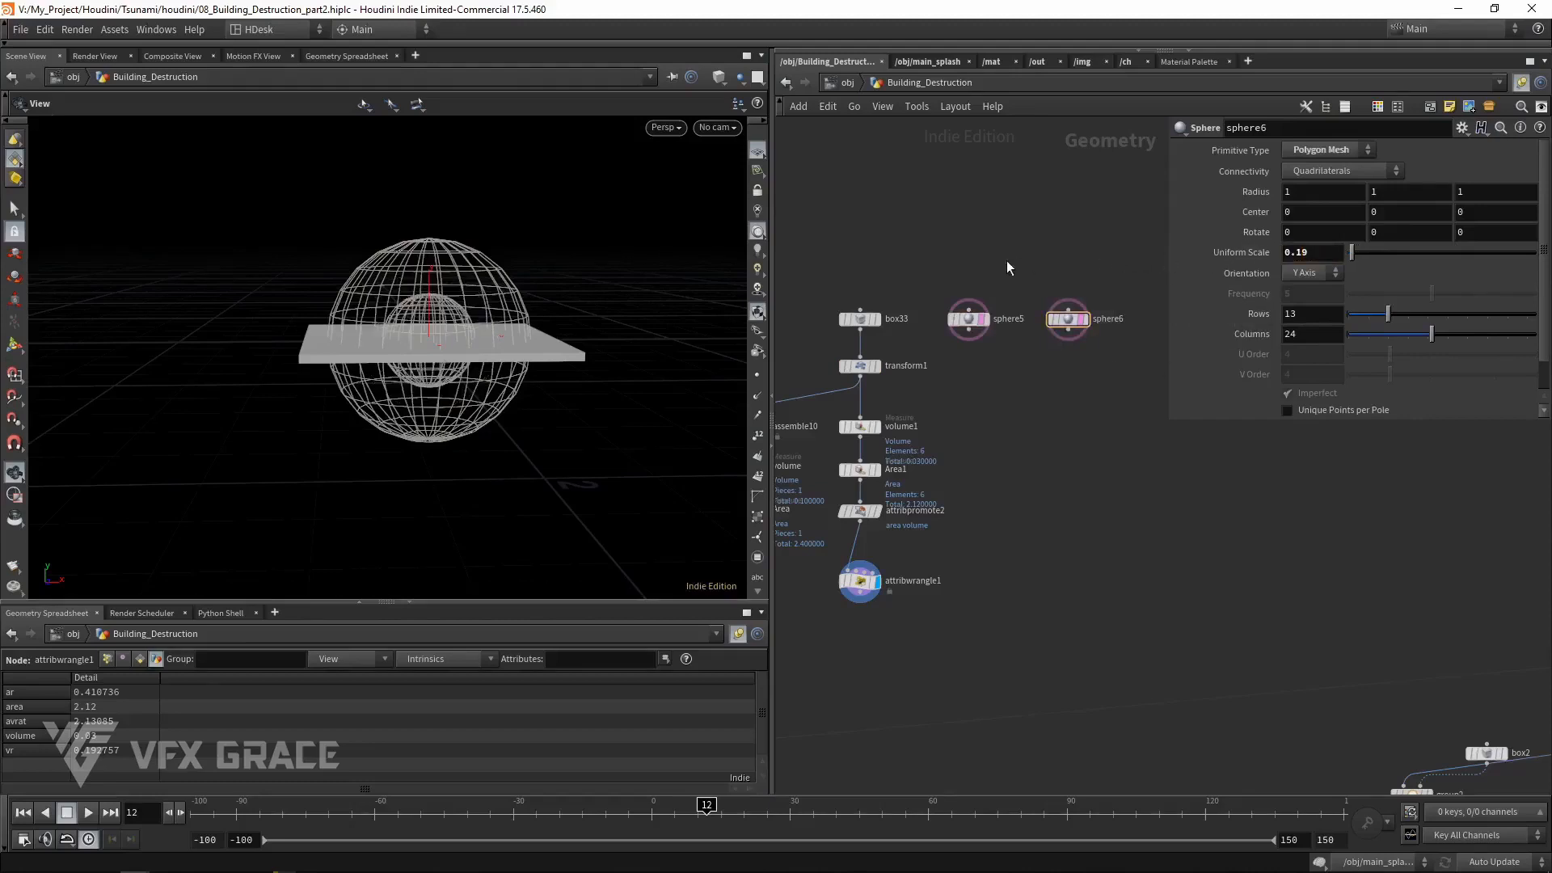
click(967, 318)
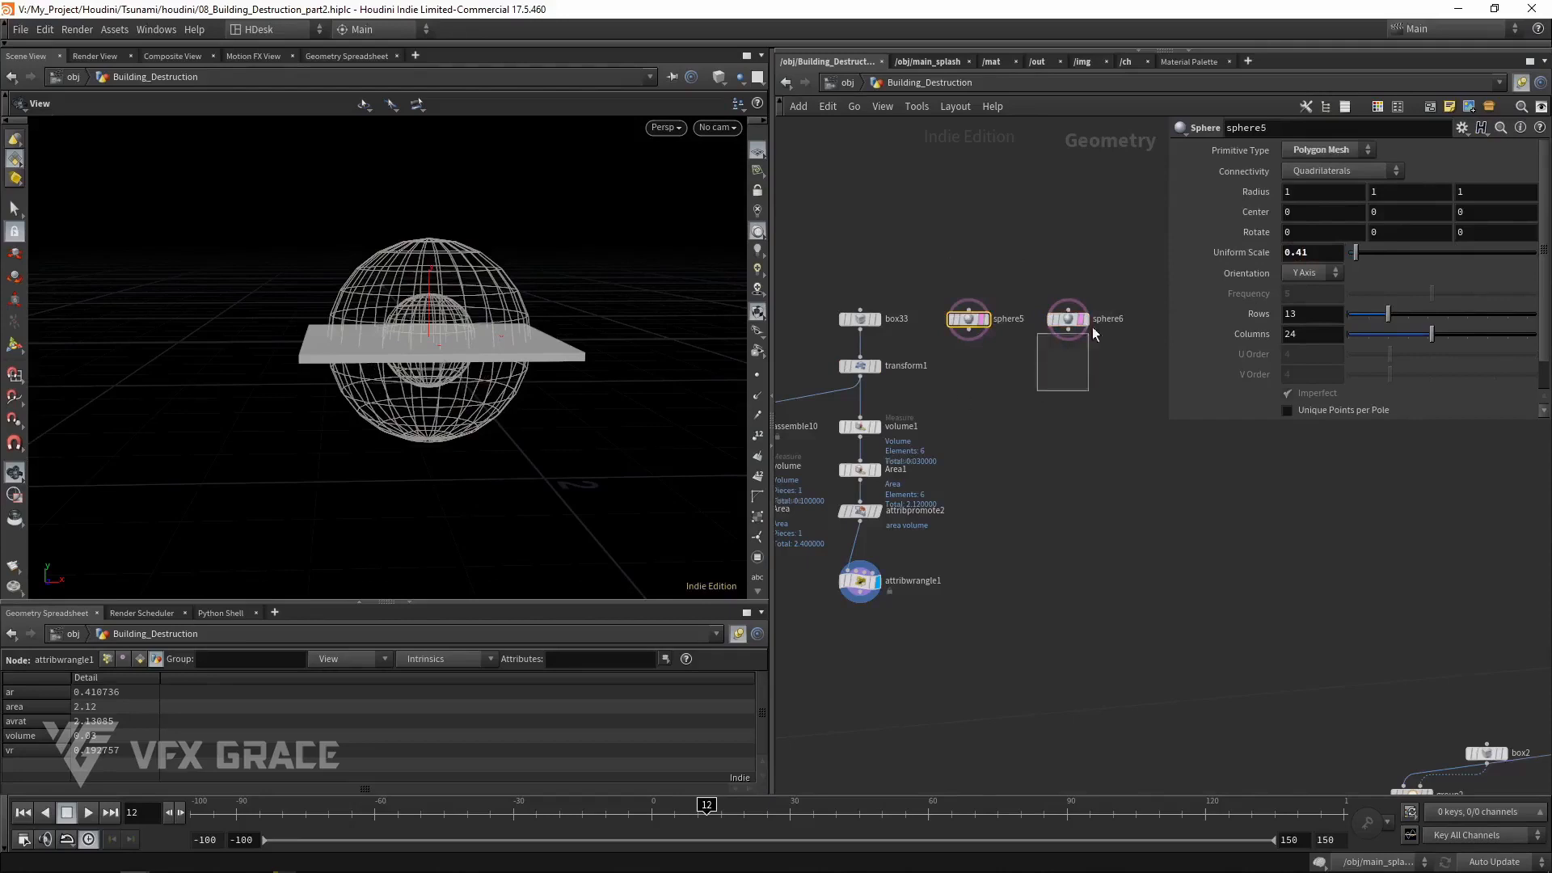
click(1067, 319)
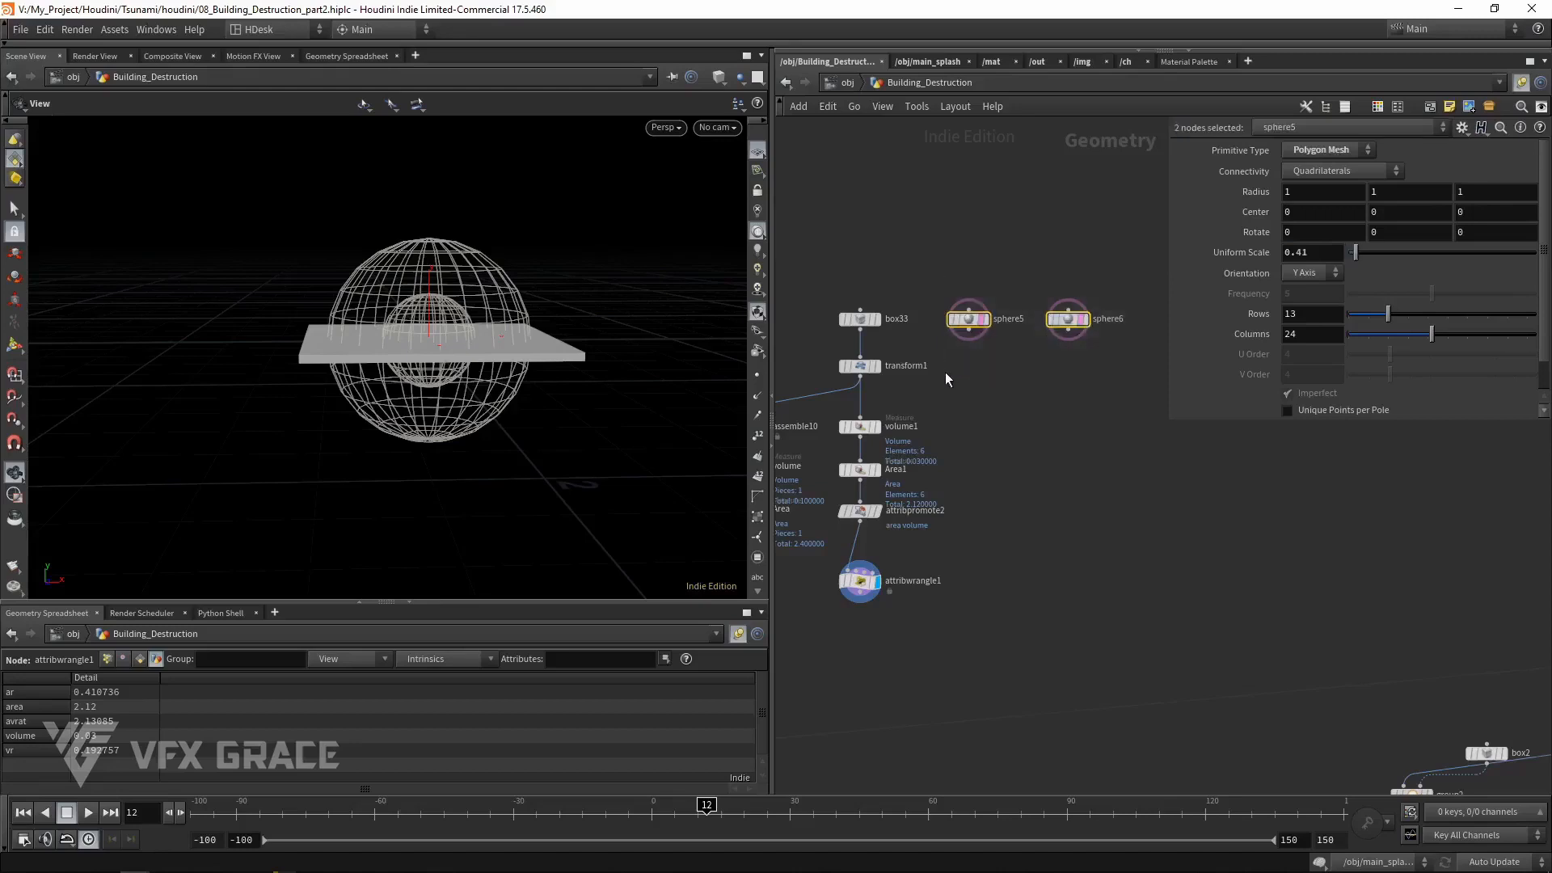
Reset transform1's Scale Y from 0.03 to 1 so the box is a full cube
click(859, 365)
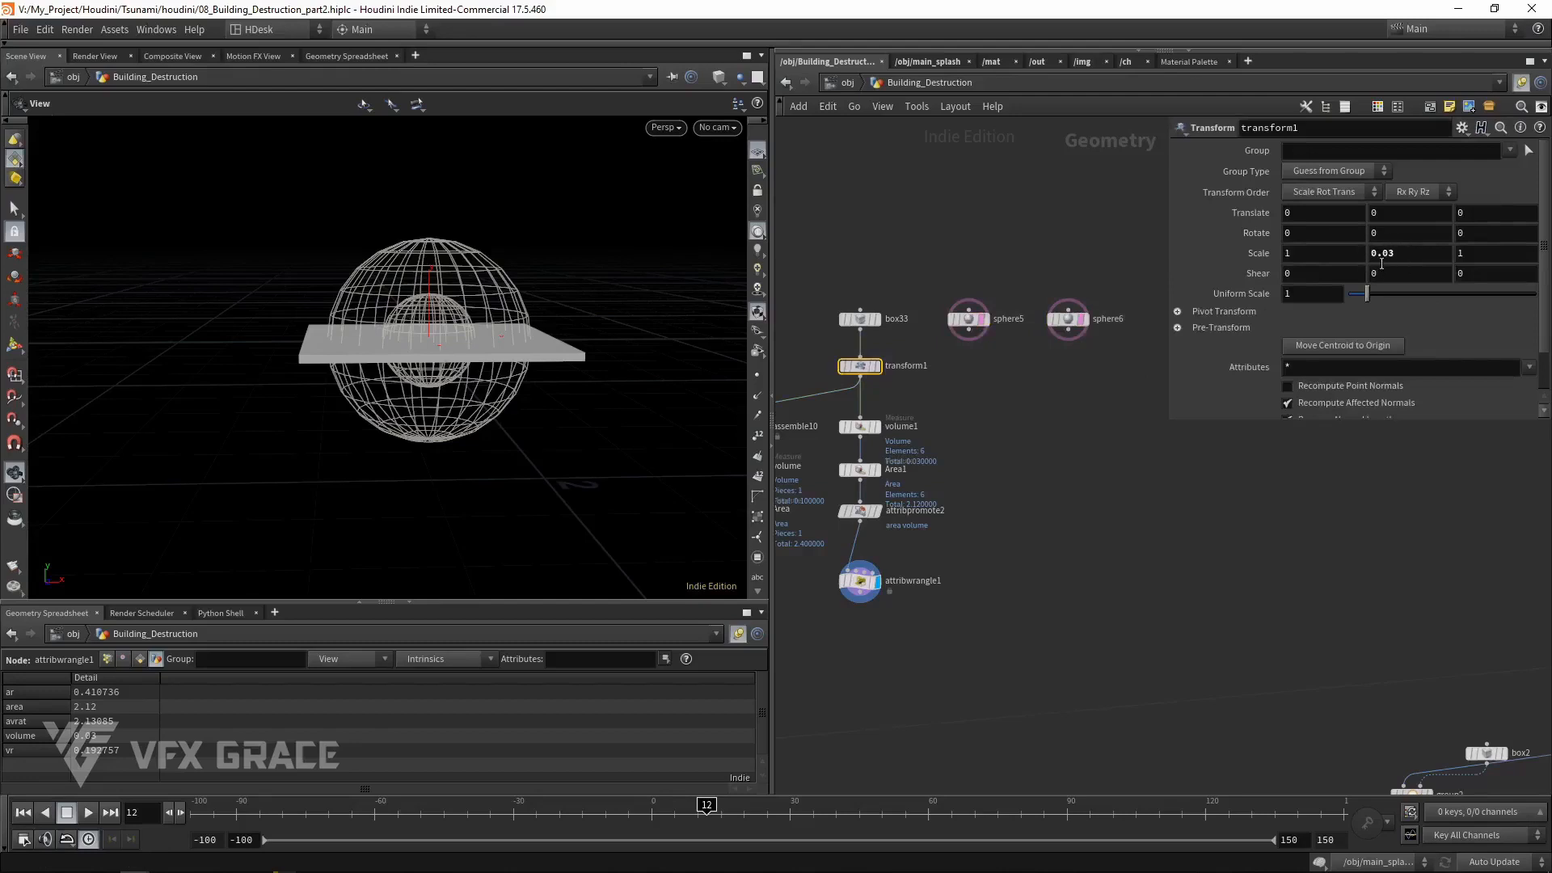
mouse_move(579, 344)
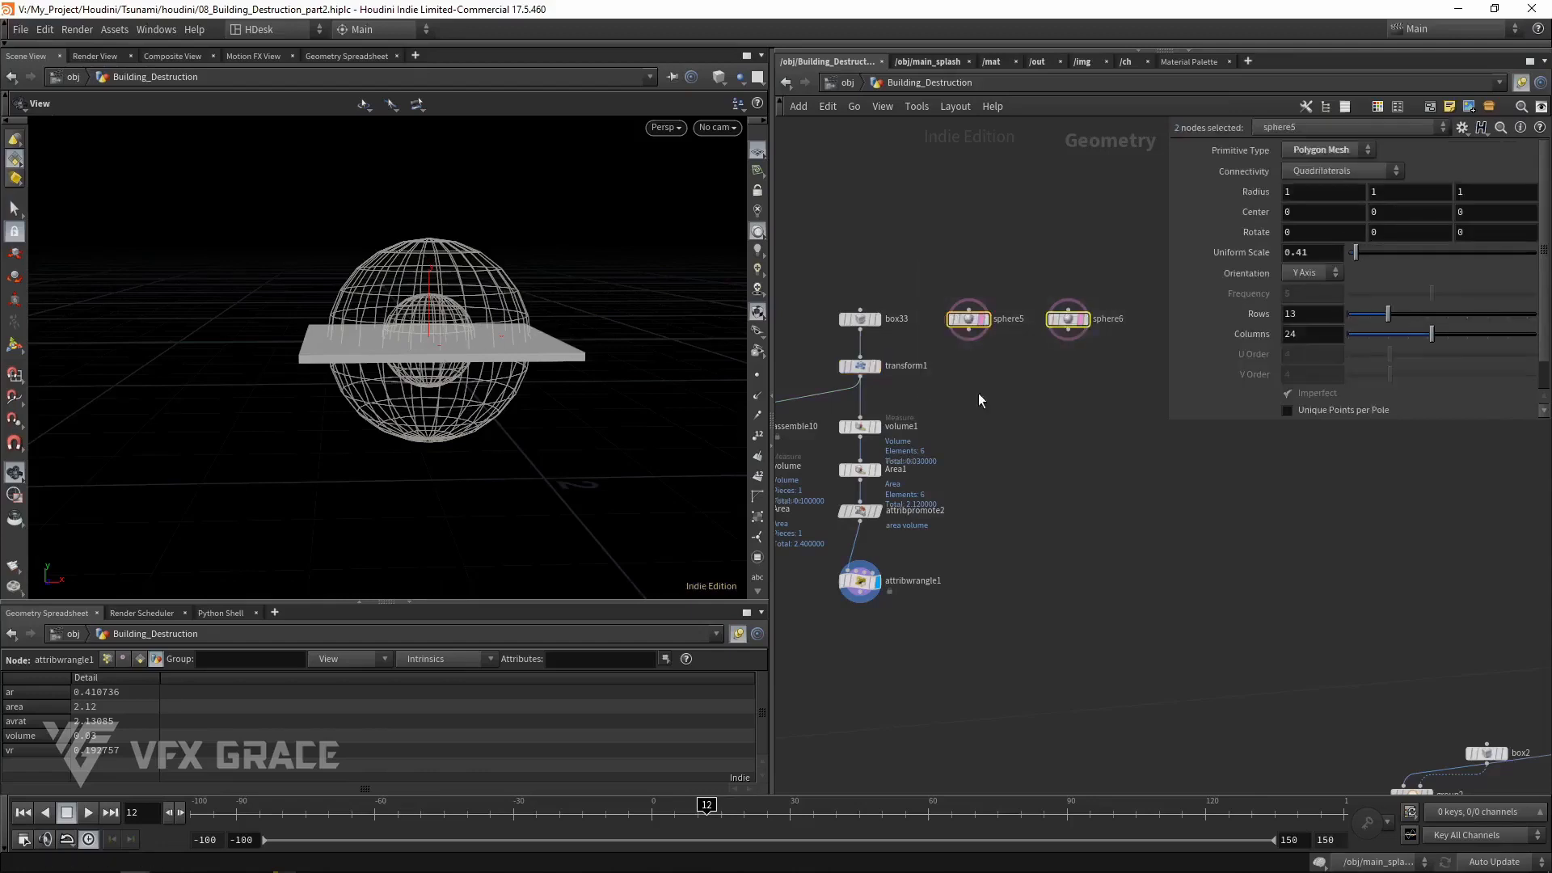
mouse_move(503, 327)
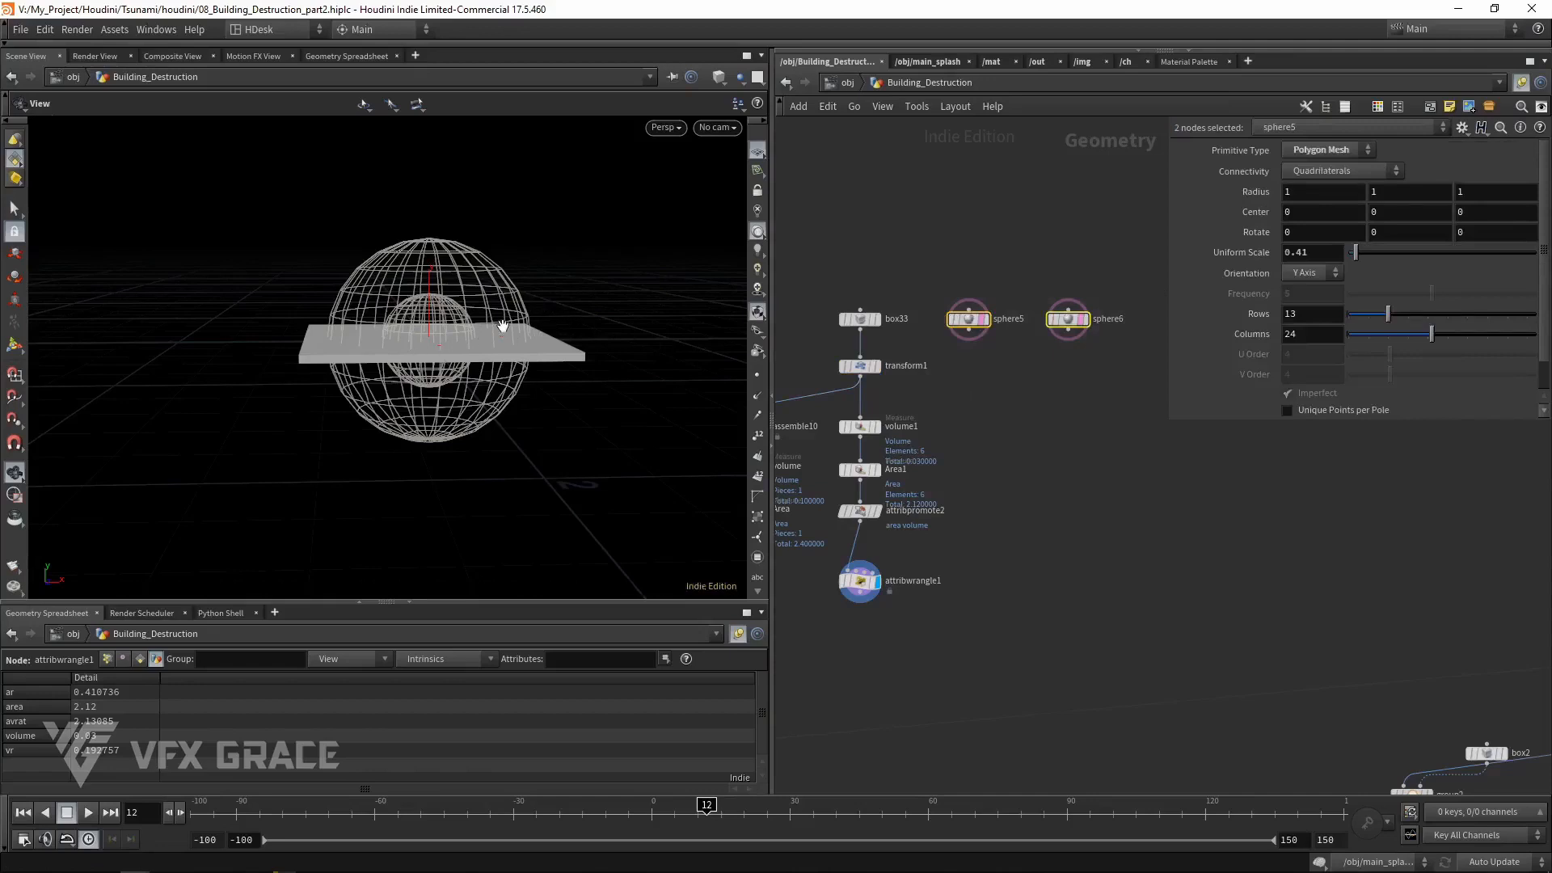
mouse_move(720, 381)
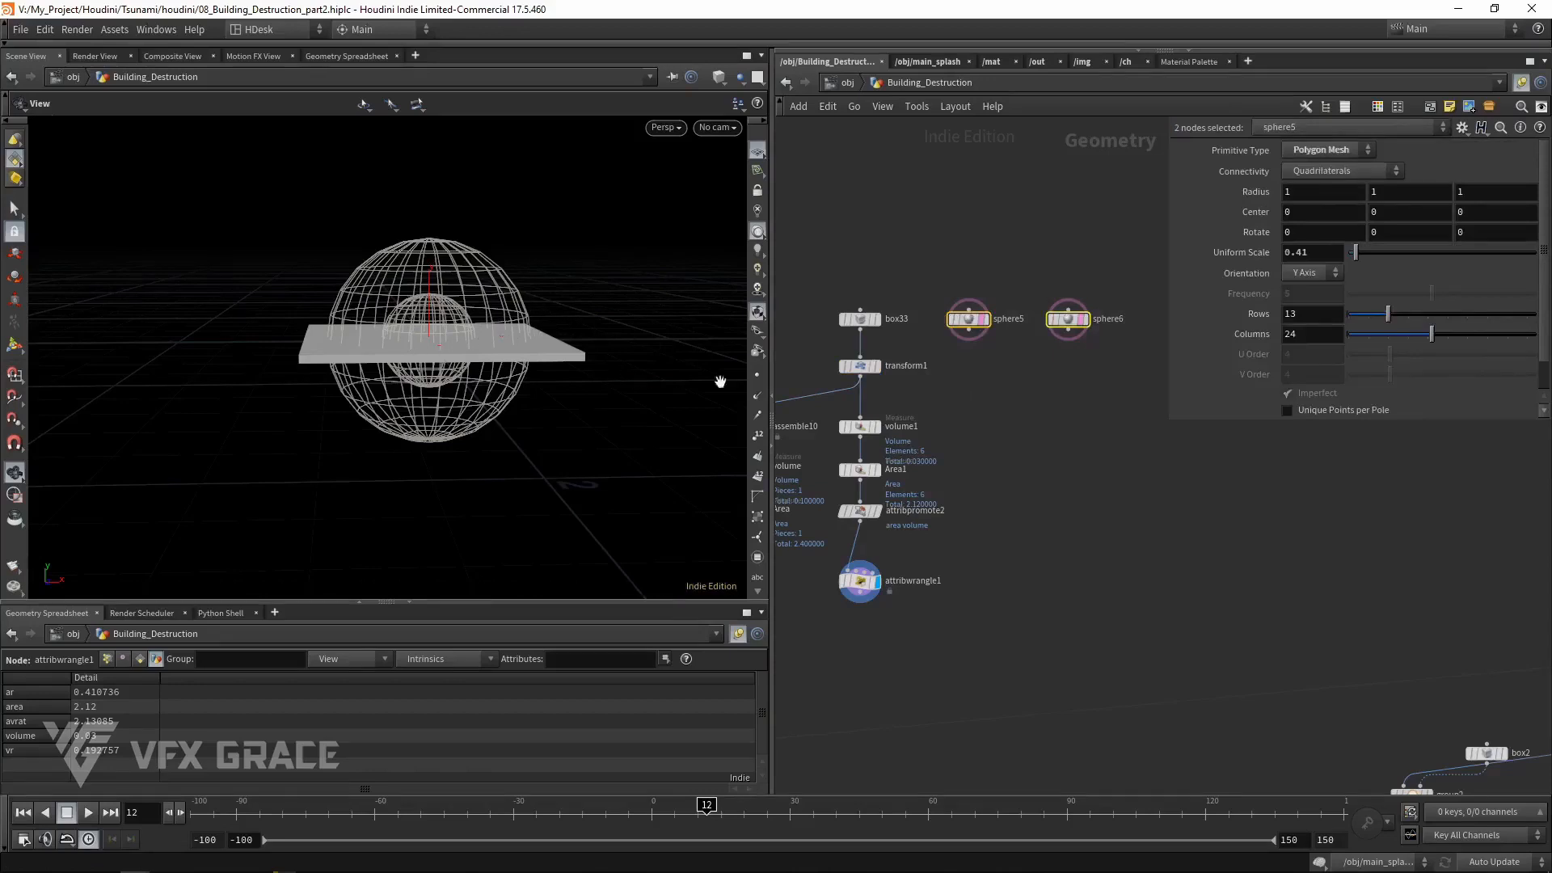
click(859, 365)
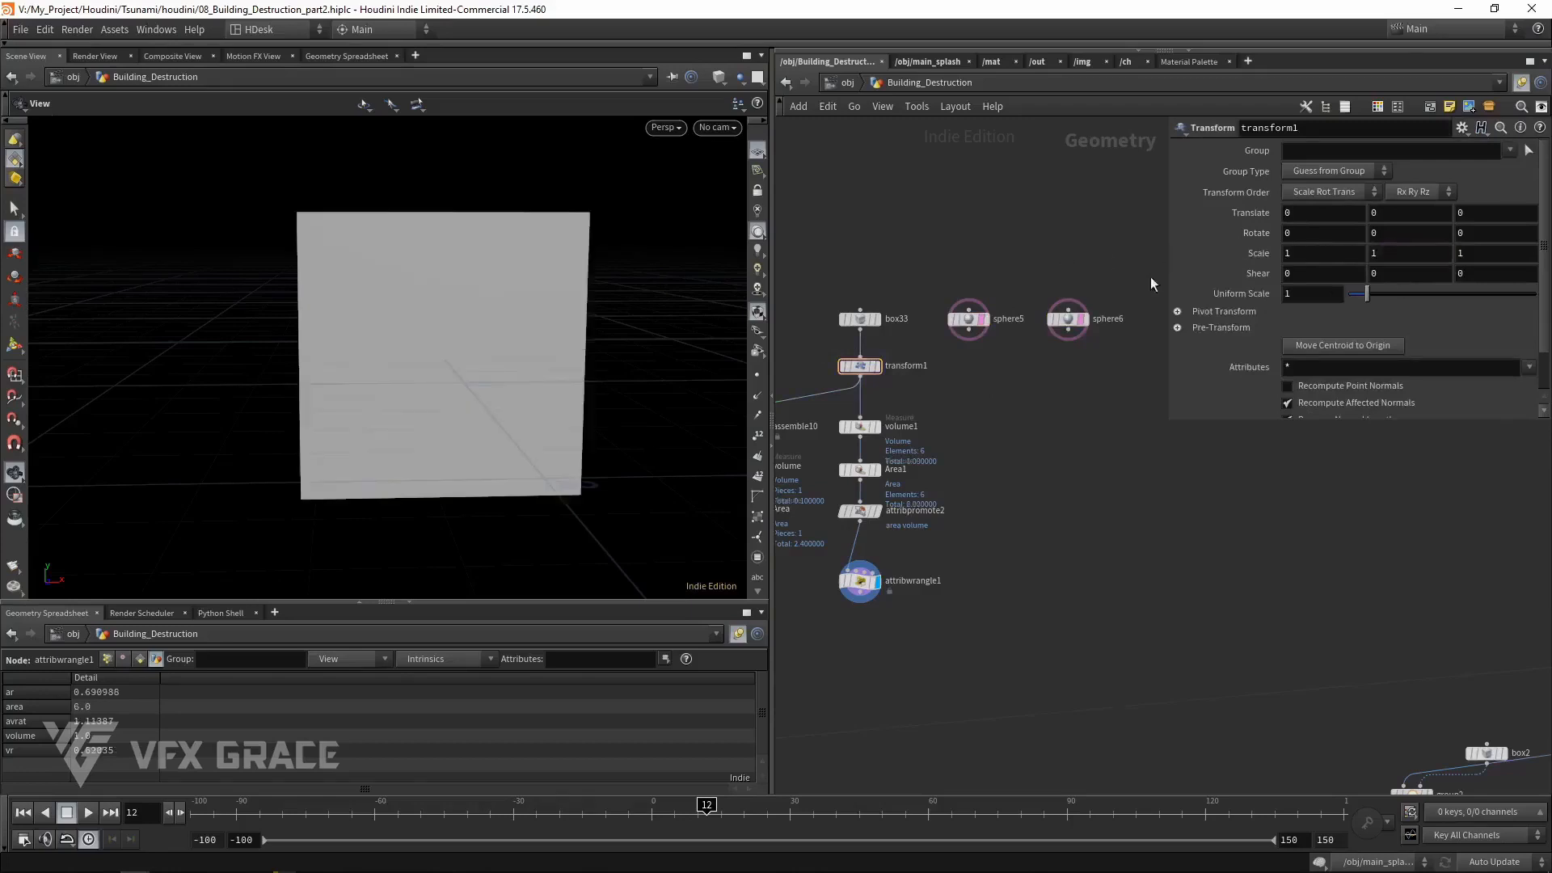
Set transform1 uniform scale to 0.3 and resize sphere5 to 0.2 and sphere6 to 0.18
text(0.3)
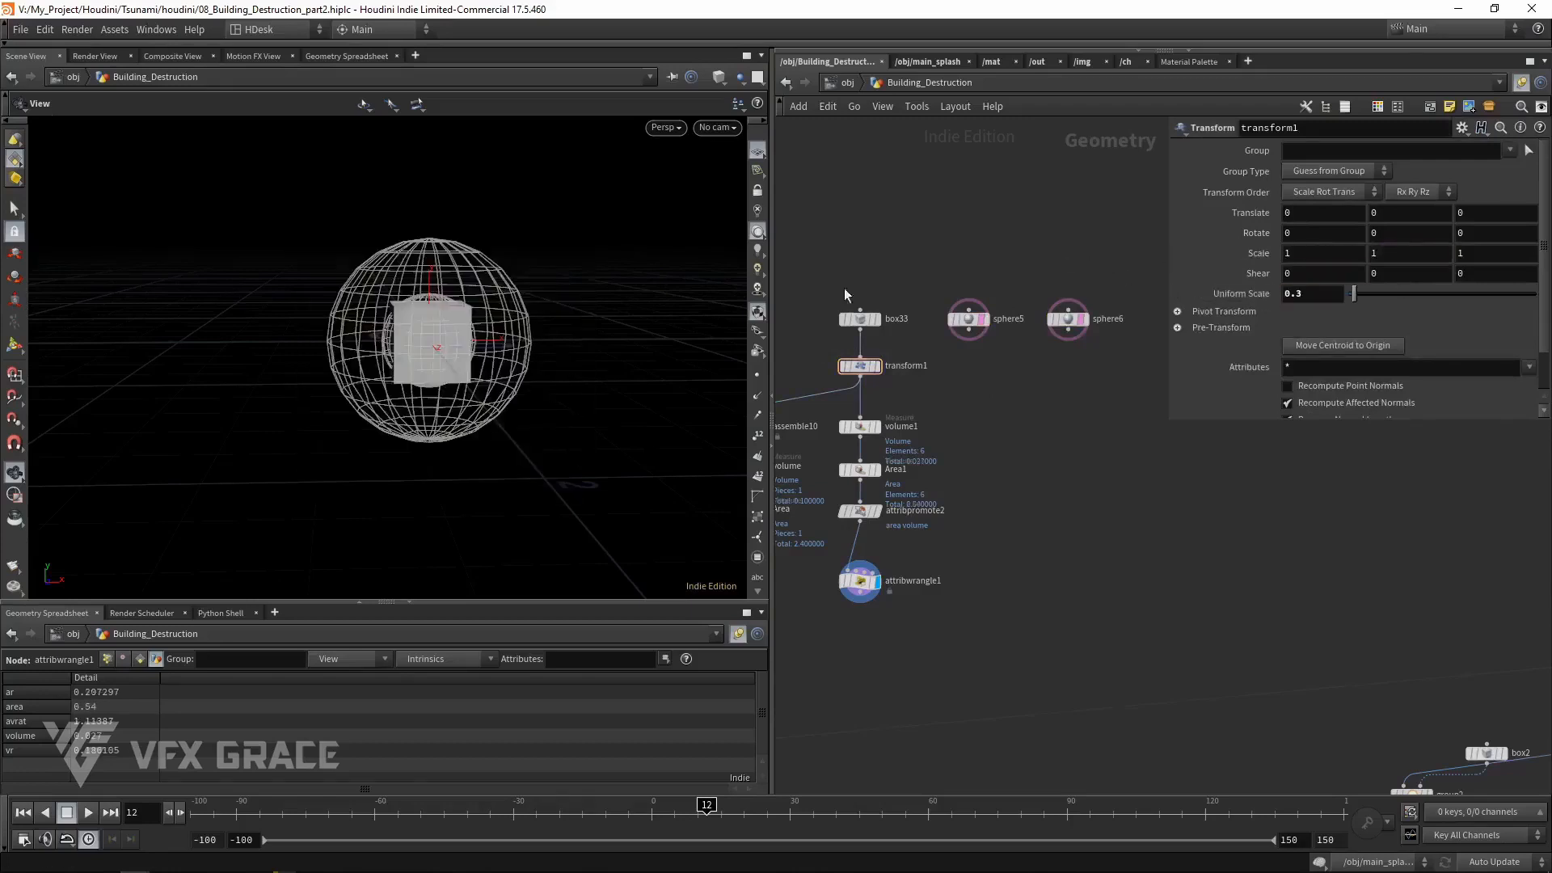
click(967, 319)
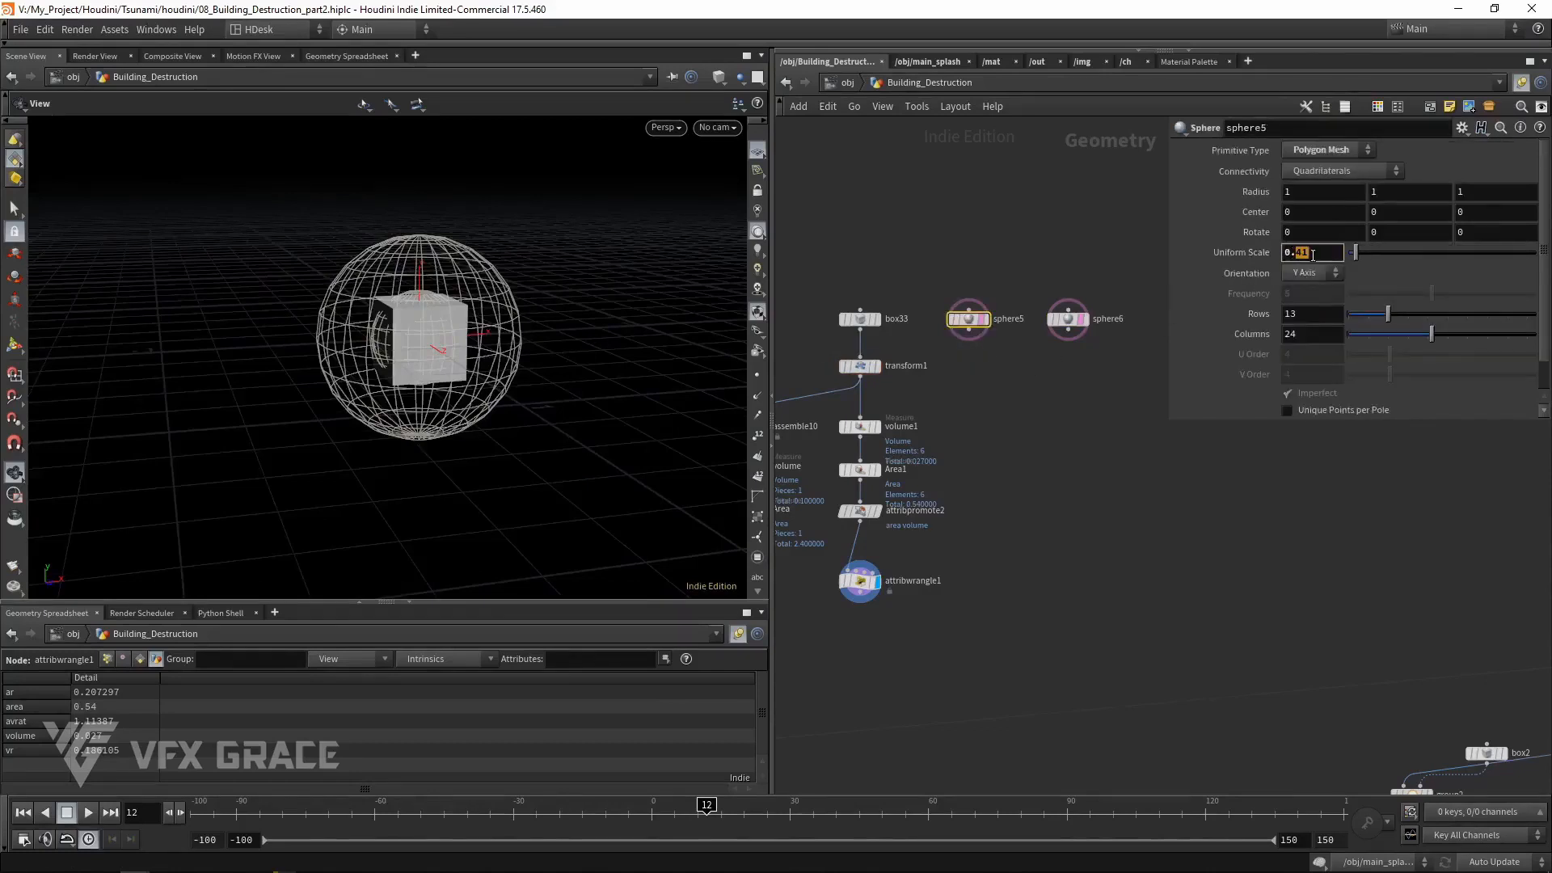
text(0.2)
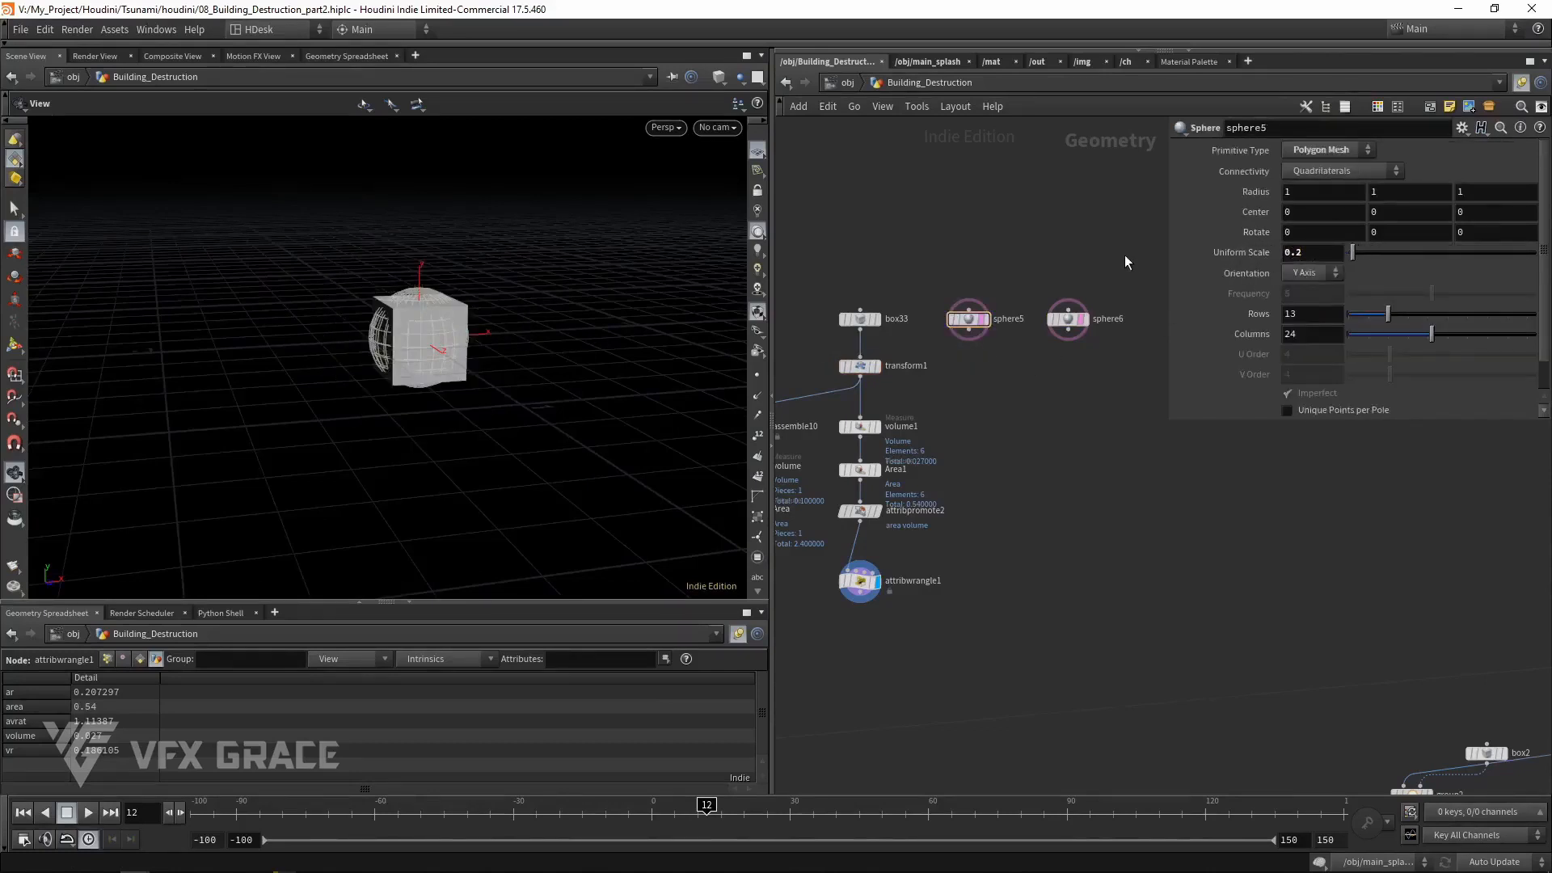
click(1067, 317)
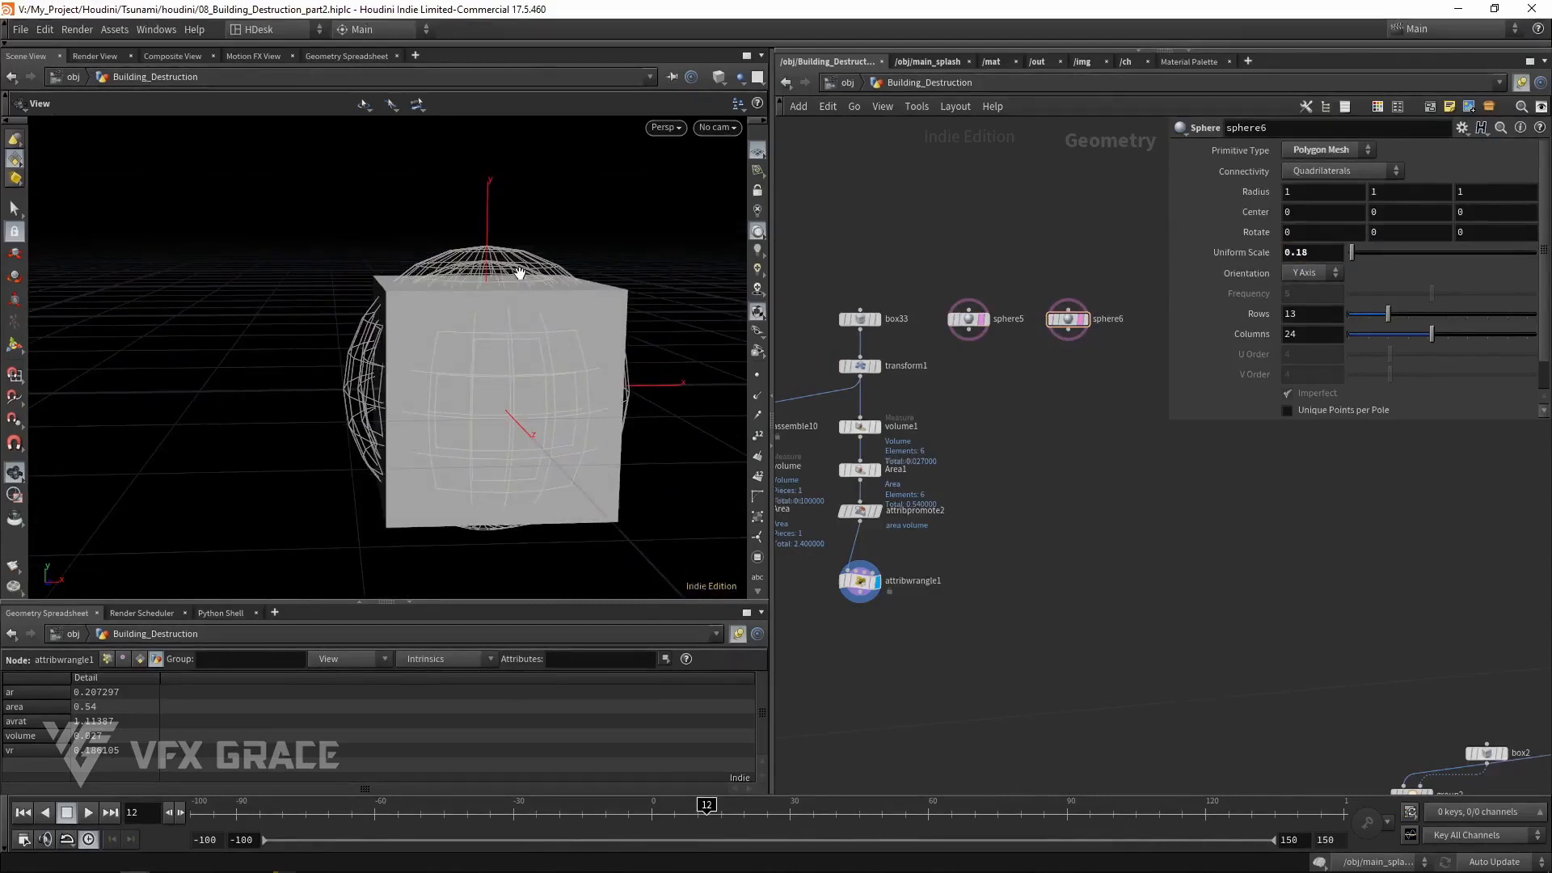
mouse_move(975, 341)
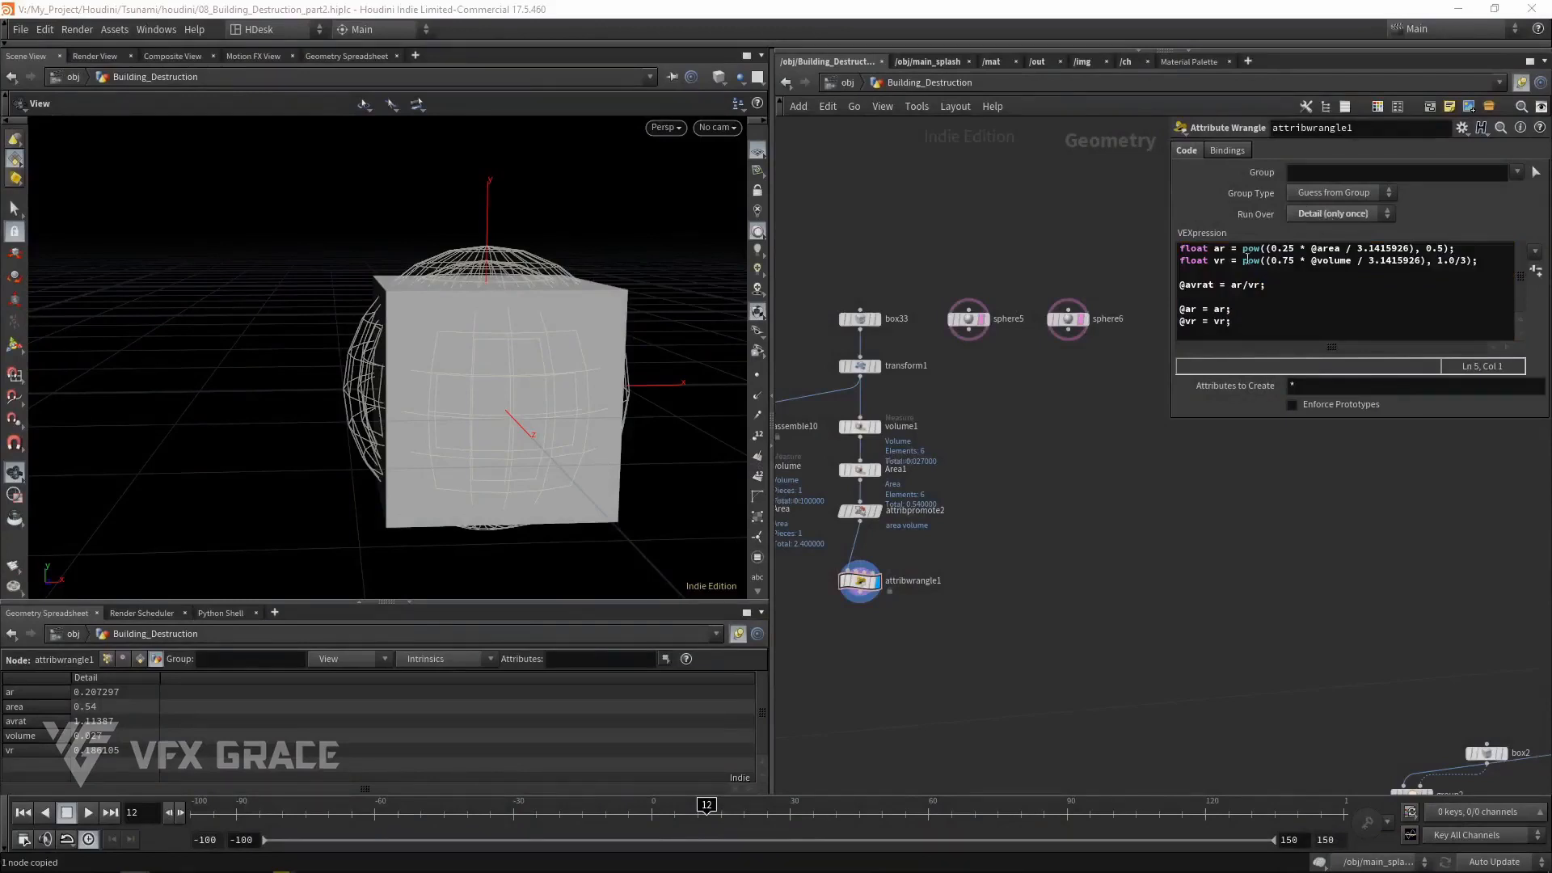
mouse_move(1042, 391)
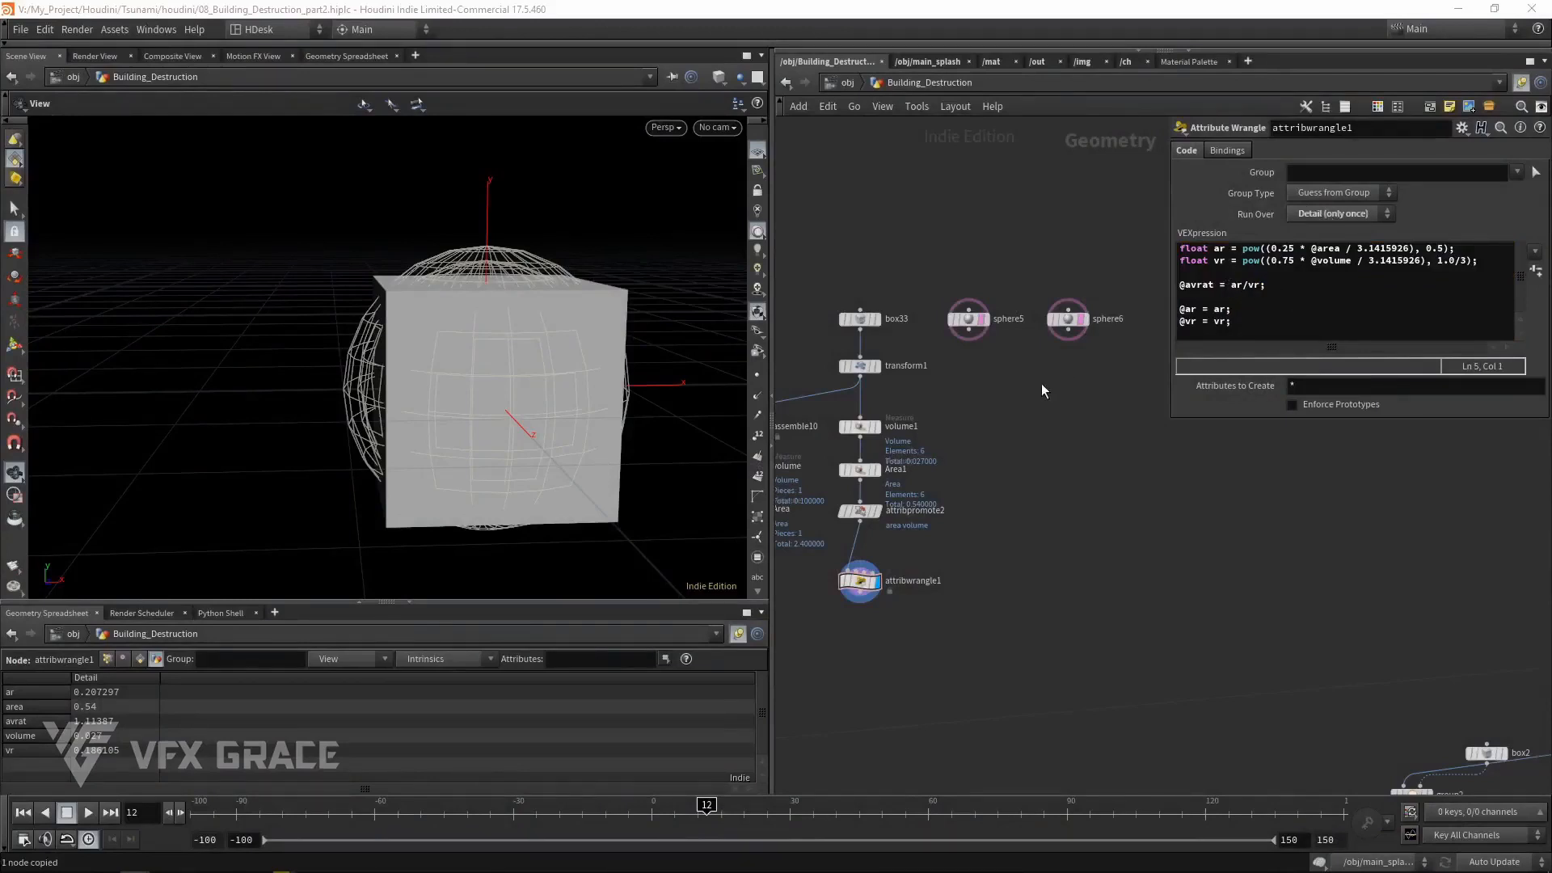
click(859, 504)
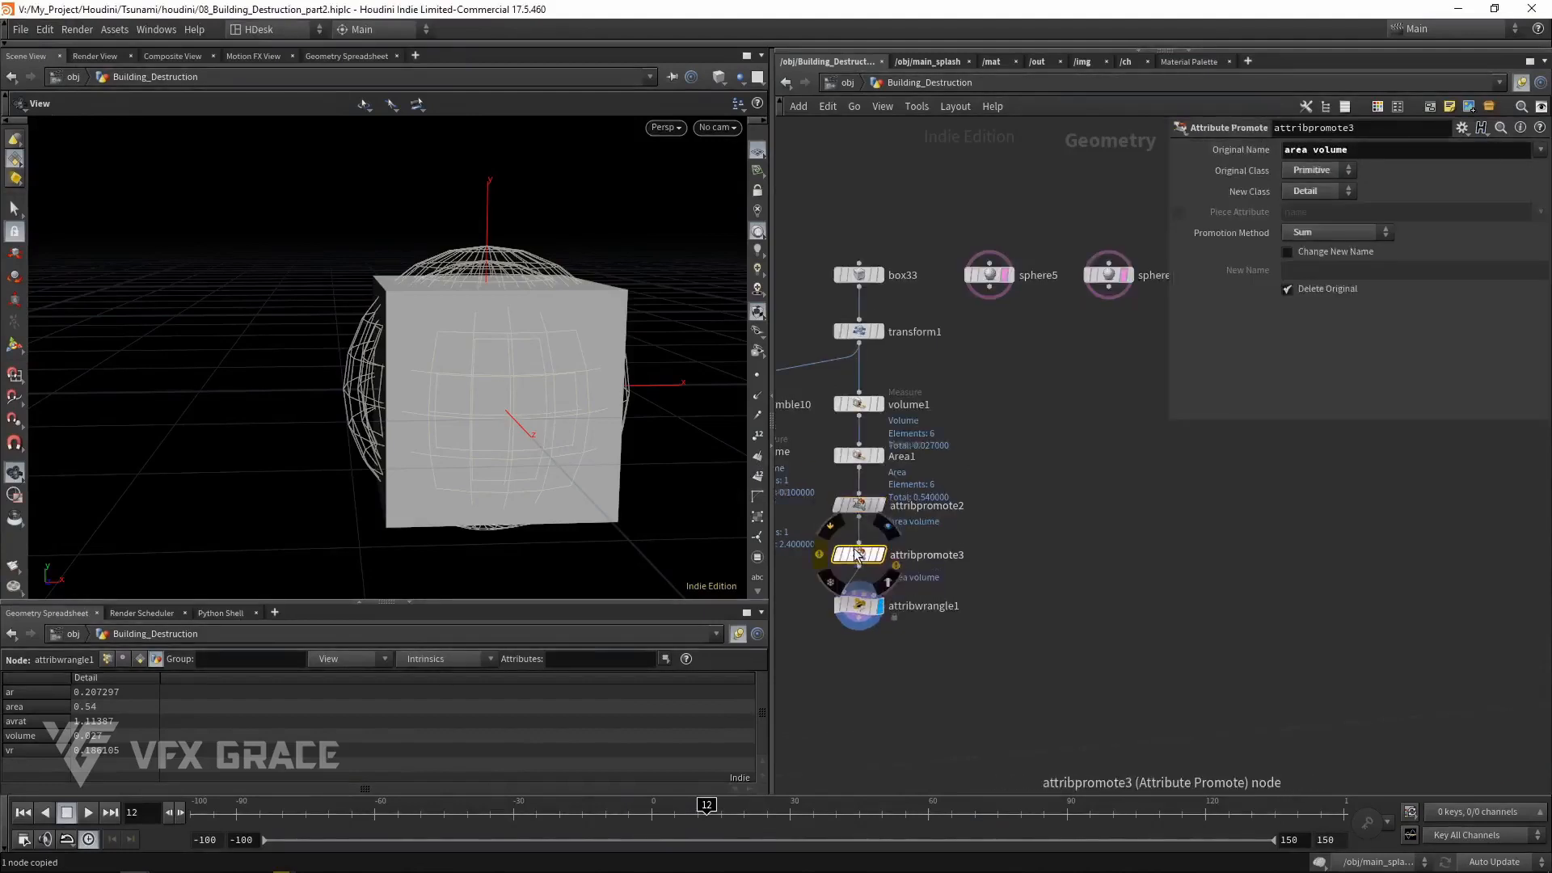
Set attribpromote3 to promote area and volume from Detail to Primitive using Average
click(1317, 169)
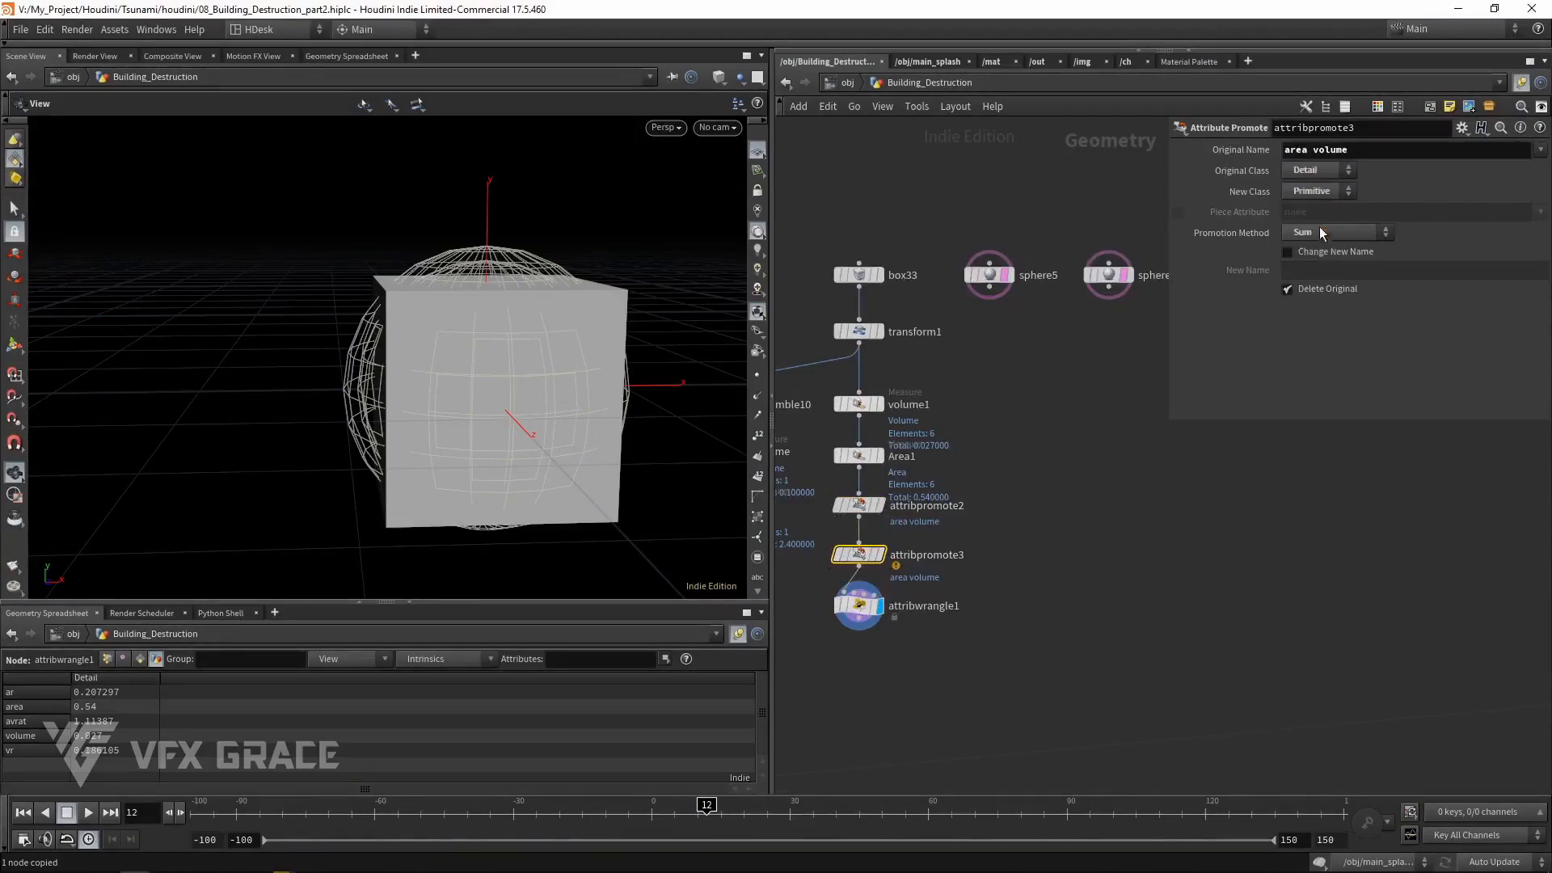
click(1333, 232)
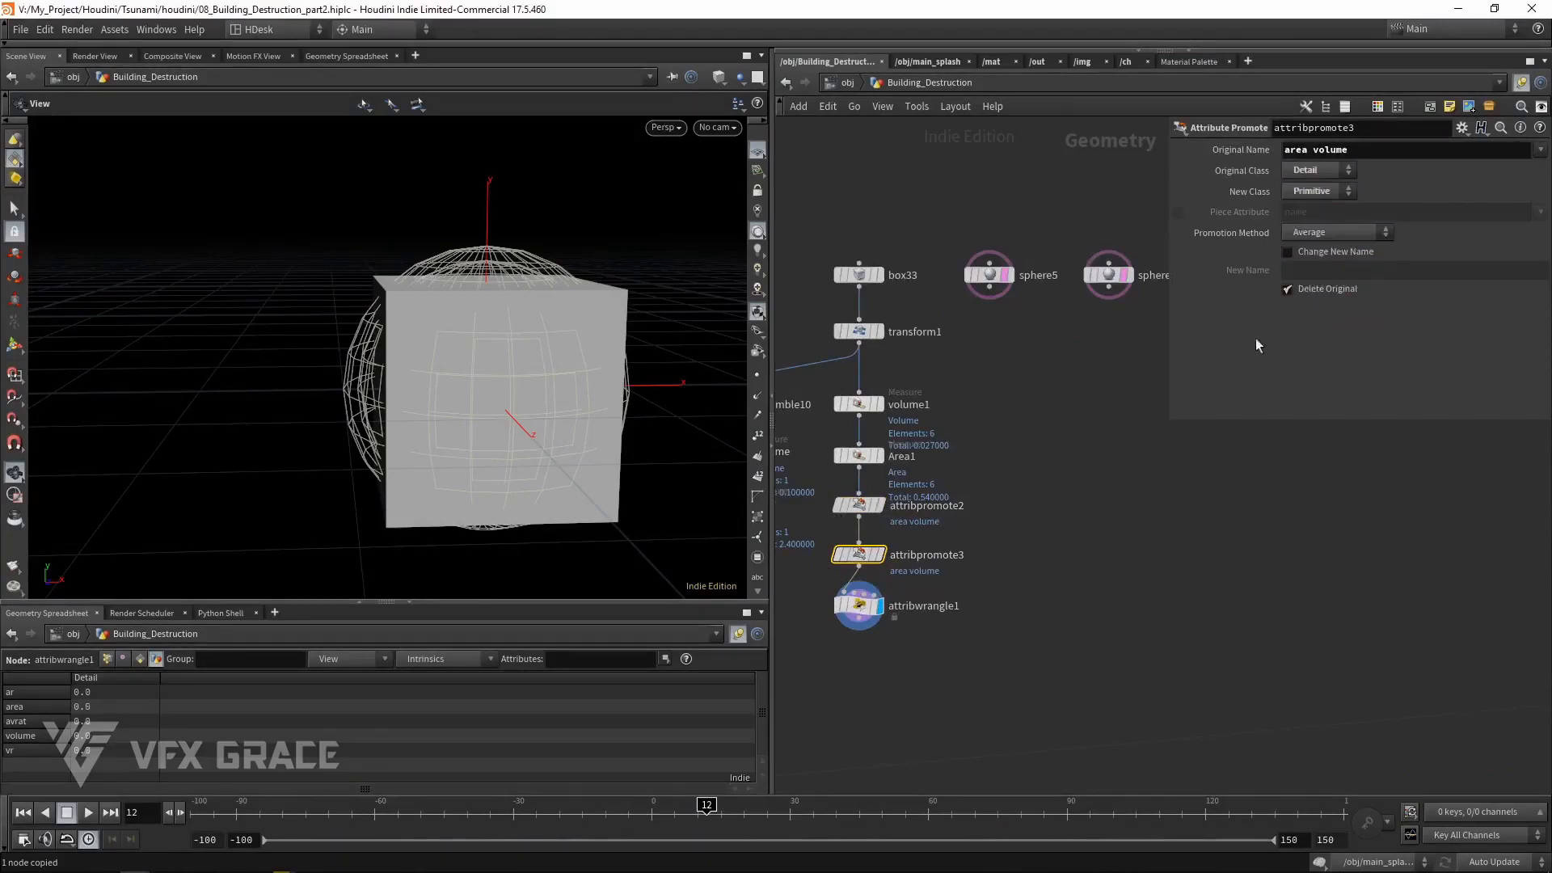
click(858, 604)
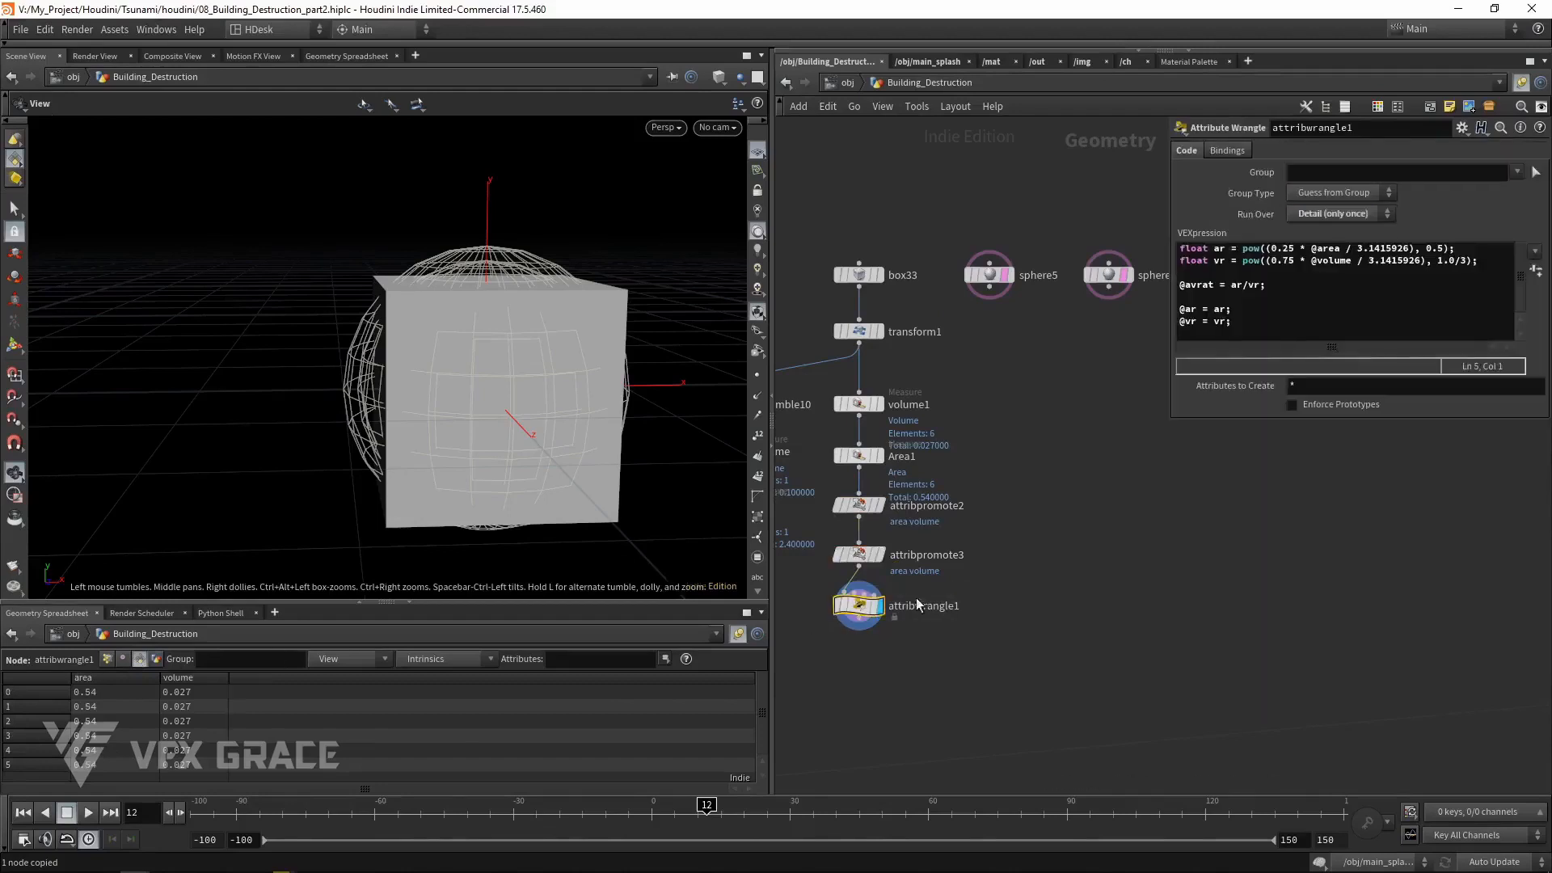
Run the wrangle over Primitives and flatten transform1 to Scale Y 0.1 at uniform scale 0.3
click(1336, 213)
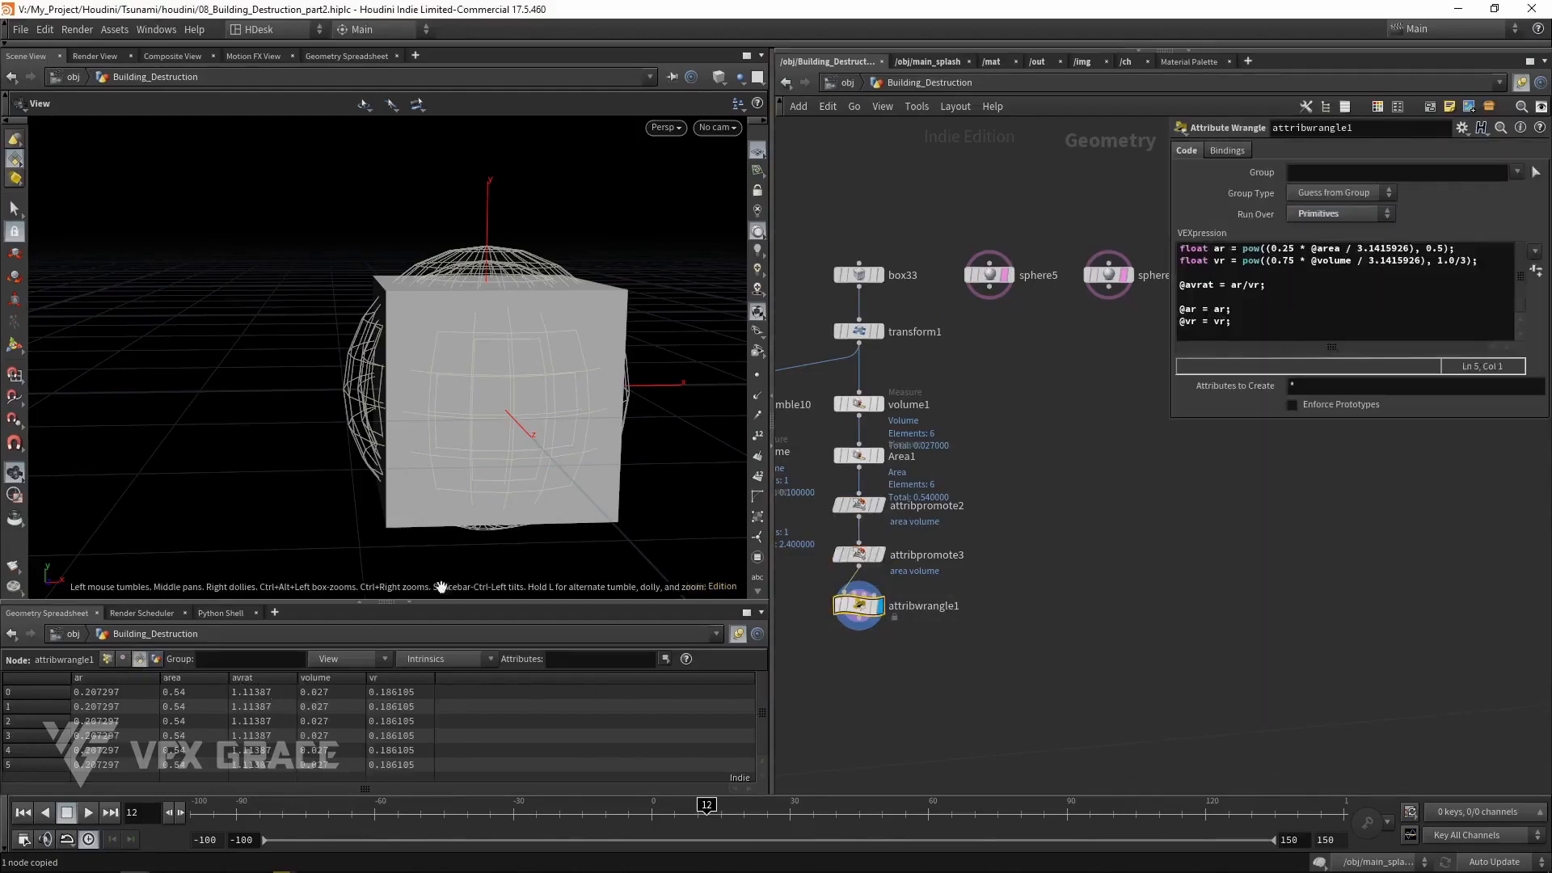
click(859, 330)
text(0.1)
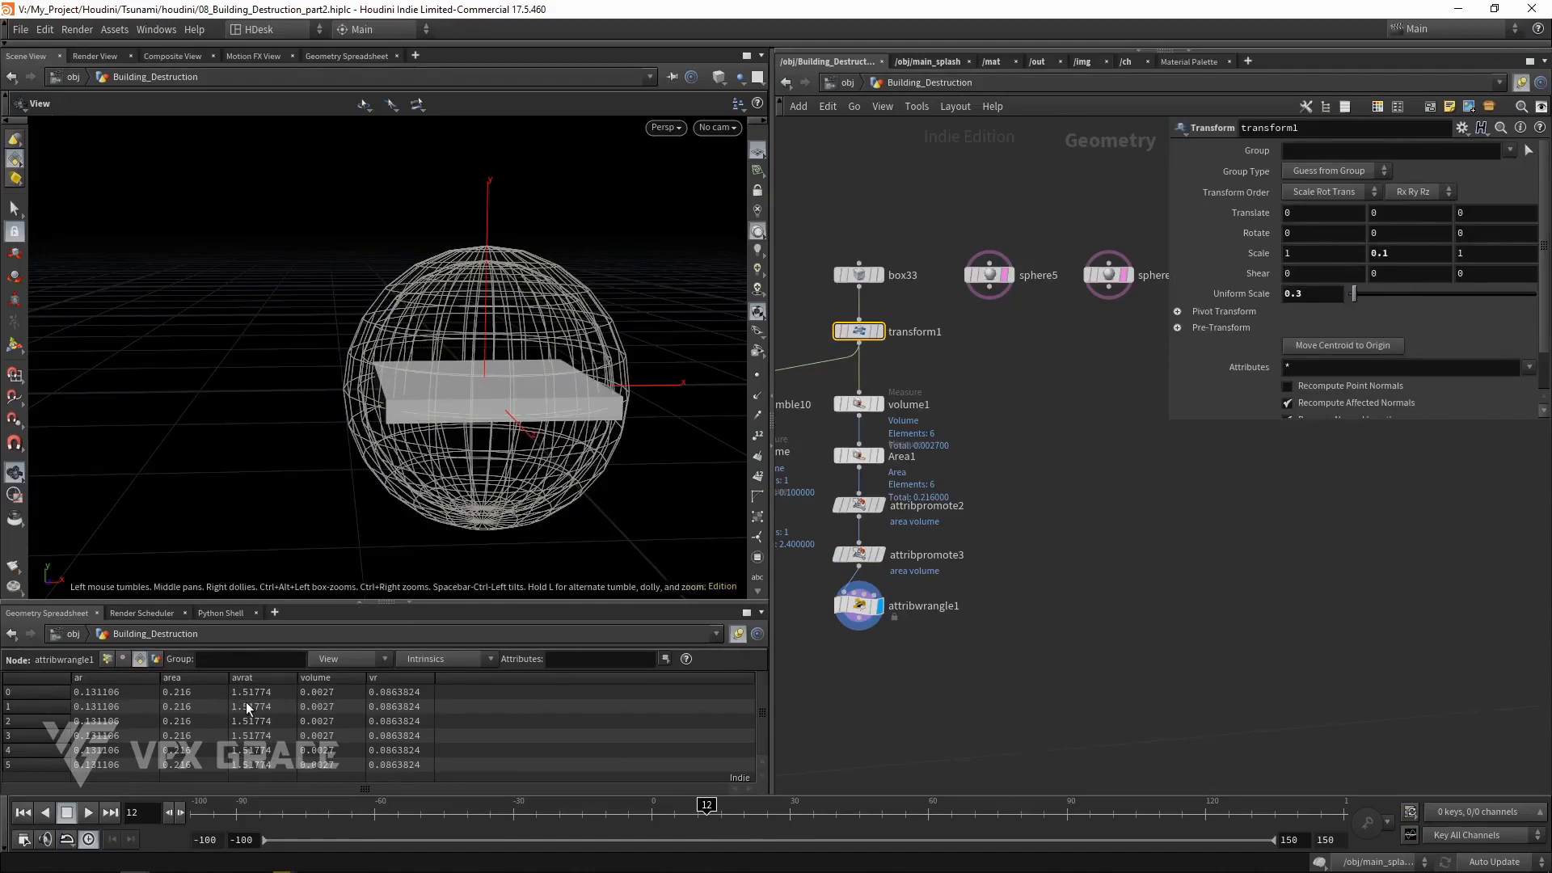
key(tab)
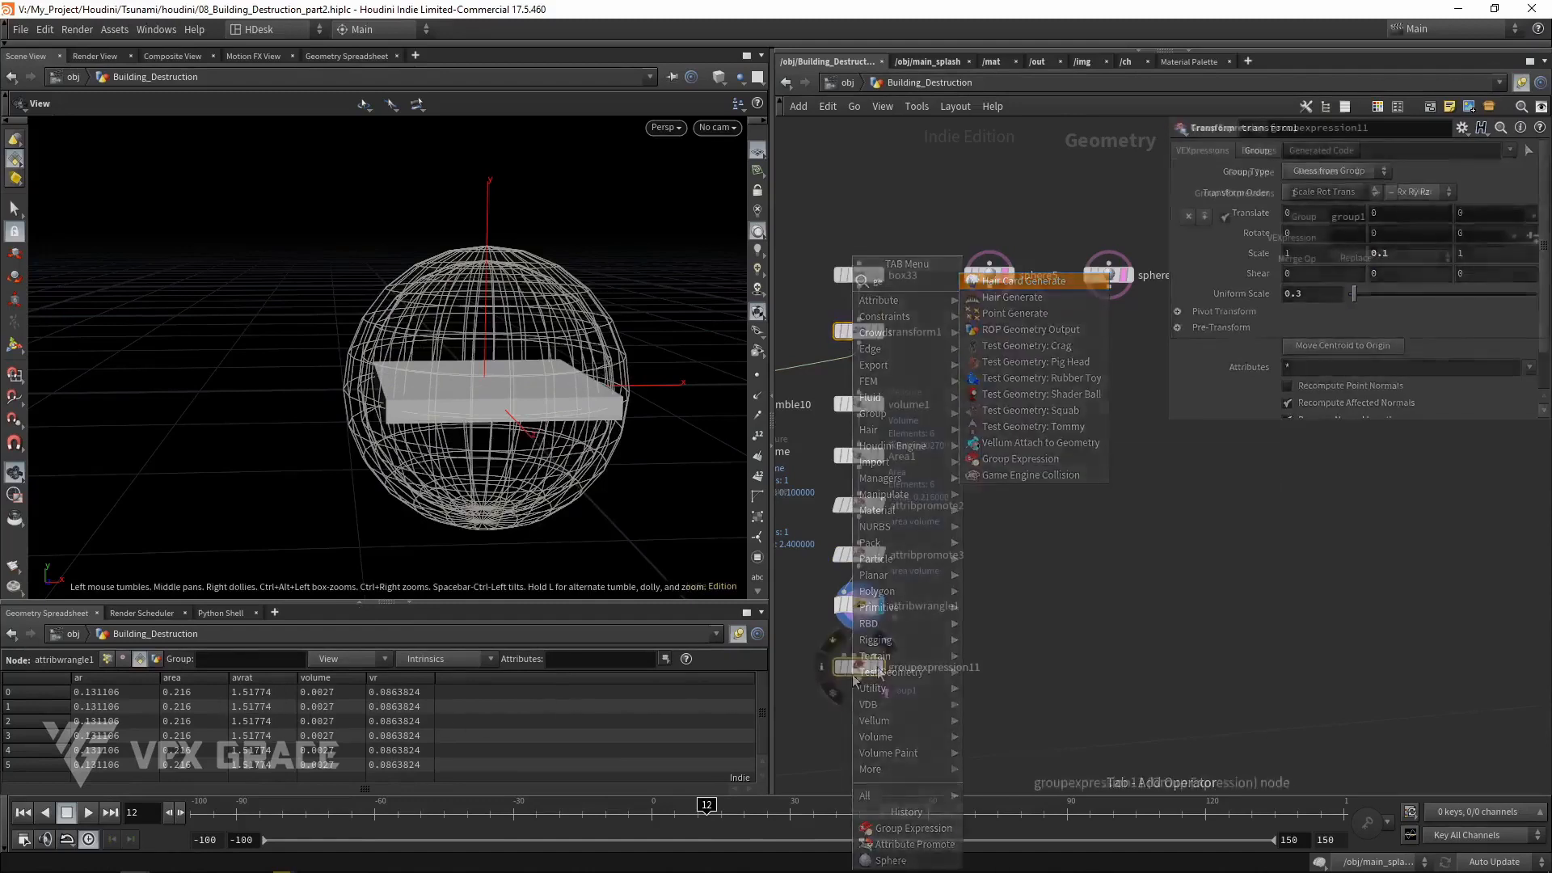
click(1017, 458)
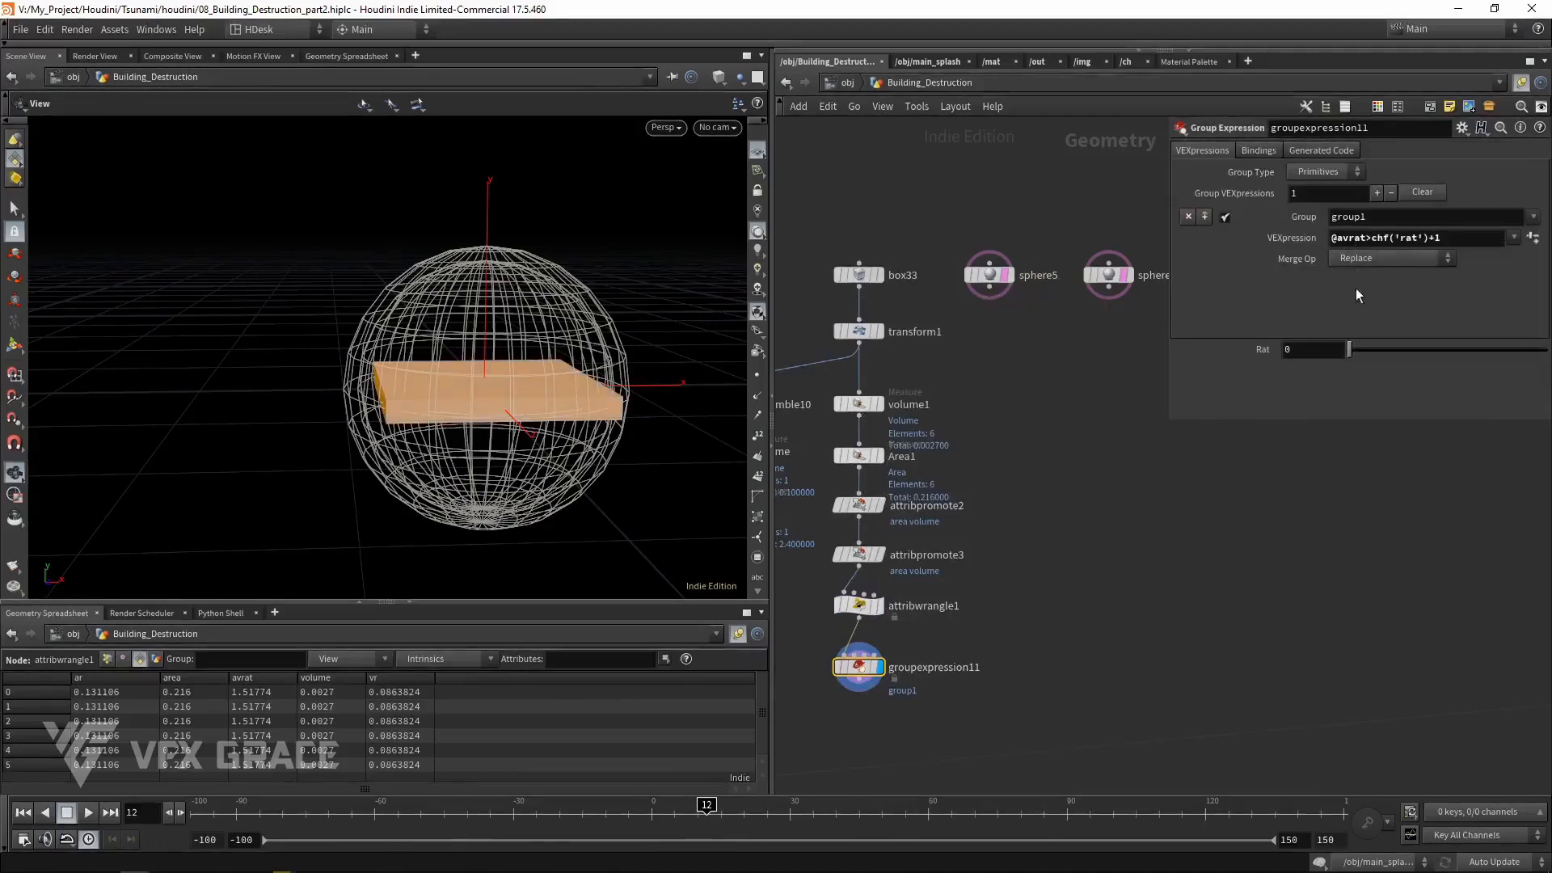
drag(1346, 349, 1509, 348)
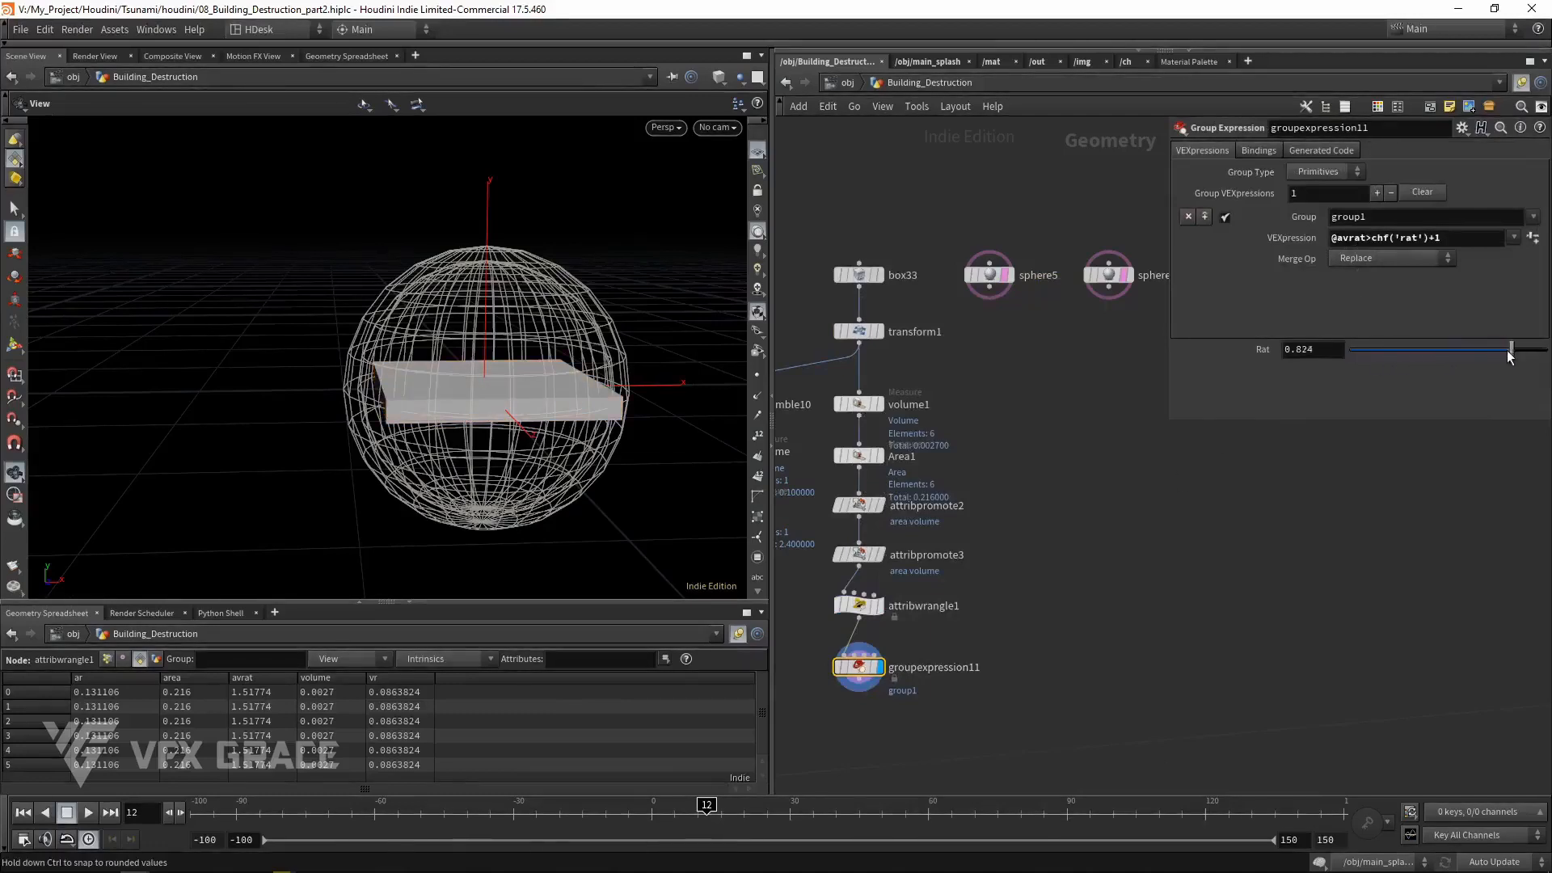
drag(1509, 348, 1502, 348)
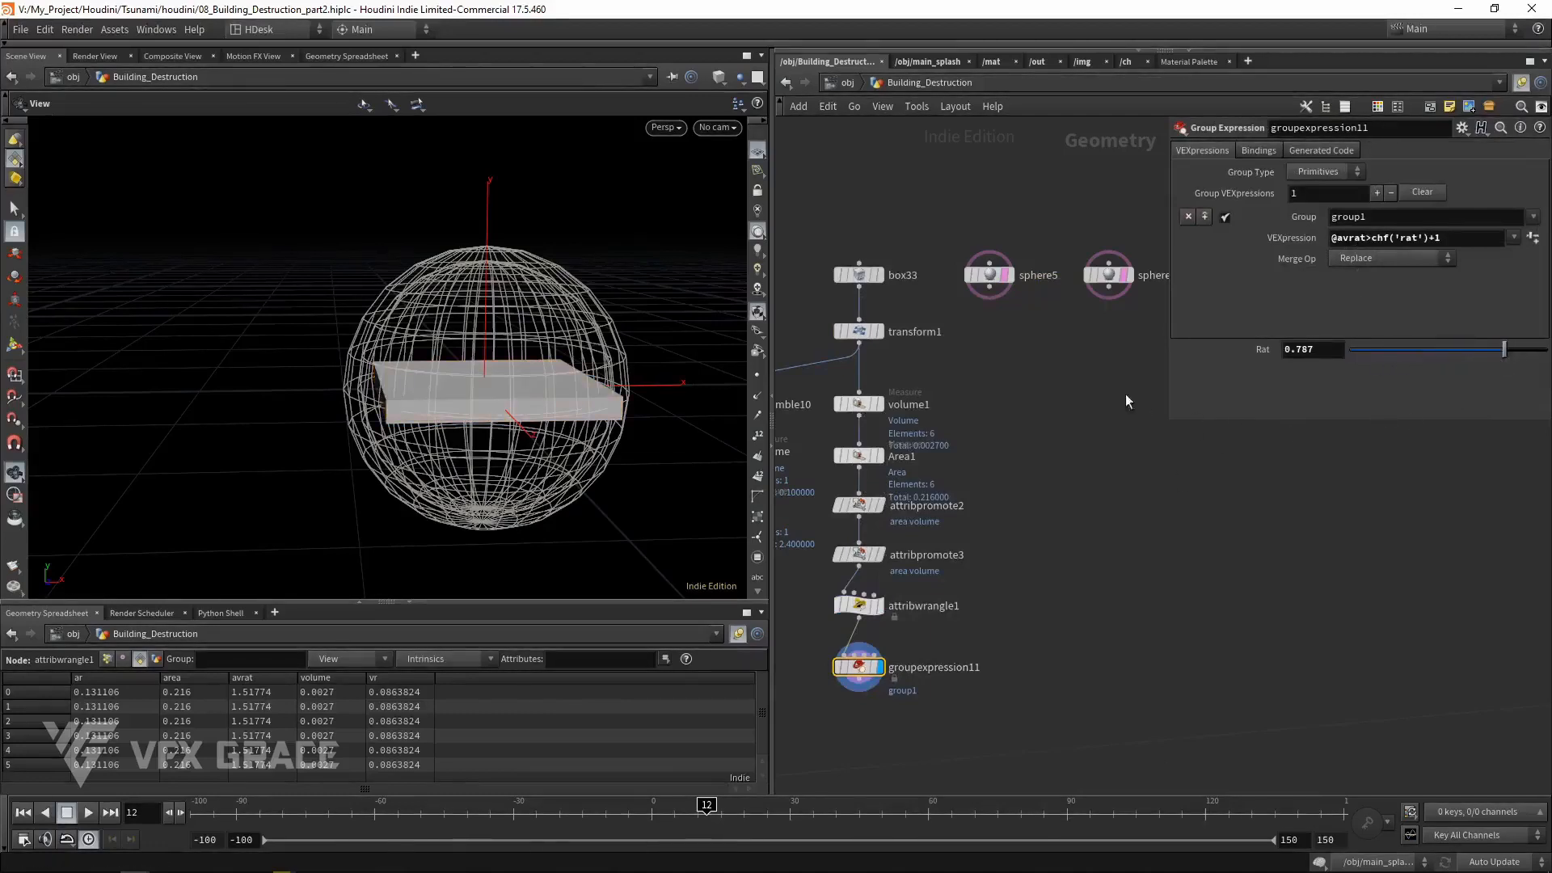
click(987, 274)
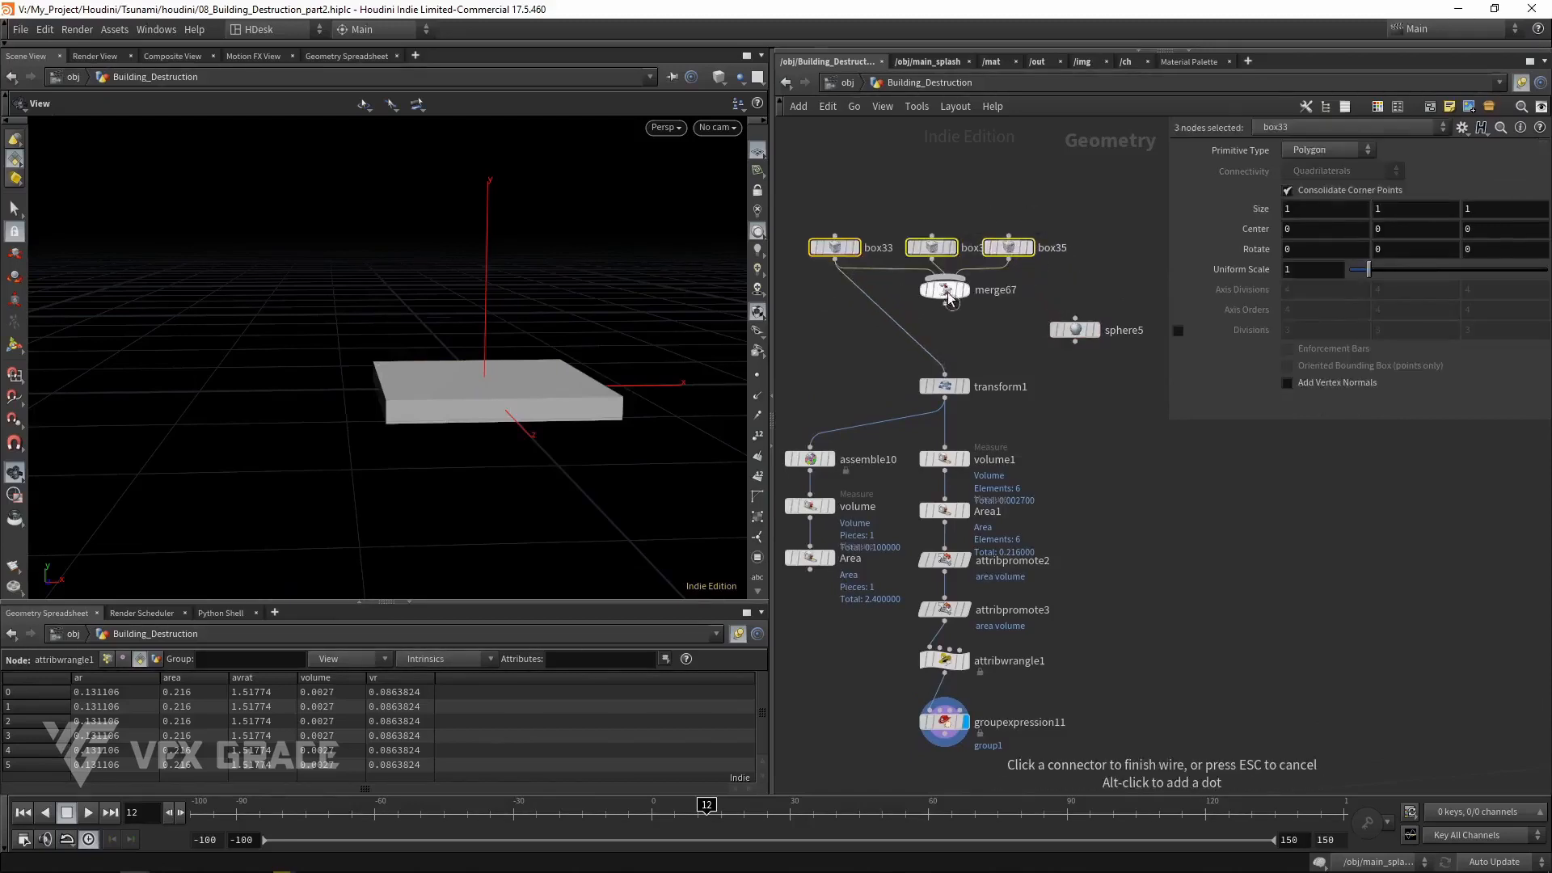
Wire merge67 of box33, box34 and box35 into transform1 and check the promote step
click(948, 301)
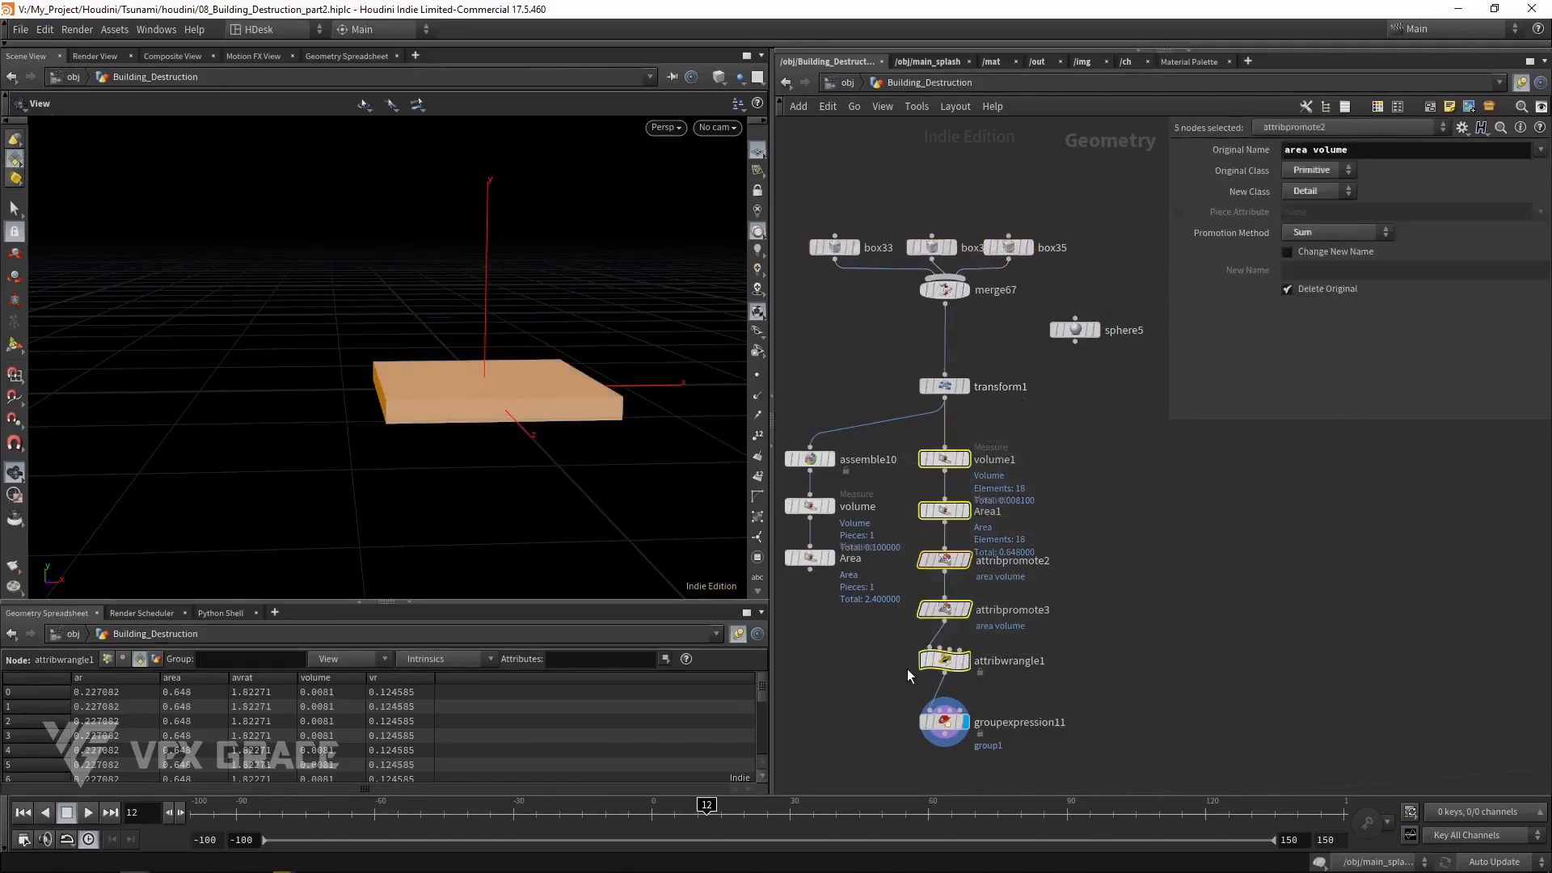
click(943, 559)
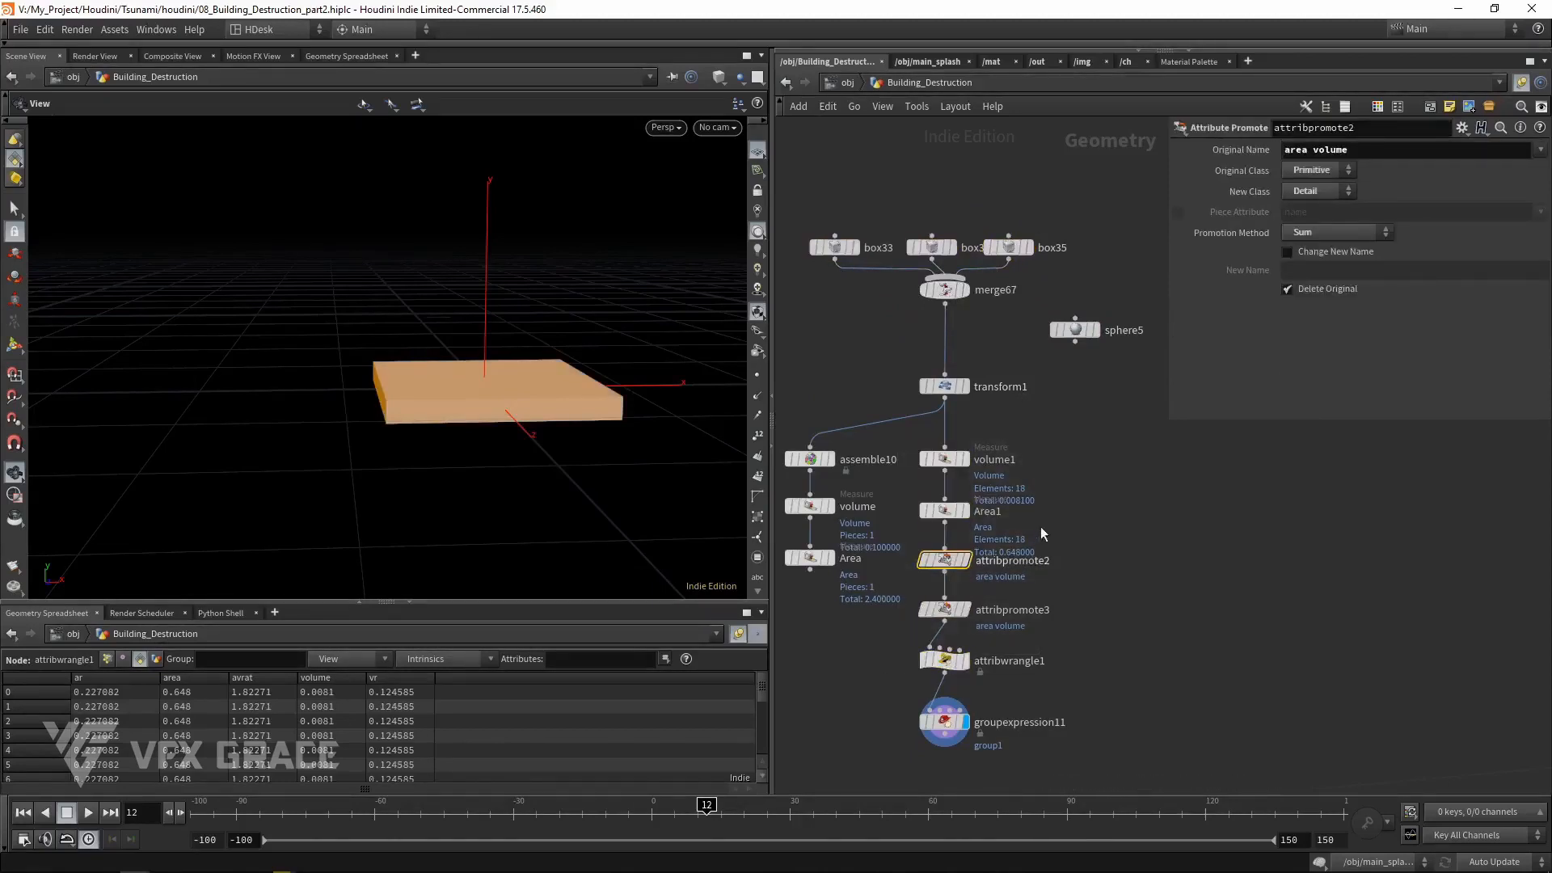
mouse_move(1277, 199)
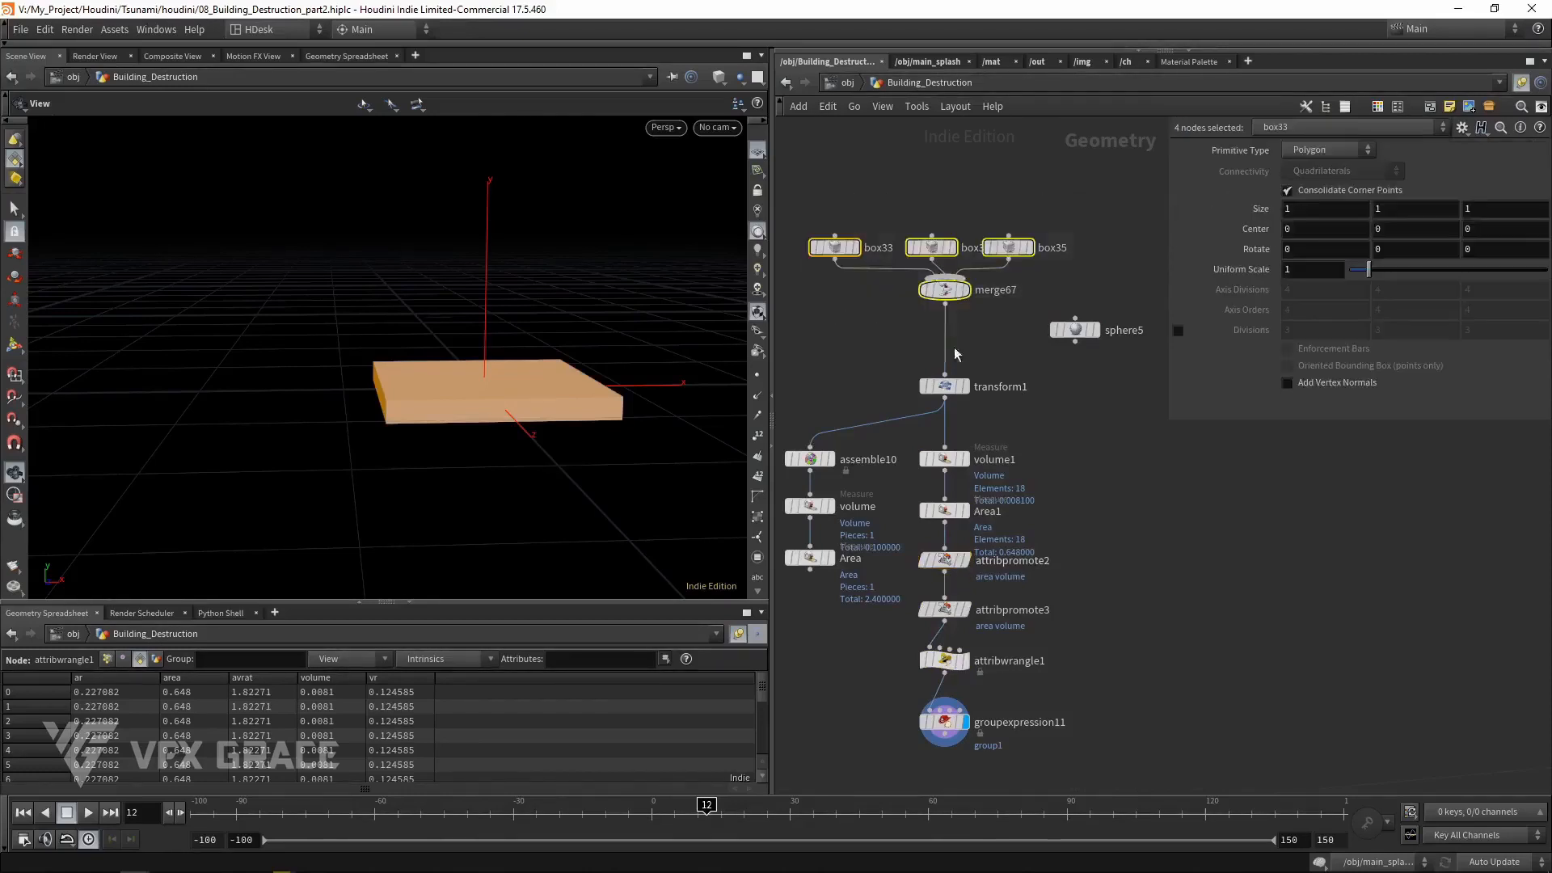
mouse_move(1086, 466)
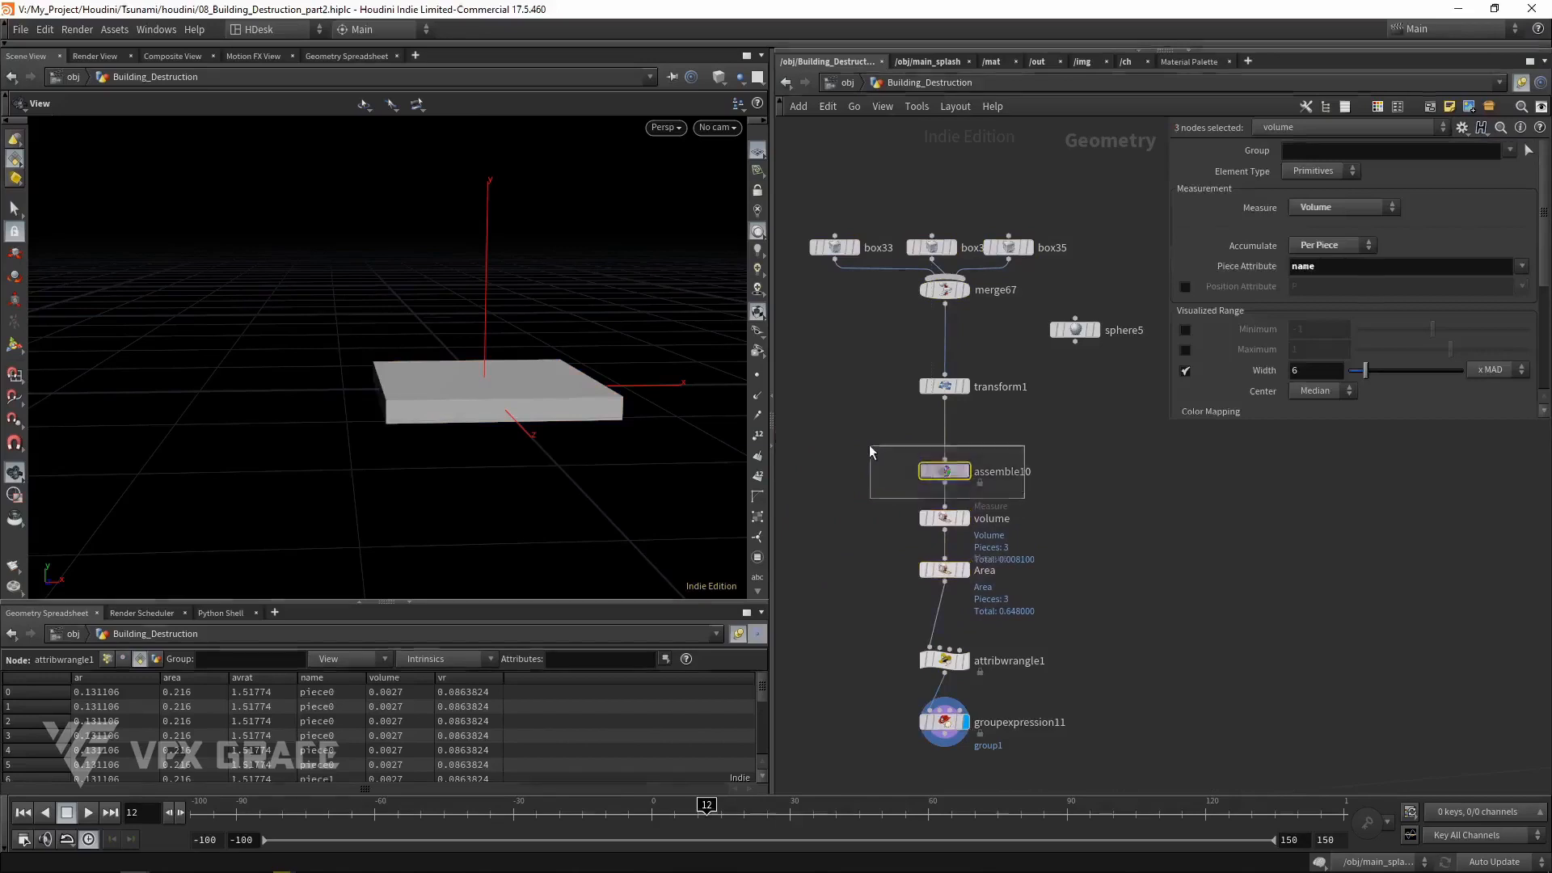
Name pieces with assemble10 and set both Measure SOPs to accumulate Per Piece by name
click(943, 471)
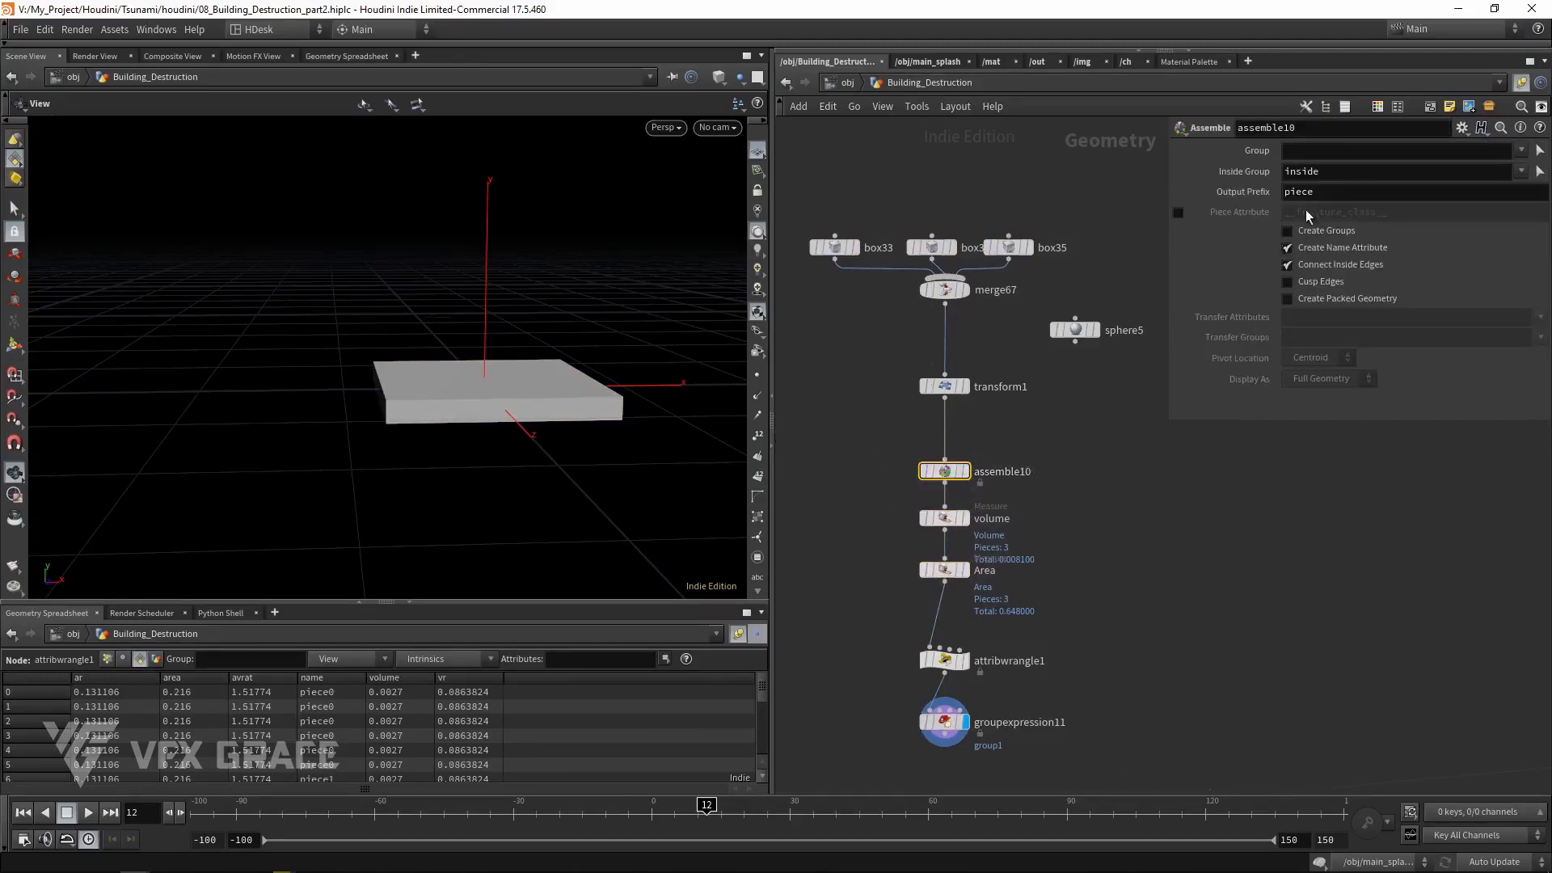
click(943, 518)
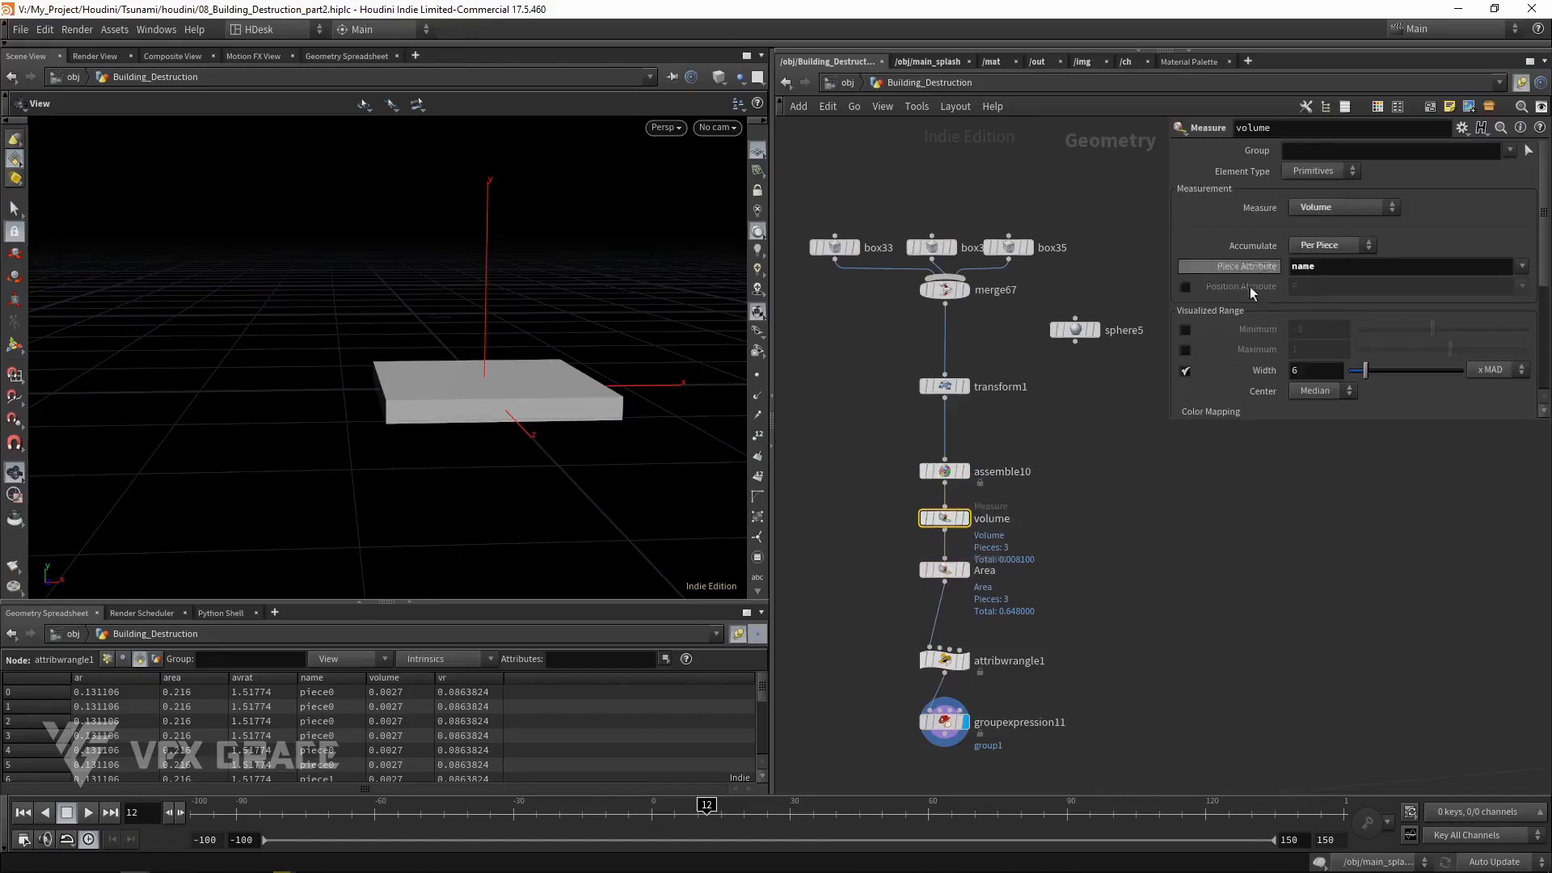
click(943, 570)
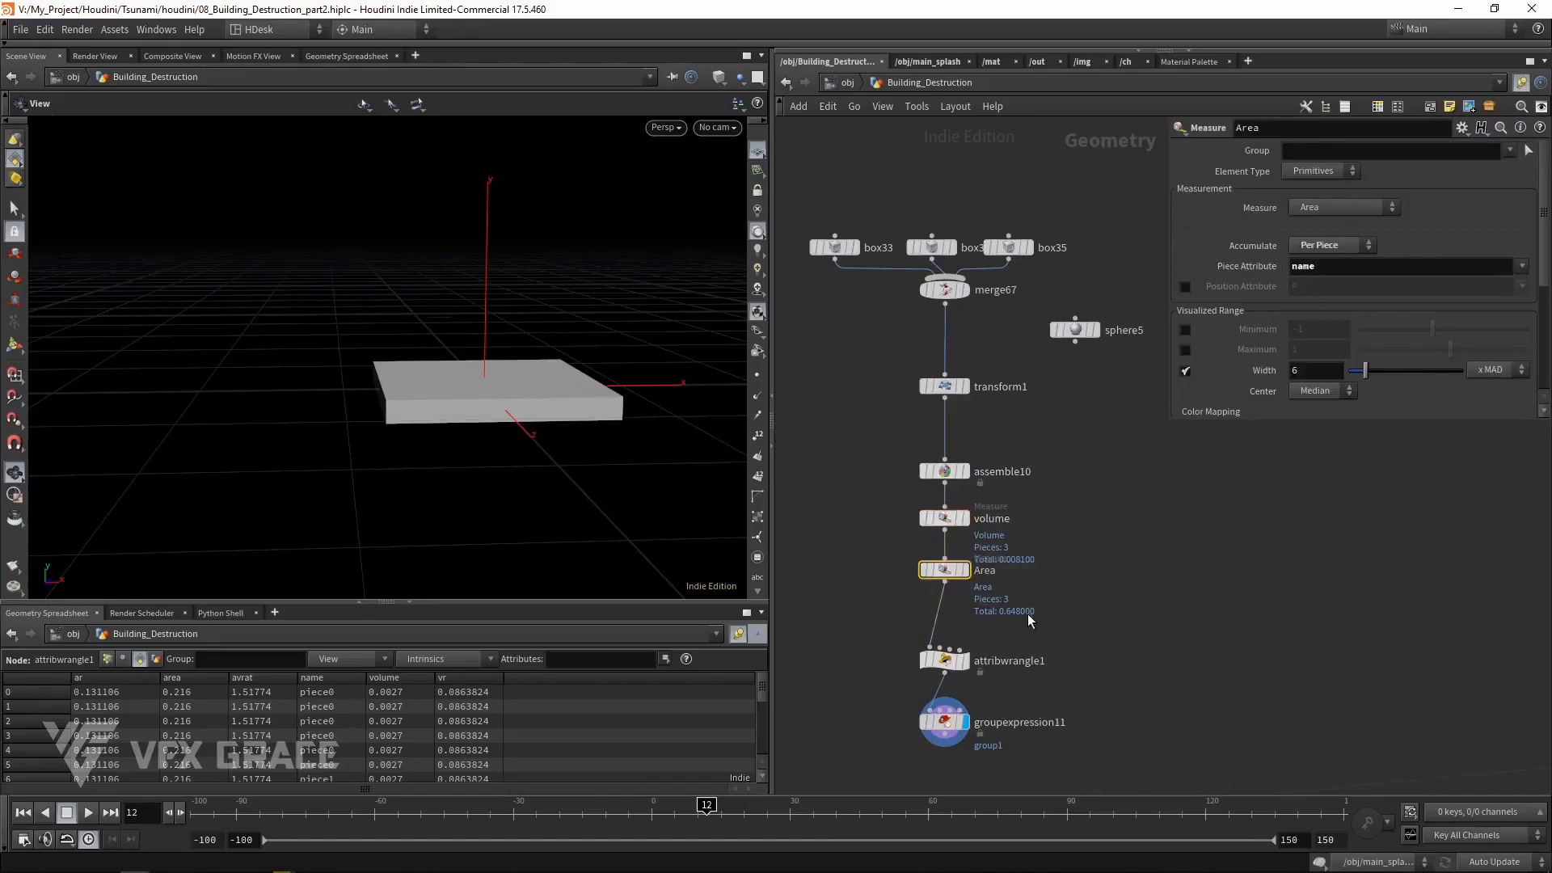
click(944, 660)
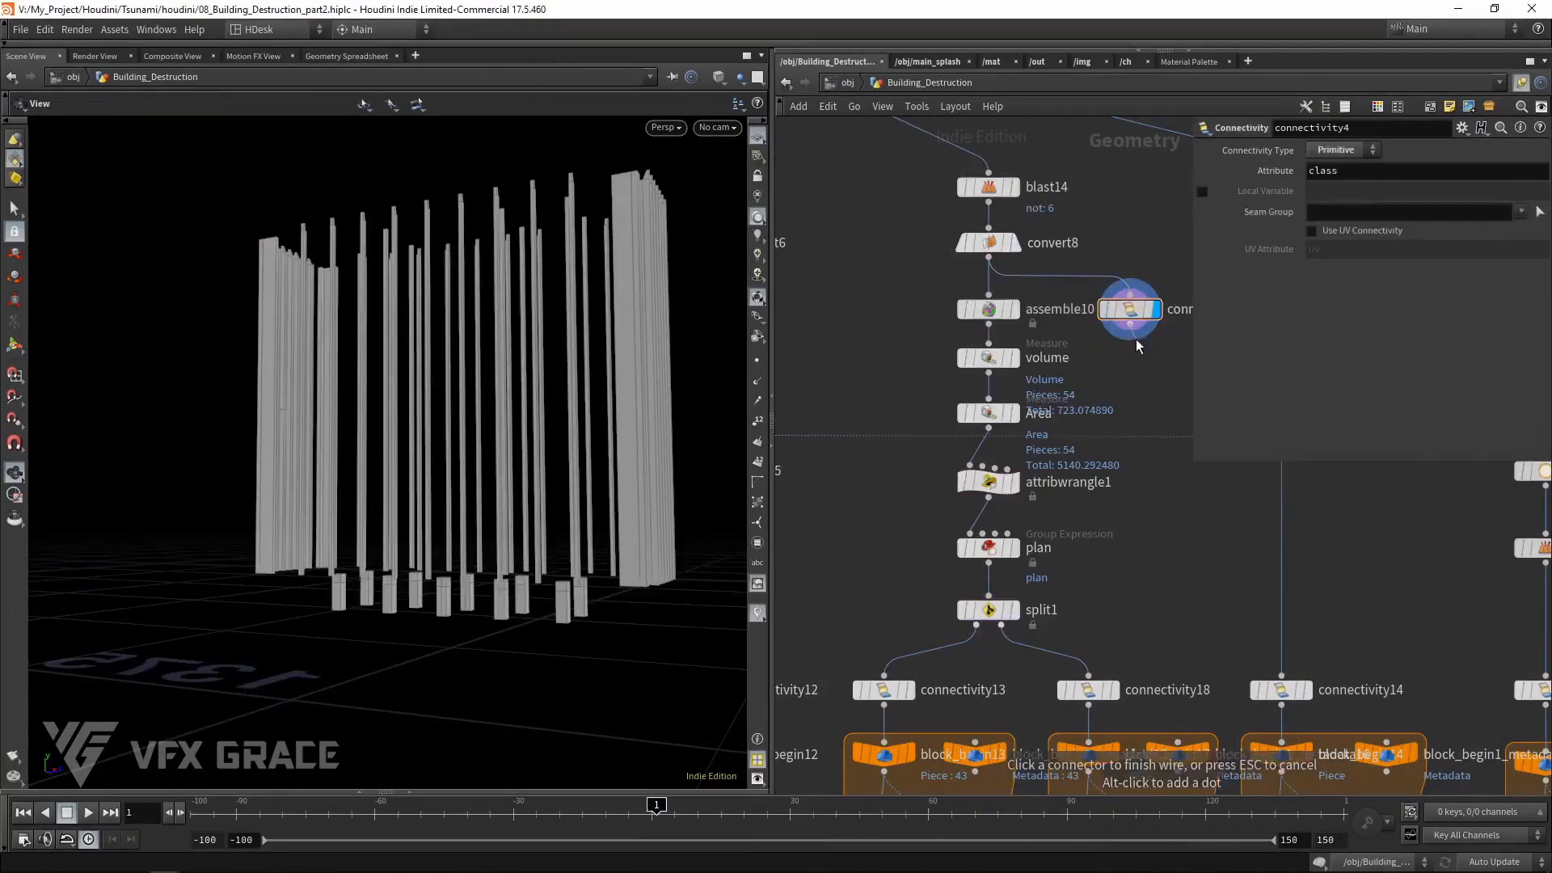
Add a Measure node after connectivity computing area accumulated per class piece
click(1129, 367)
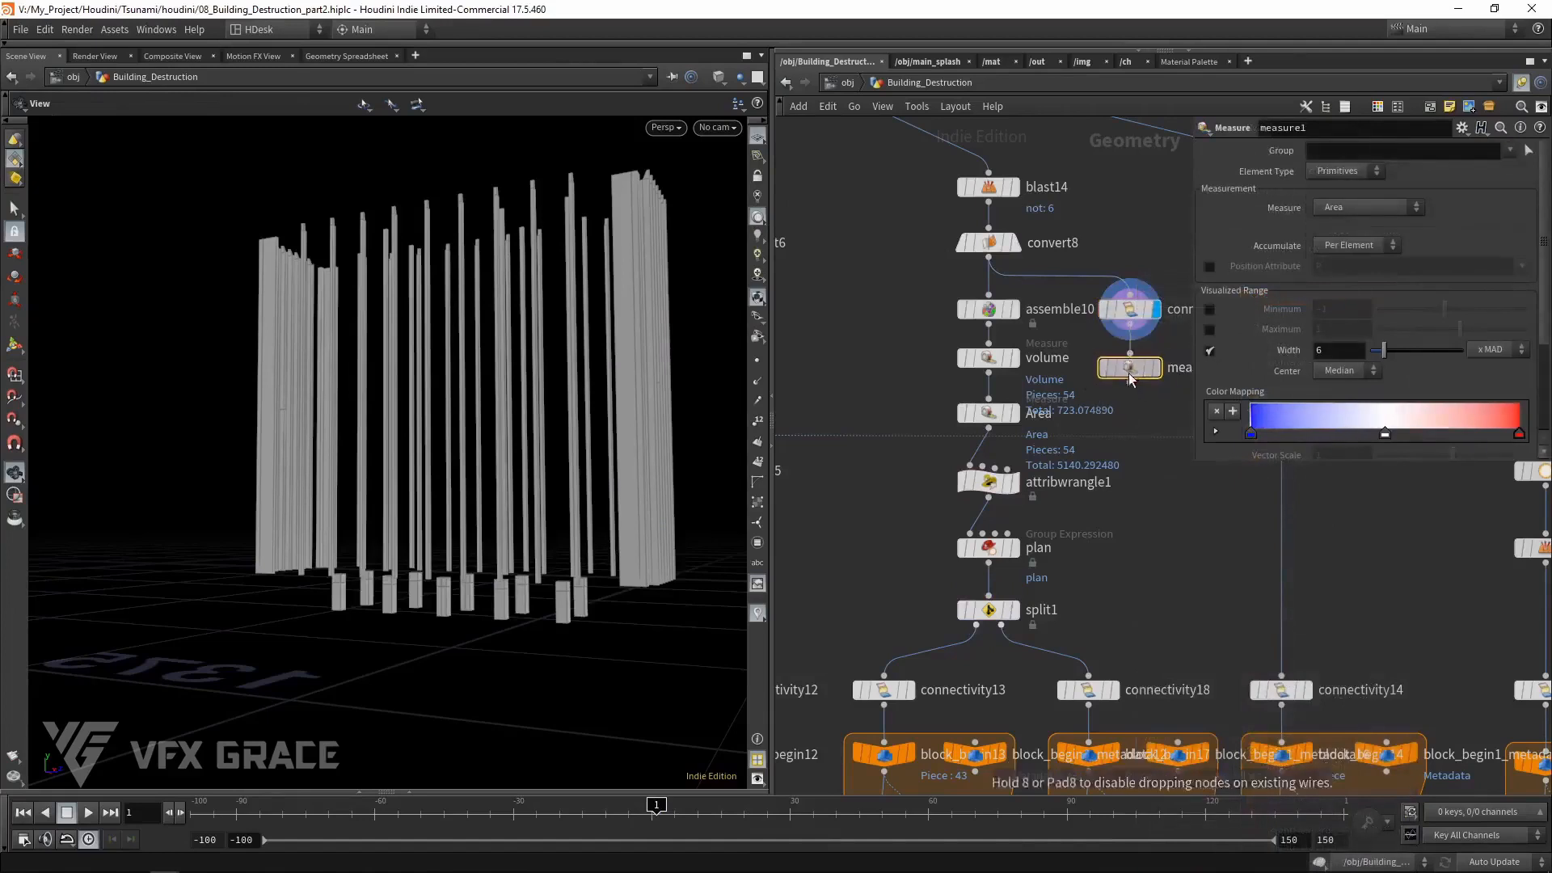
click(1356, 244)
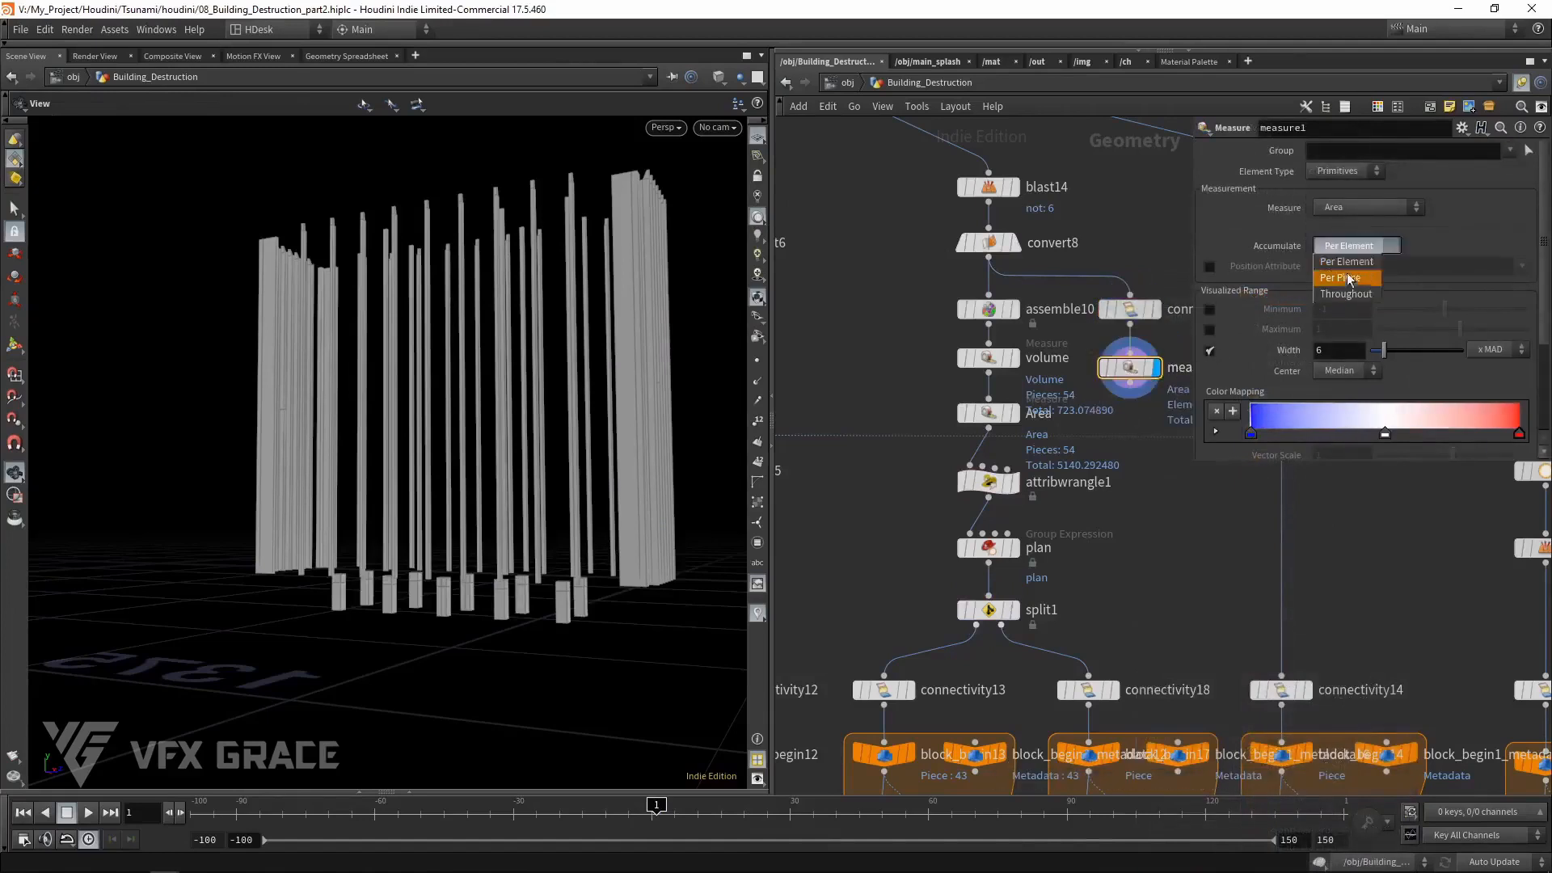
click(1344, 277)
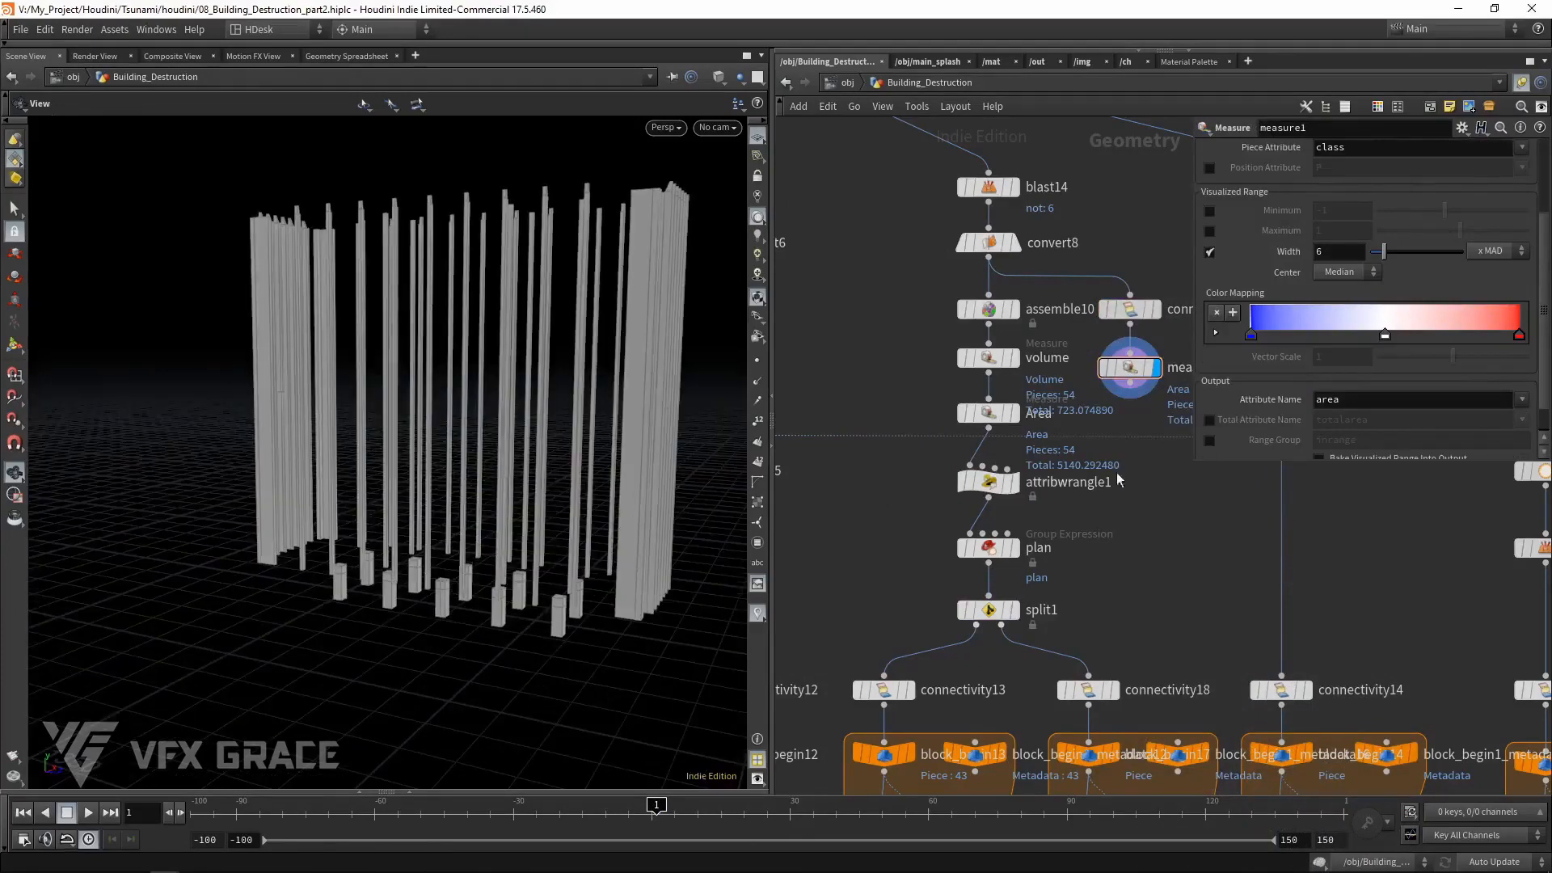
key(tab)
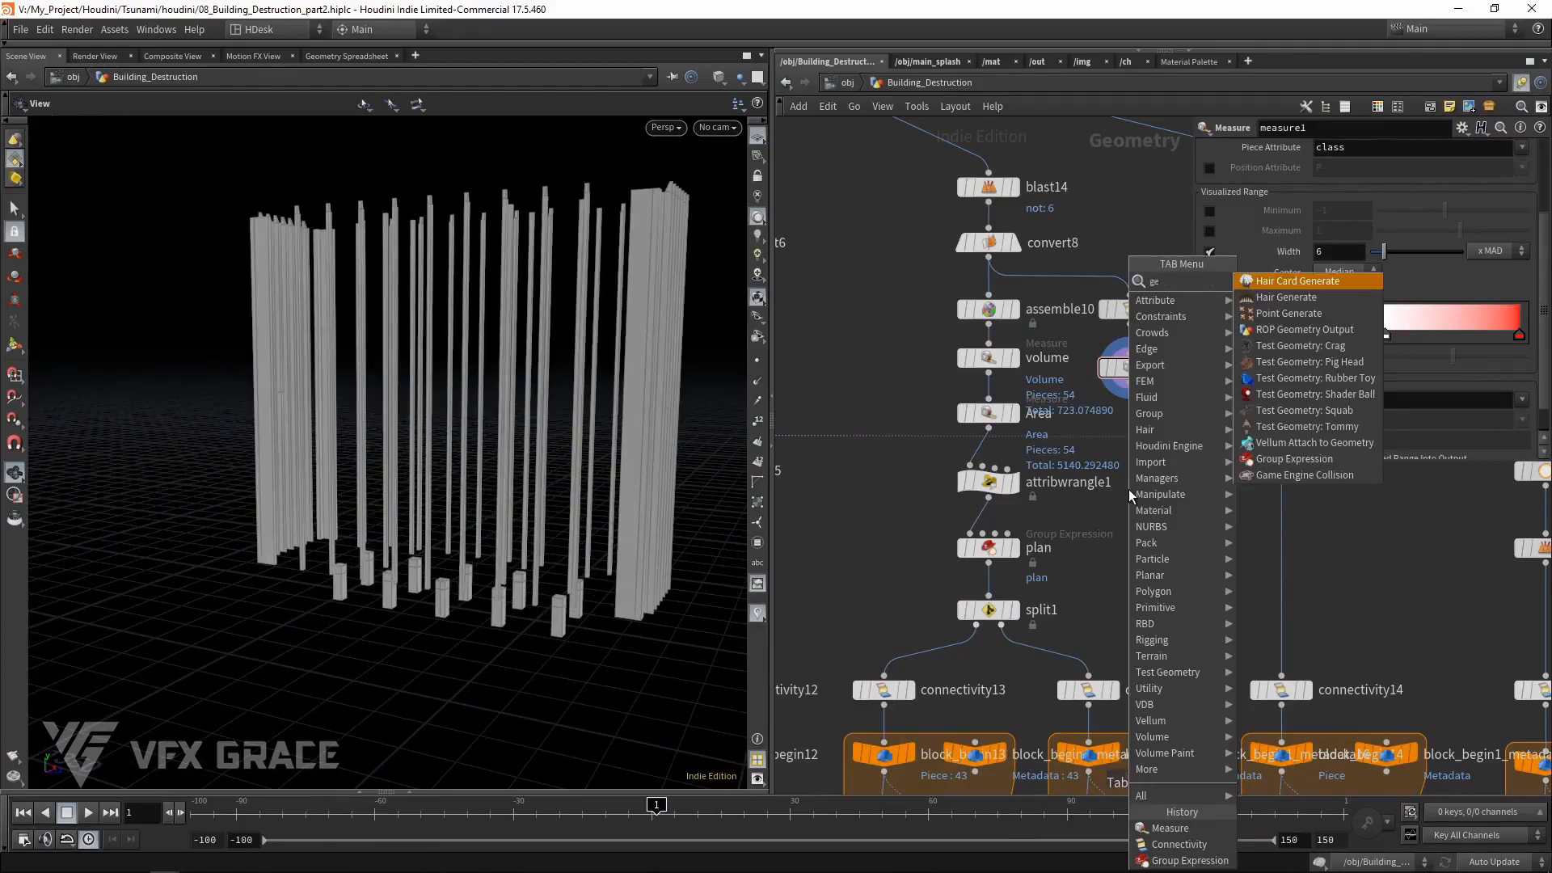
click(1296, 458)
text(@area>chf('area'))
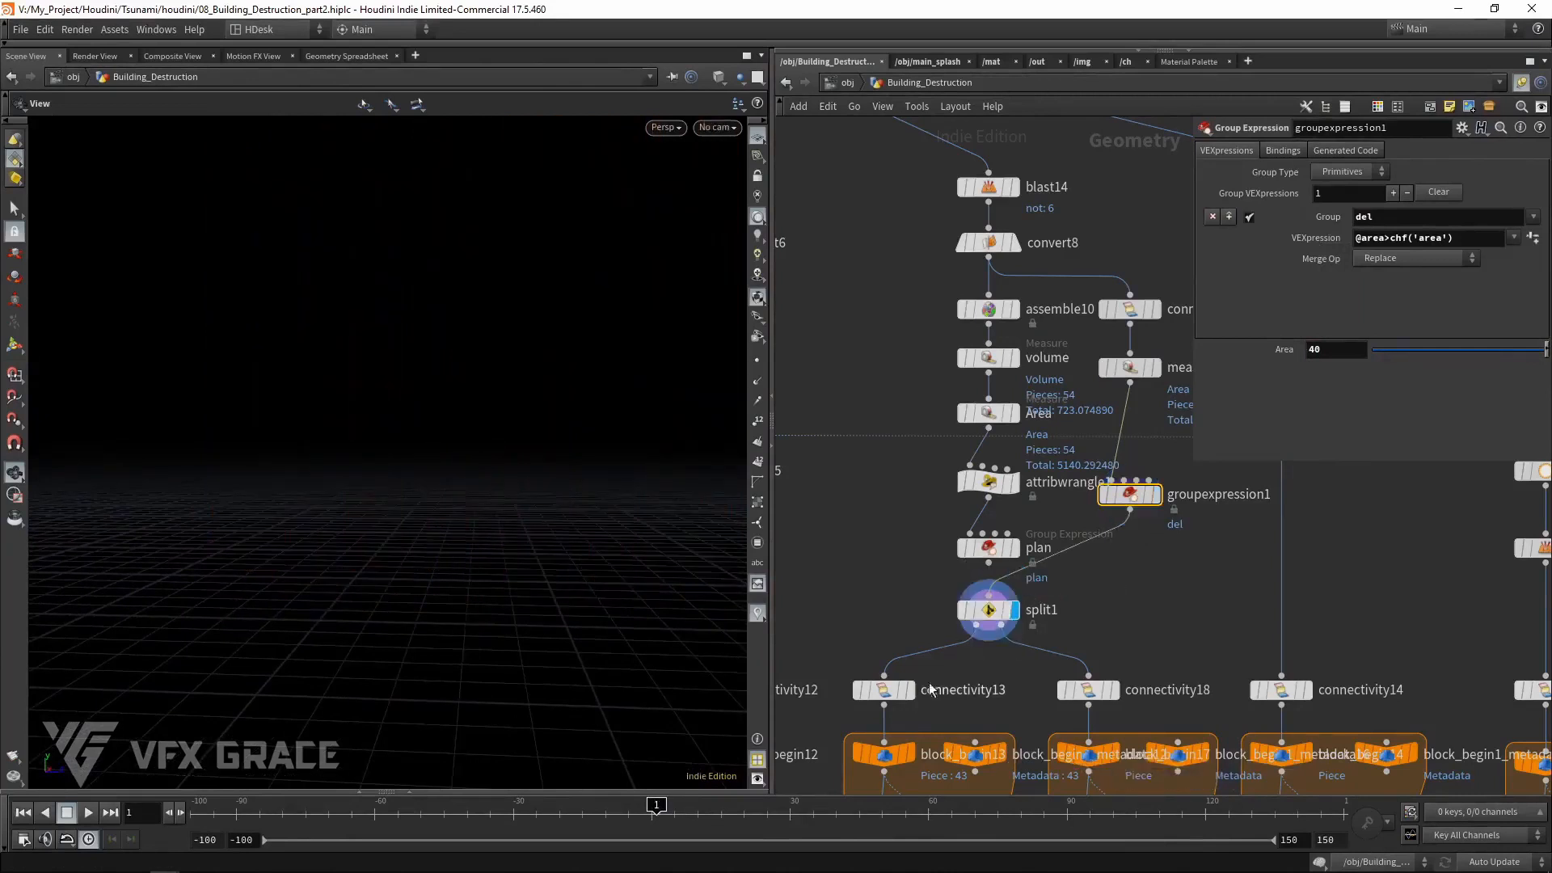
click(1436, 217)
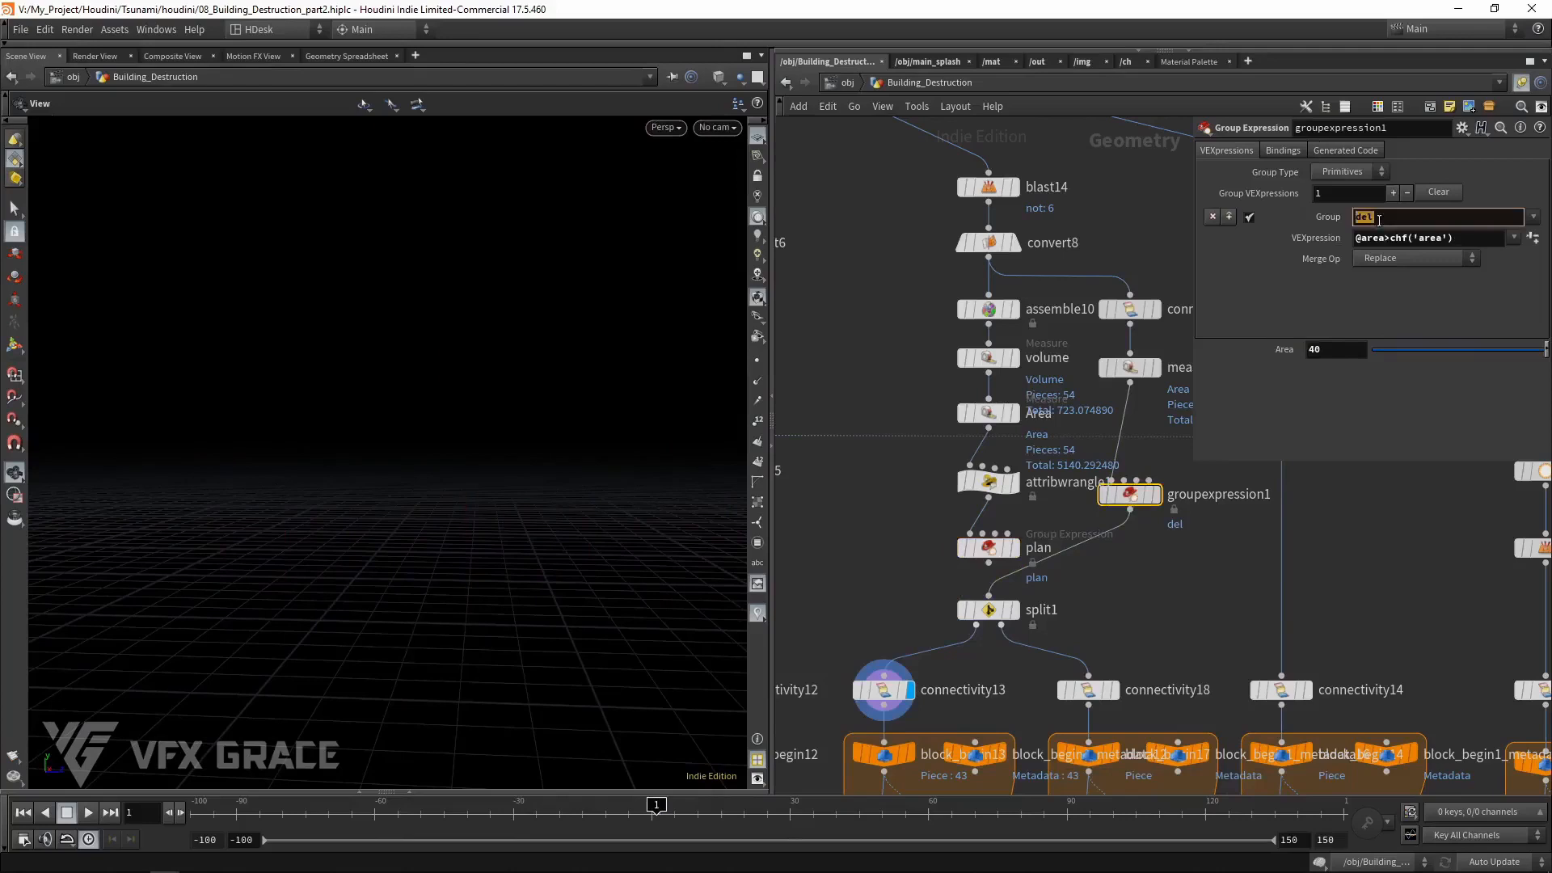
text(plan)
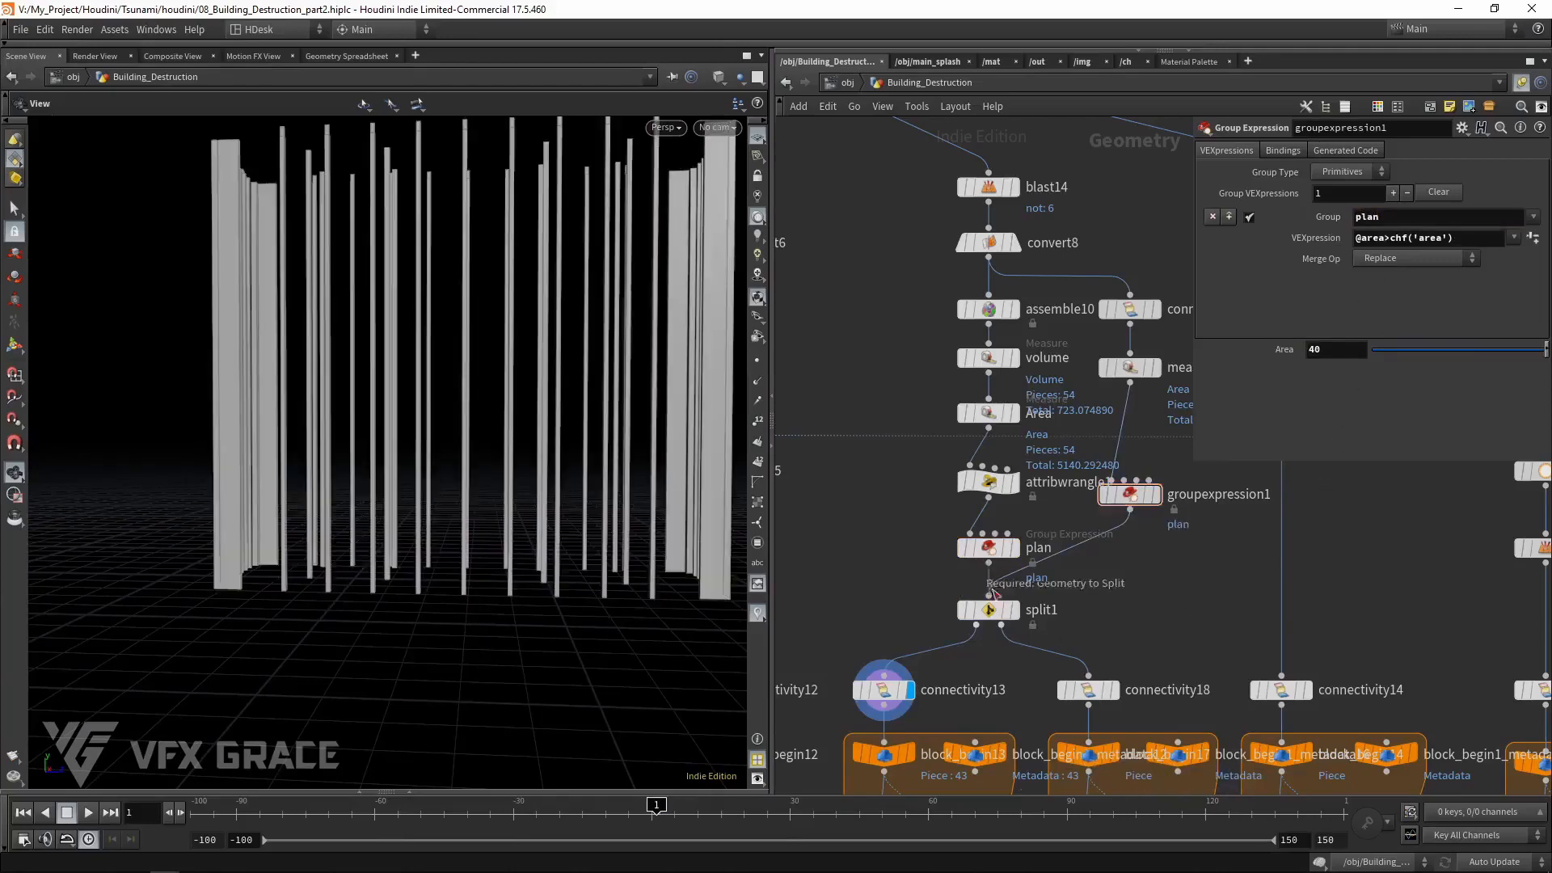
mouse_move(1160, 653)
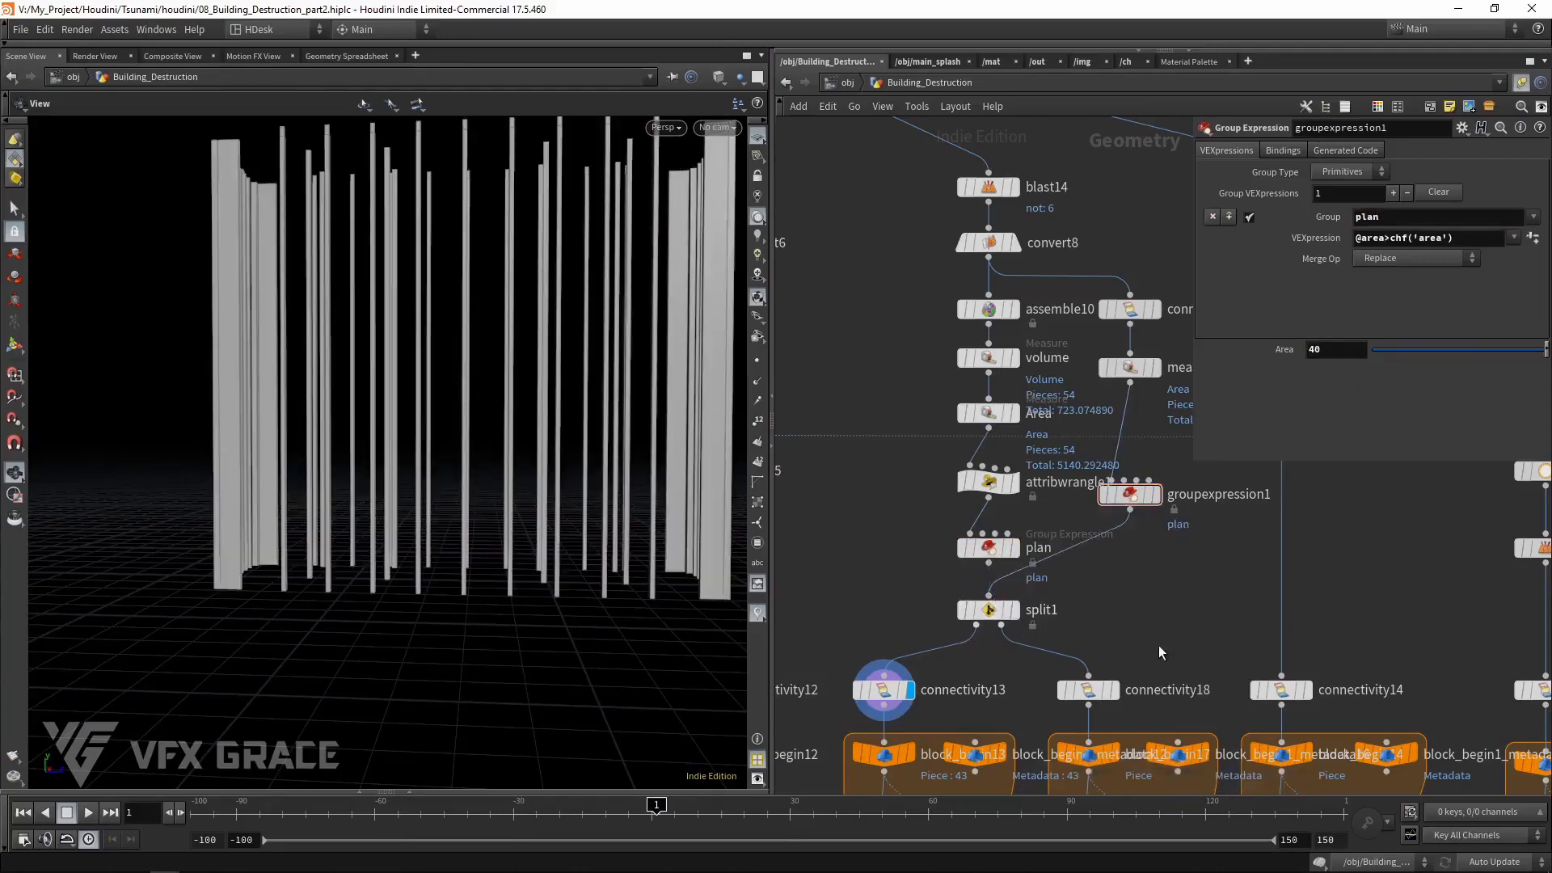